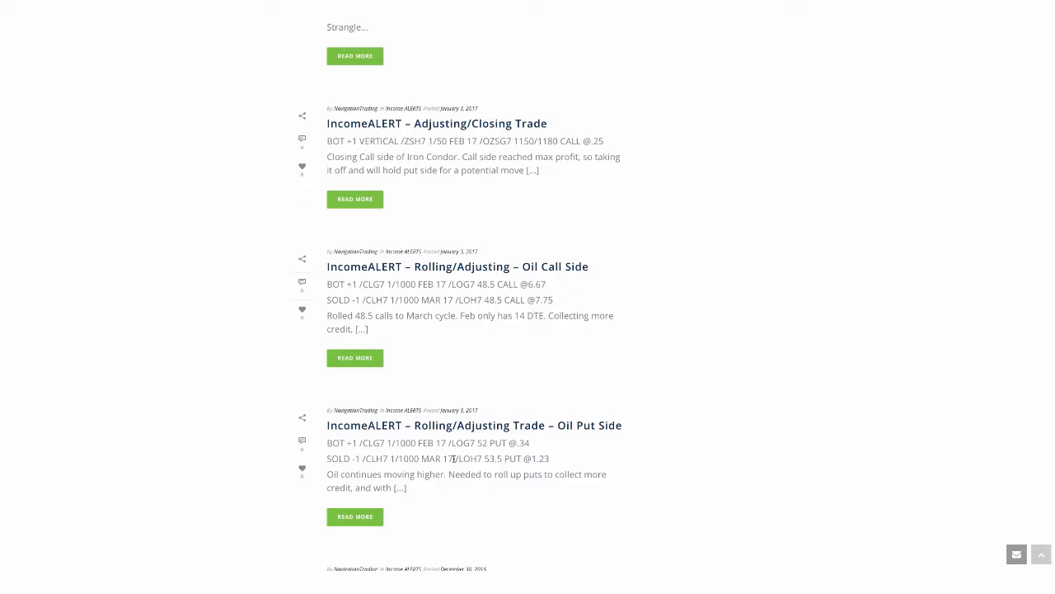
{"action": "mouse_move", "coordinate": [602, 444]}
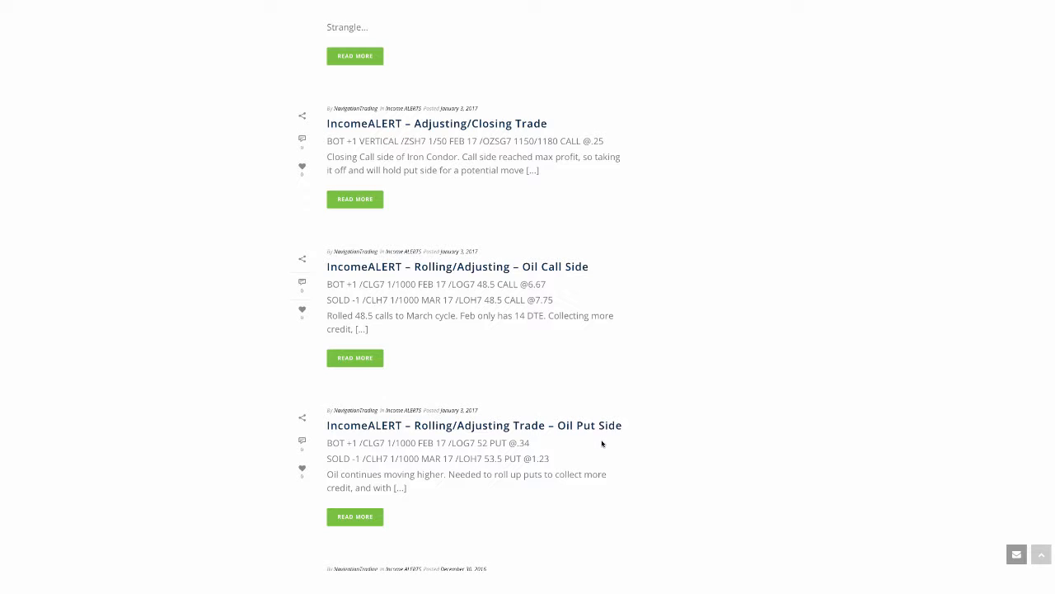
{"action": "mouse_move", "coordinate": [536, 454]}
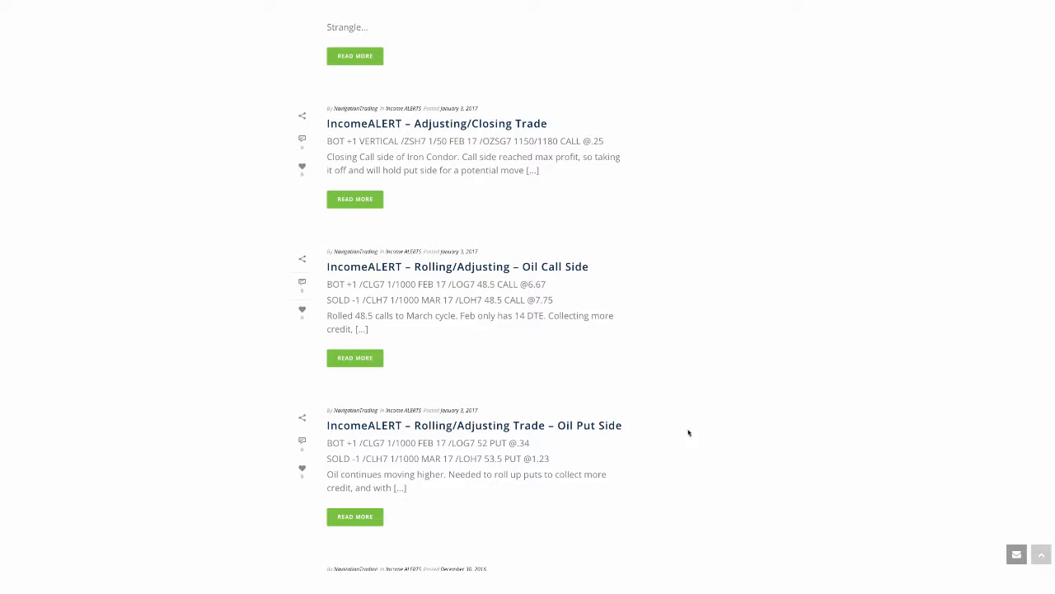
{"action": "mouse_move", "coordinate": [578, 450]}
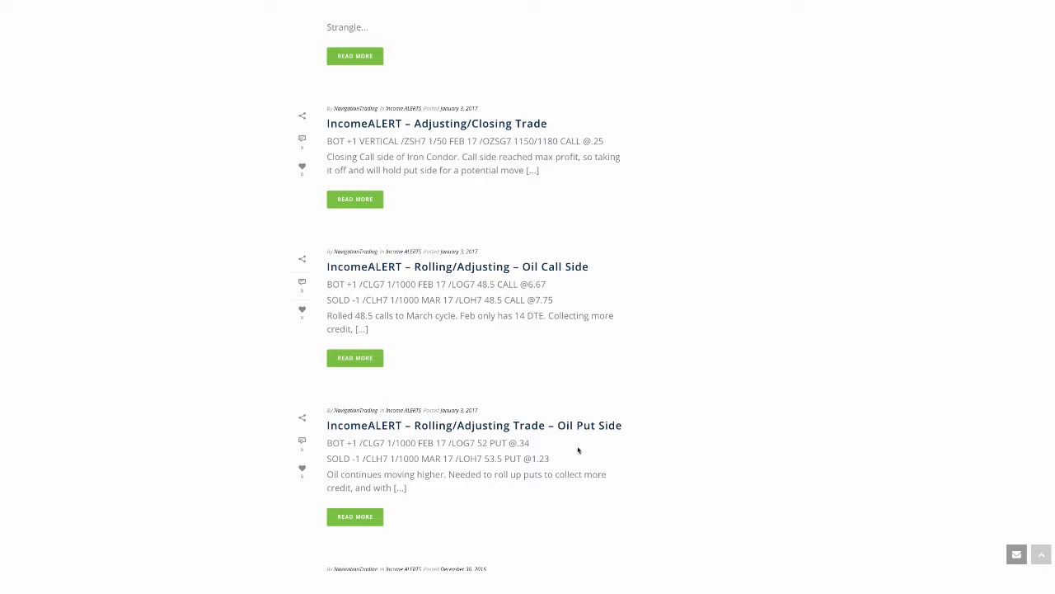
{"action": "mouse_move", "coordinate": [517, 468]}
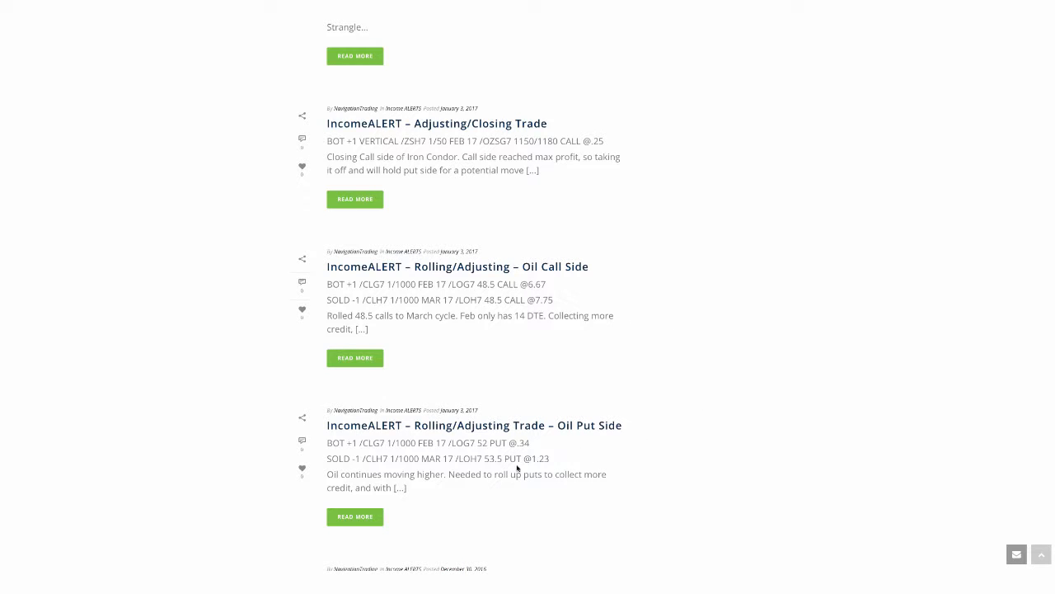
{"action": "mouse_move", "coordinate": [482, 452]}
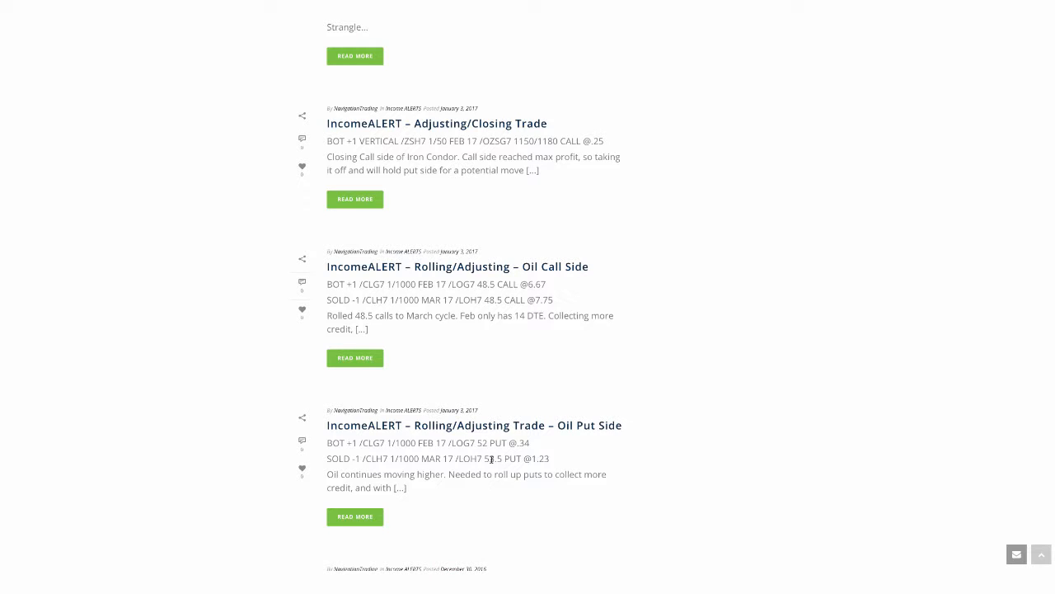
{"action": "mouse_move", "coordinate": [534, 447]}
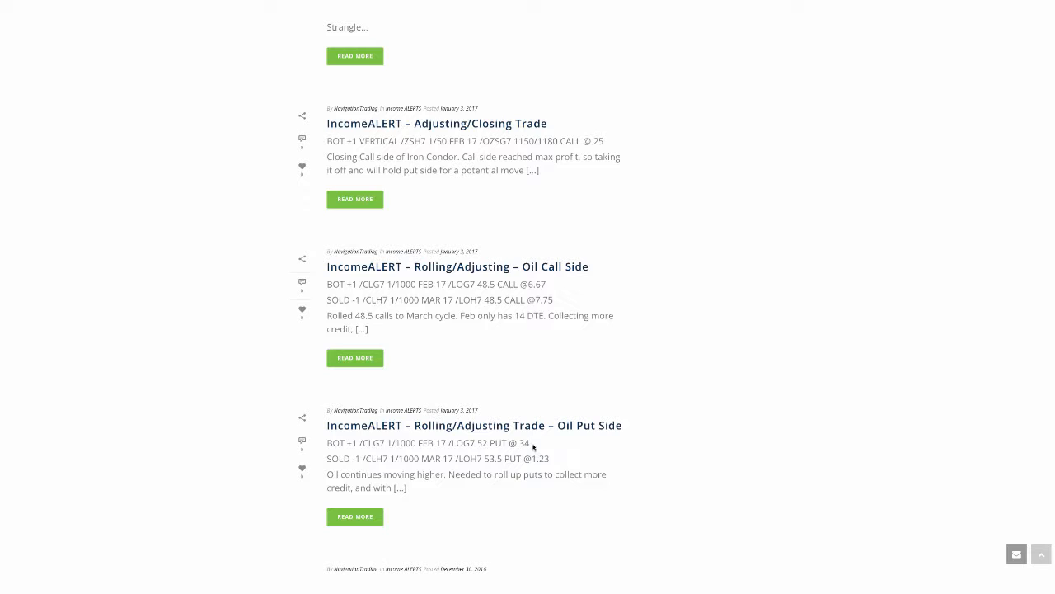
{"action": "mouse_move", "coordinate": [539, 468]}
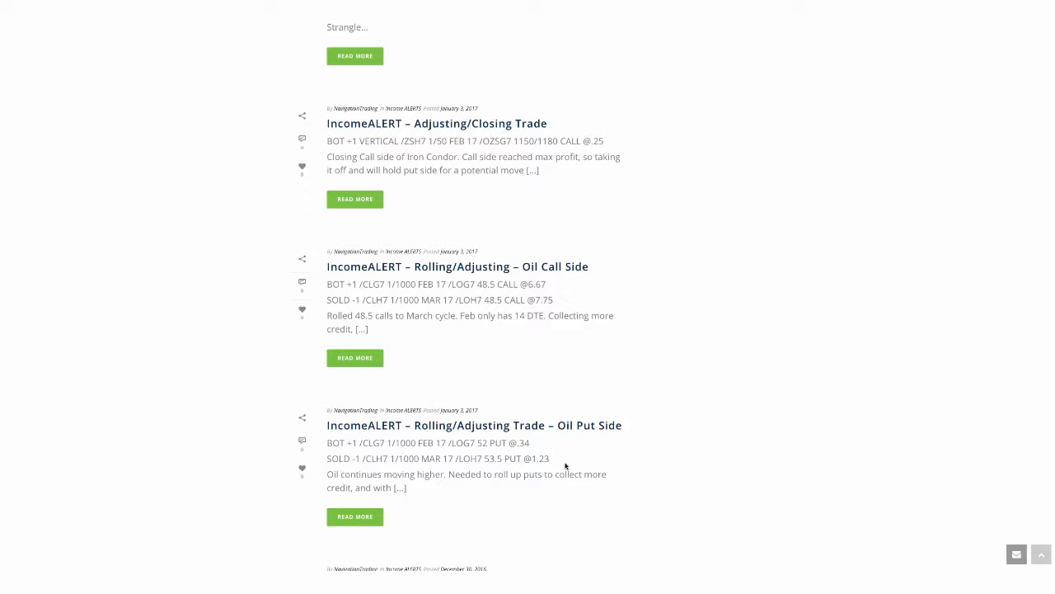
{"action": "mouse_move", "coordinate": [582, 297]}
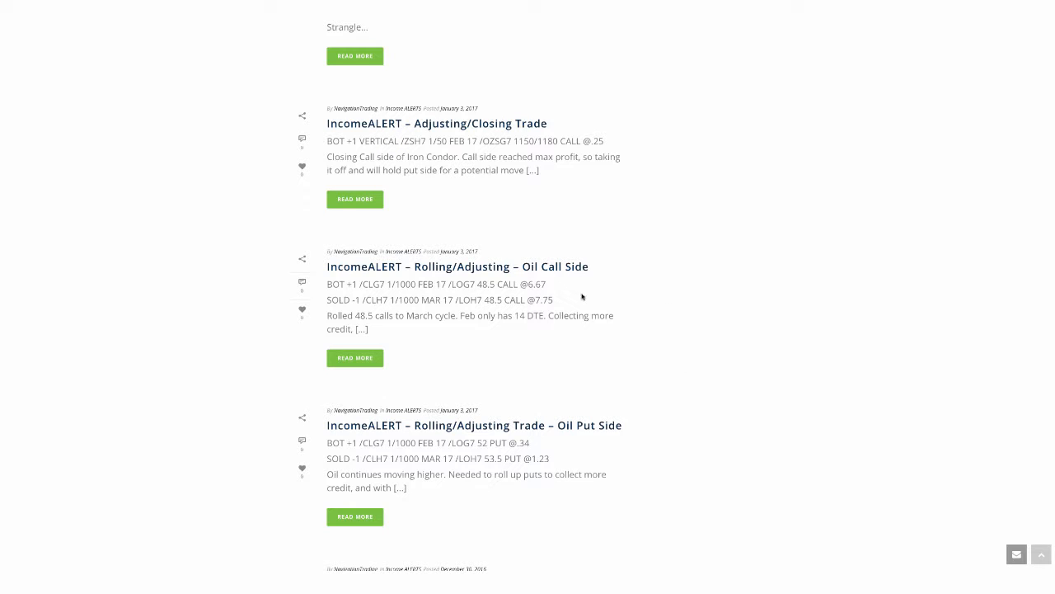
{"action": "mouse_move", "coordinate": [567, 287]}
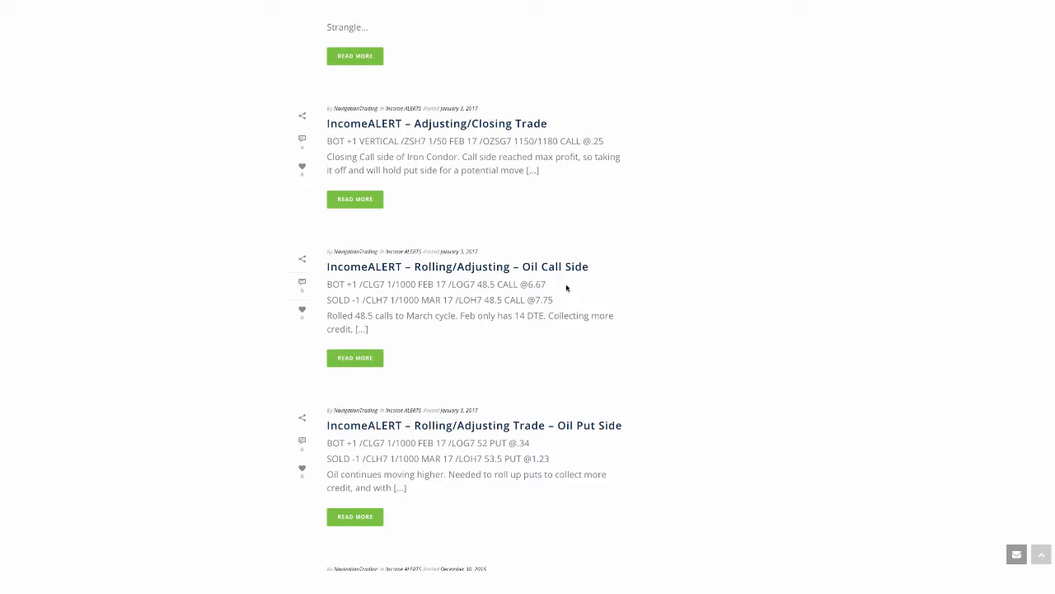
{"action": "mouse_move", "coordinate": [486, 289]}
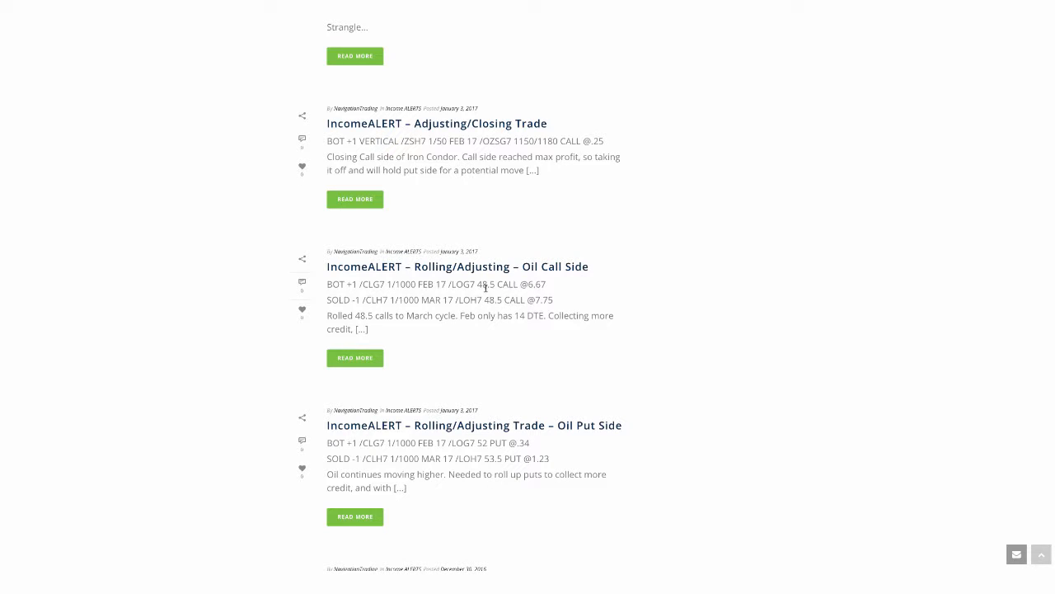
{"action": "mouse_move", "coordinate": [483, 289]}
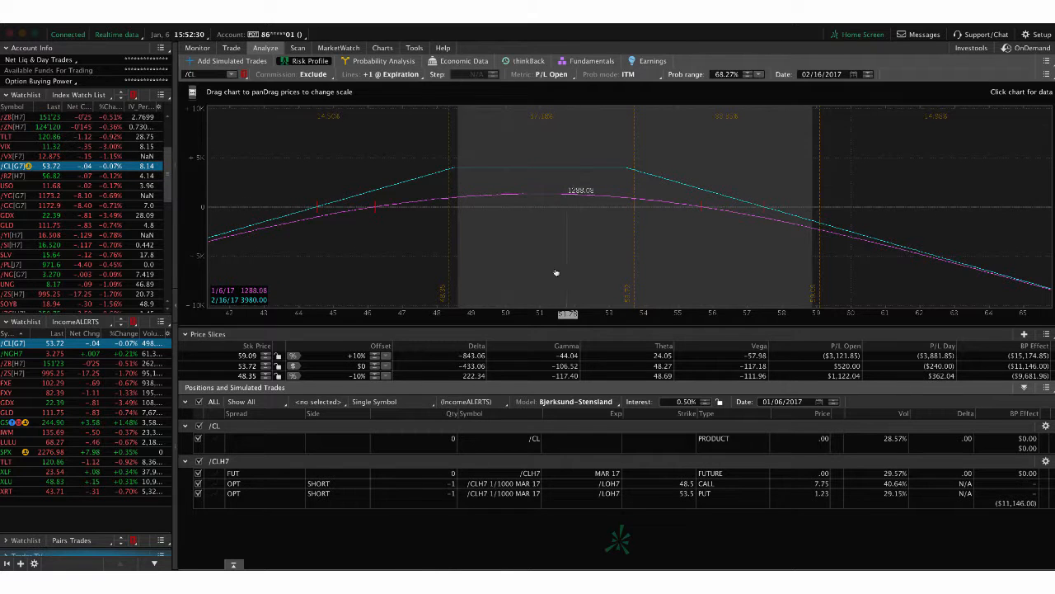
{"action": "mouse_move", "coordinate": [602, 261]}
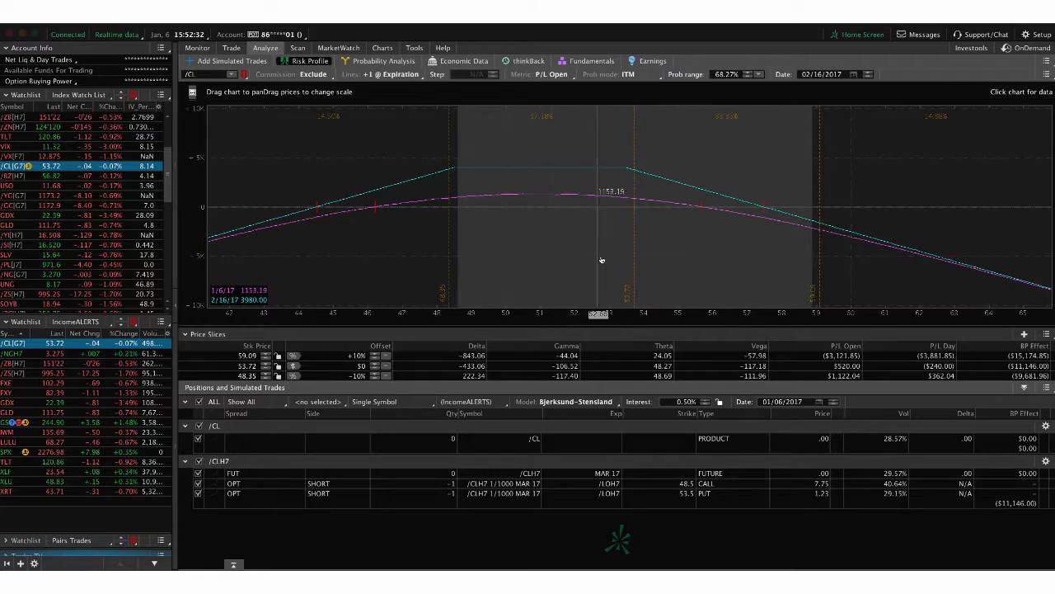
{"action": "mouse_move", "coordinate": [589, 262]}
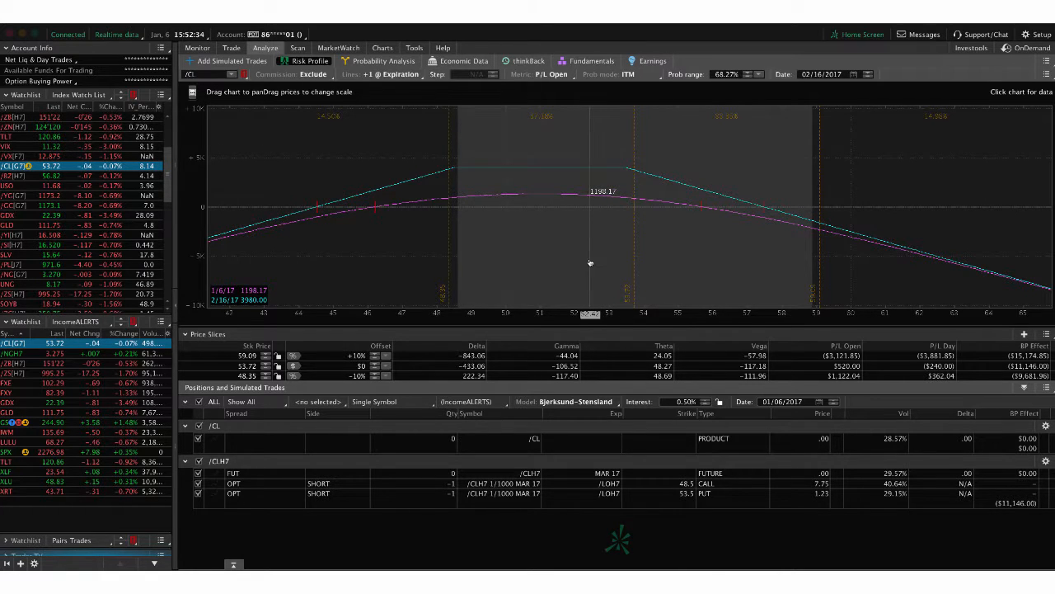
Review the one-year /CL chart (IV Rank 3, Percentile 4), then return to the Analyze tab
{"action": "left_click", "coordinate": [382, 47]}
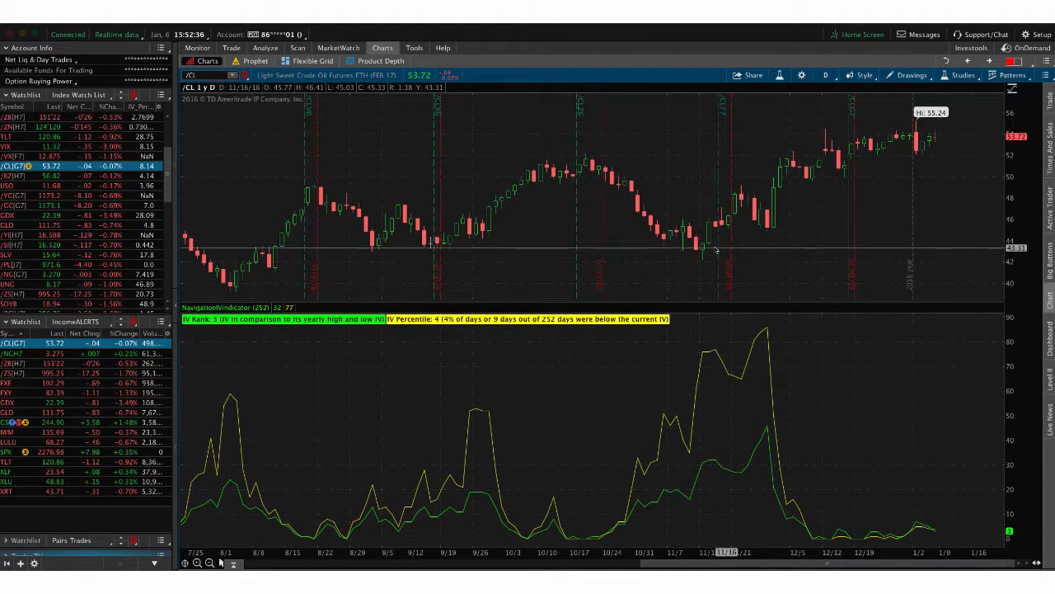
{"action": "mouse_move", "coordinate": [898, 152]}
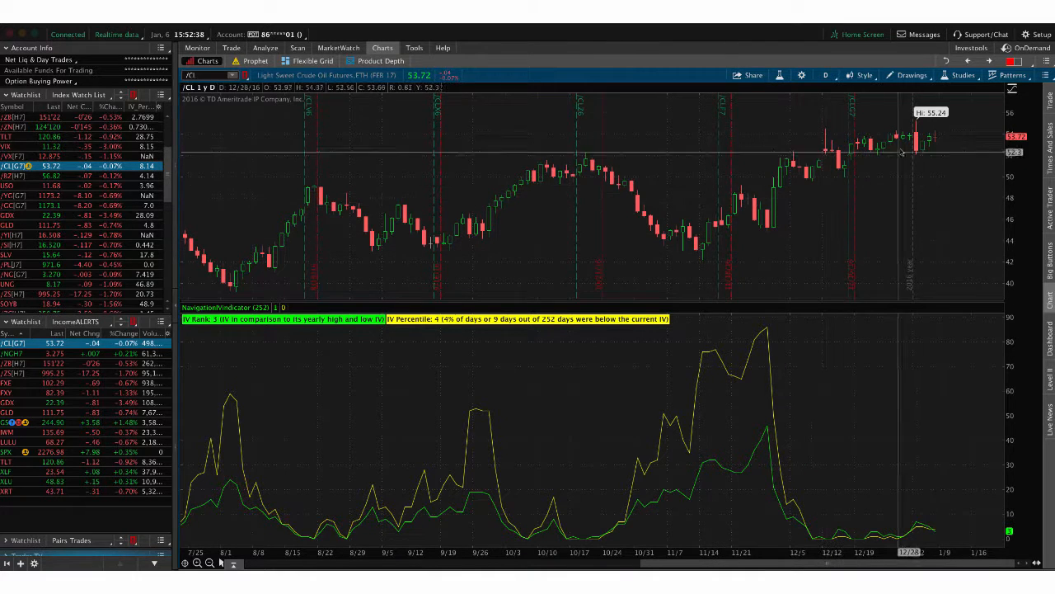
{"action": "mouse_move", "coordinate": [799, 231]}
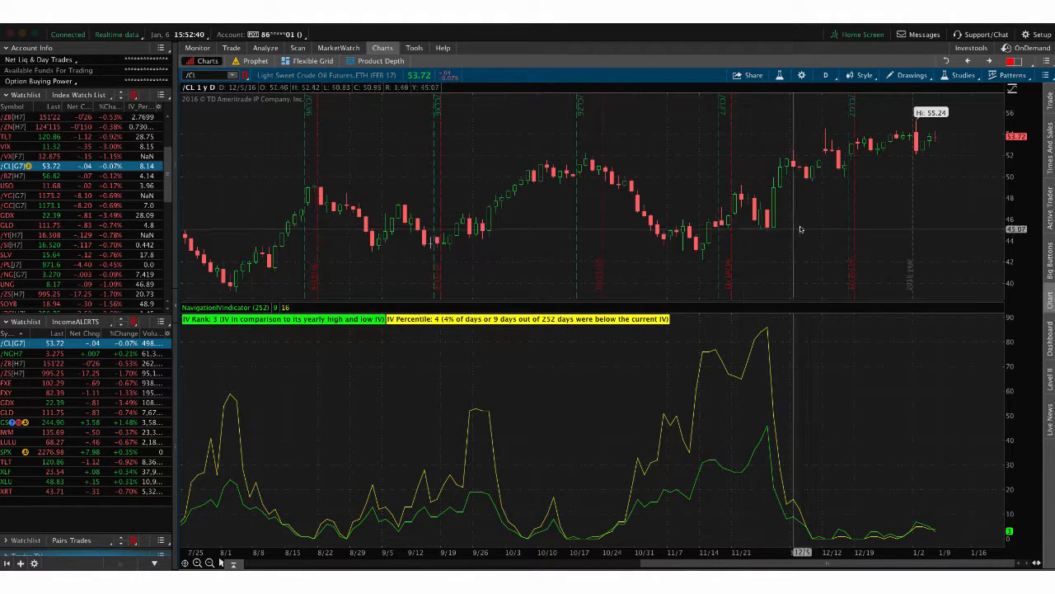
{"action": "mouse_move", "coordinate": [824, 165]}
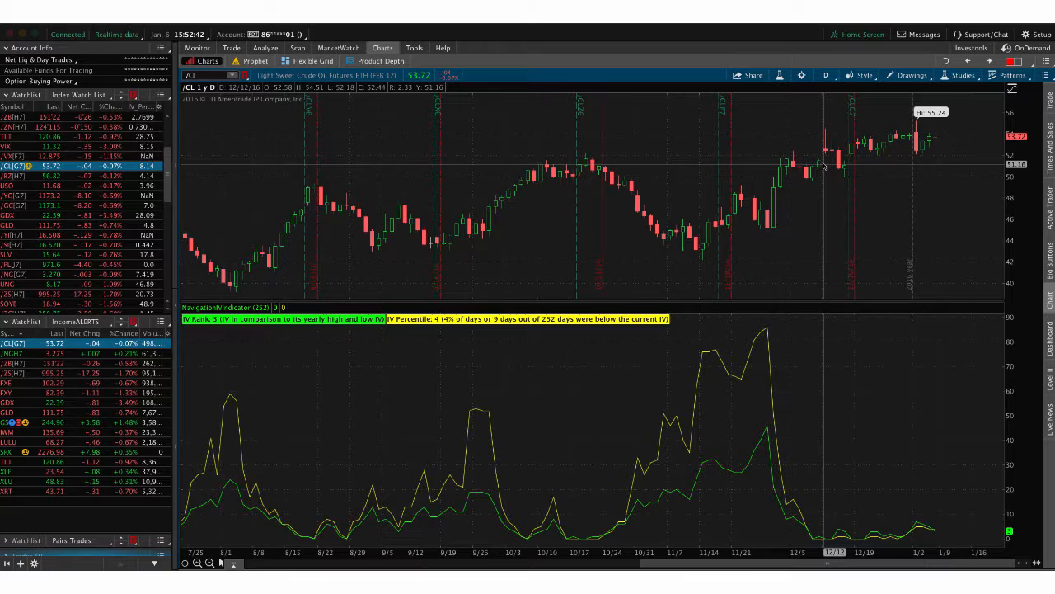
{"action": "mouse_move", "coordinate": [418, 126]}
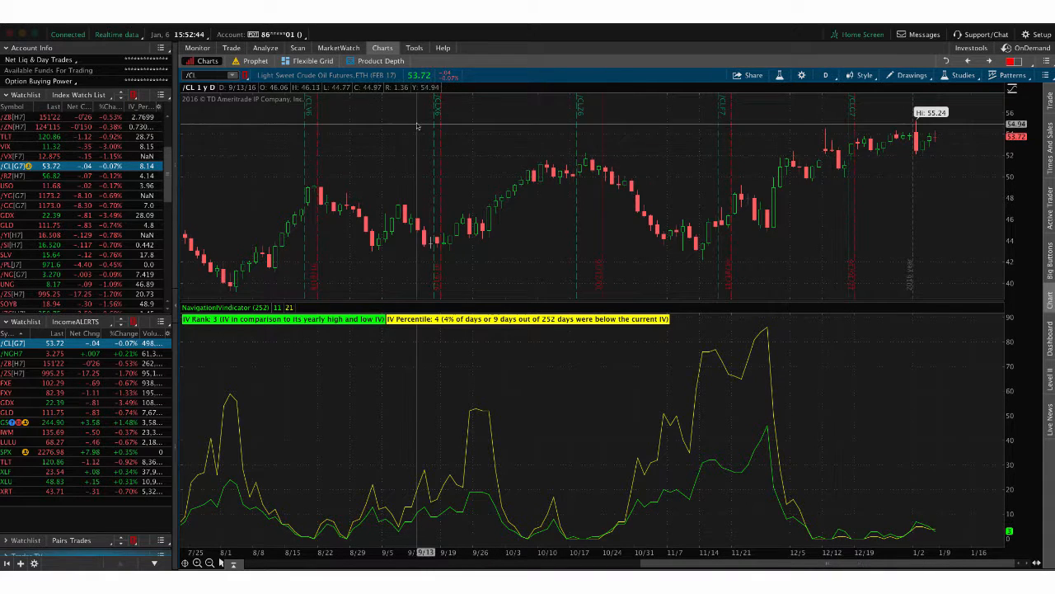
{"action": "left_click", "coordinate": [265, 47]}
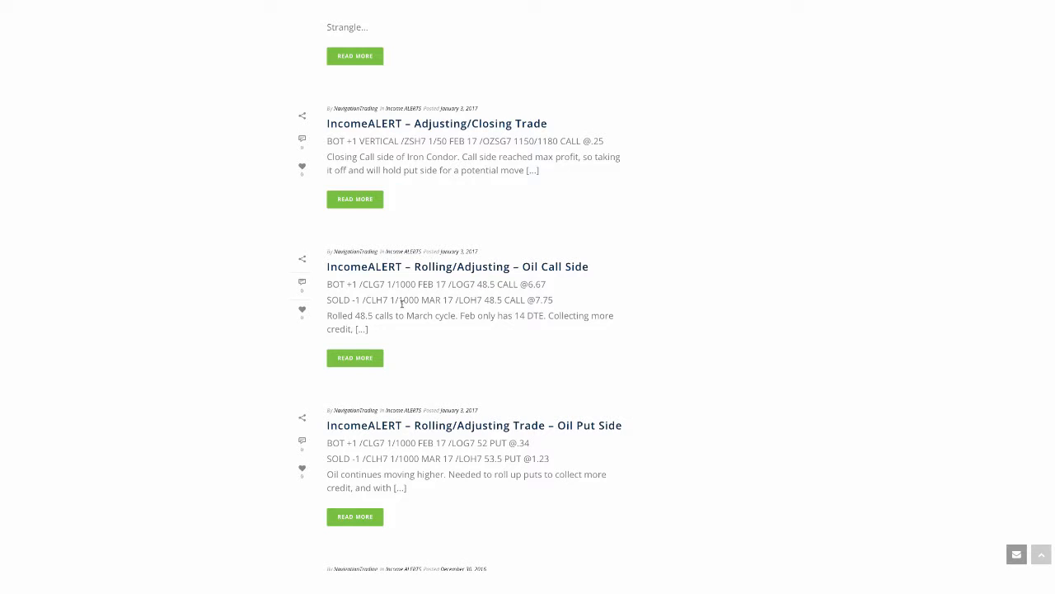
{"action": "scroll", "scroll_direction": "up", "scroll_amount": 3}
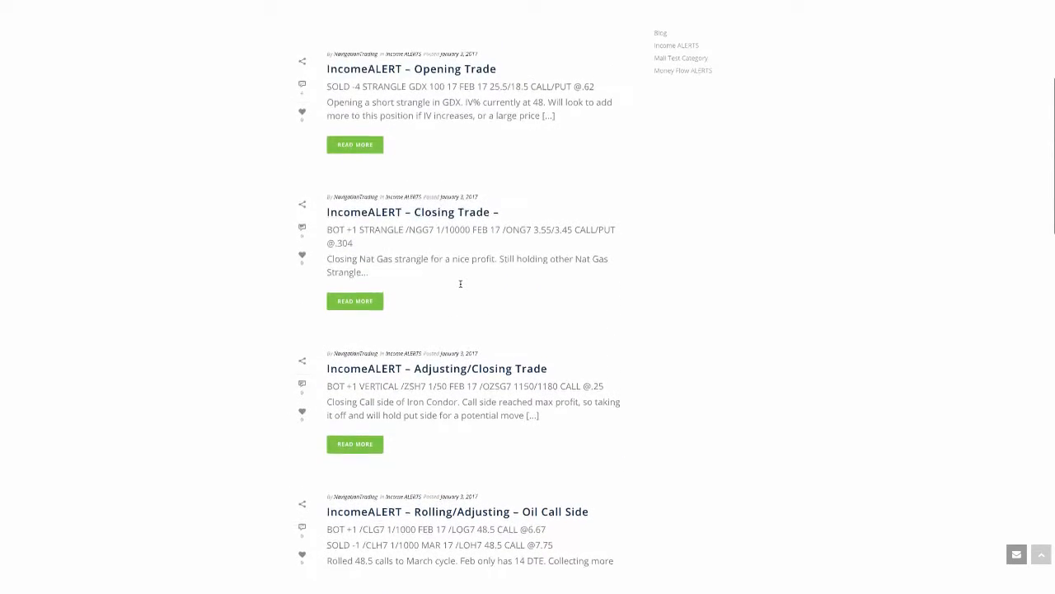
{"action": "scroll", "scroll_direction": "up", "scroll_amount": 3}
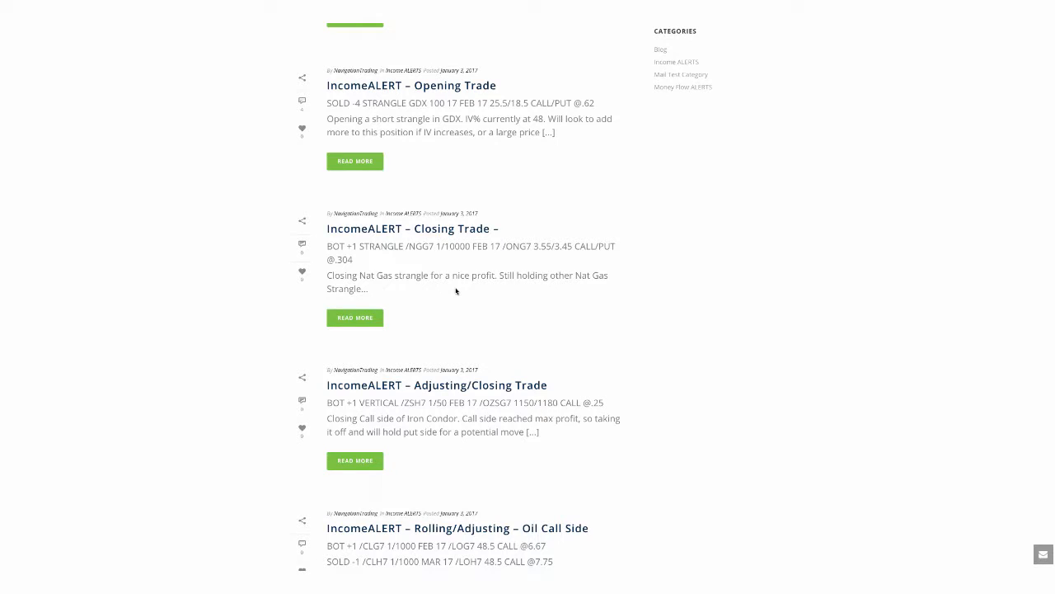
{"action": "mouse_move", "coordinate": [480, 272]}
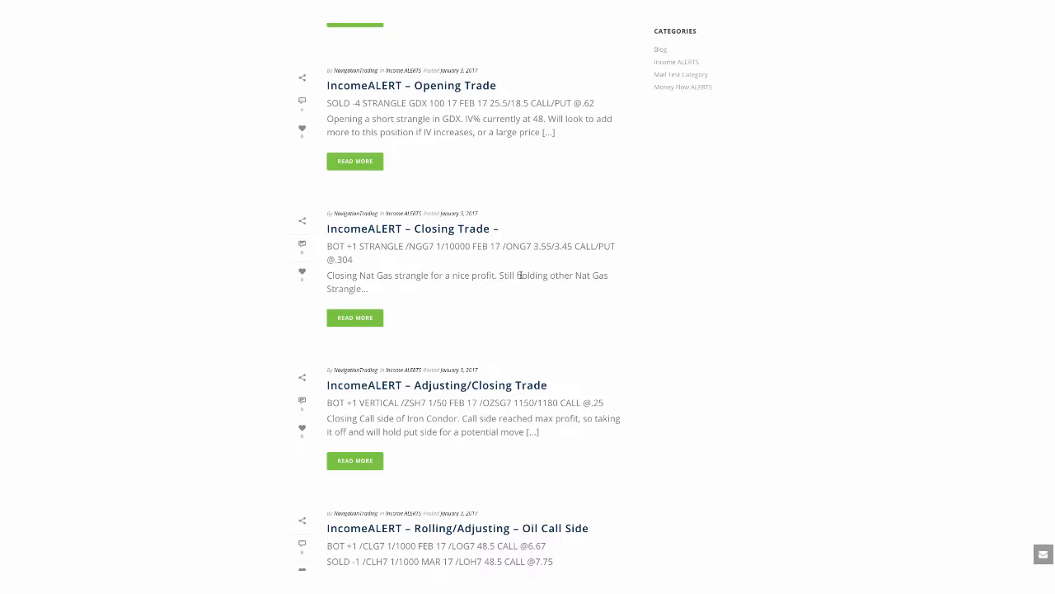
{"action": "scroll", "scroll_direction": "up", "scroll_amount": 3}
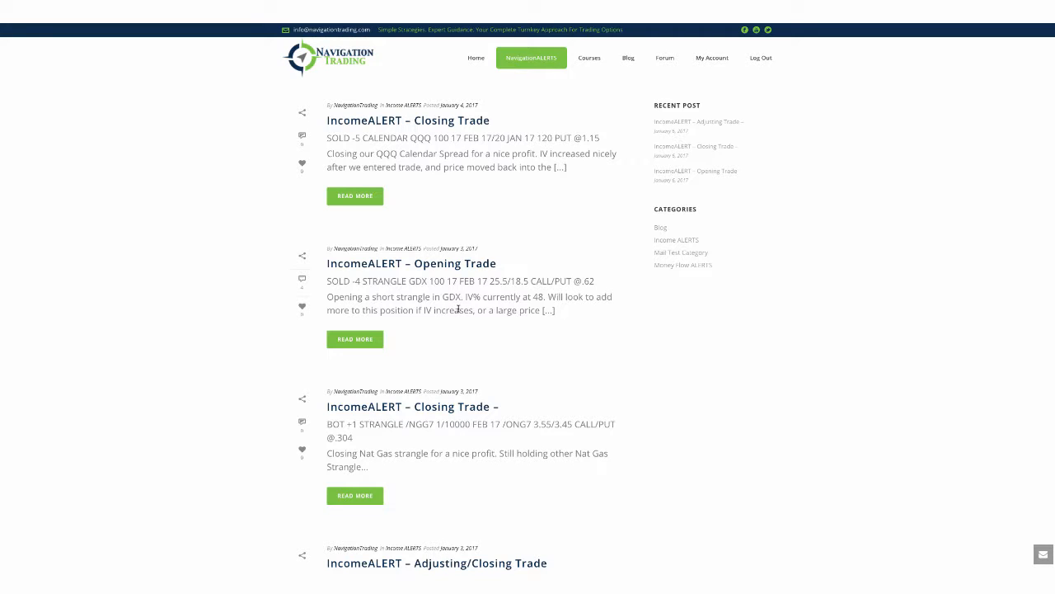
{"action": "mouse_move", "coordinate": [441, 446]}
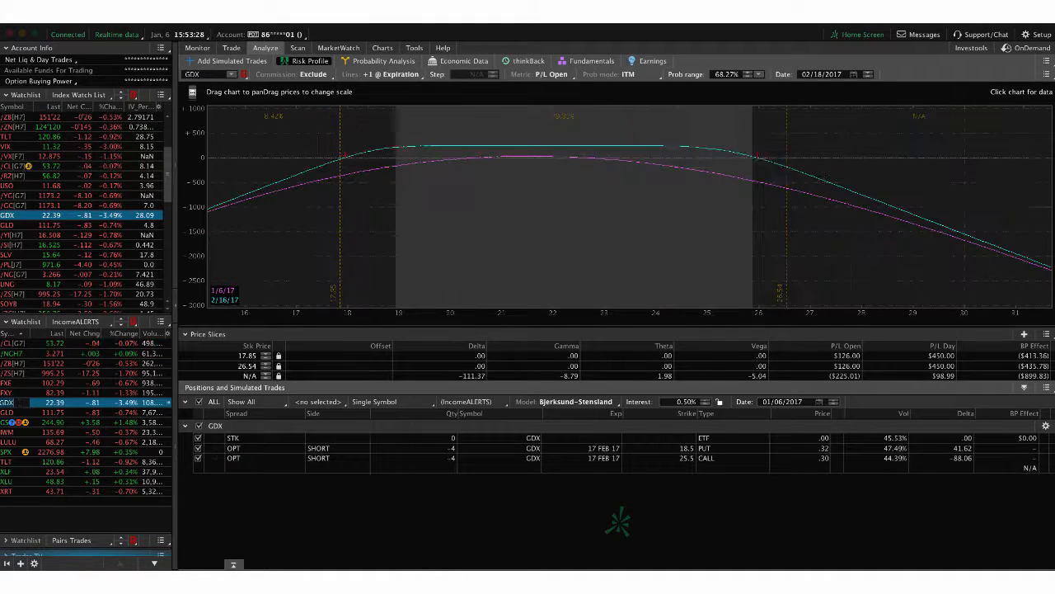
{"action": "mouse_move", "coordinate": [567, 182]}
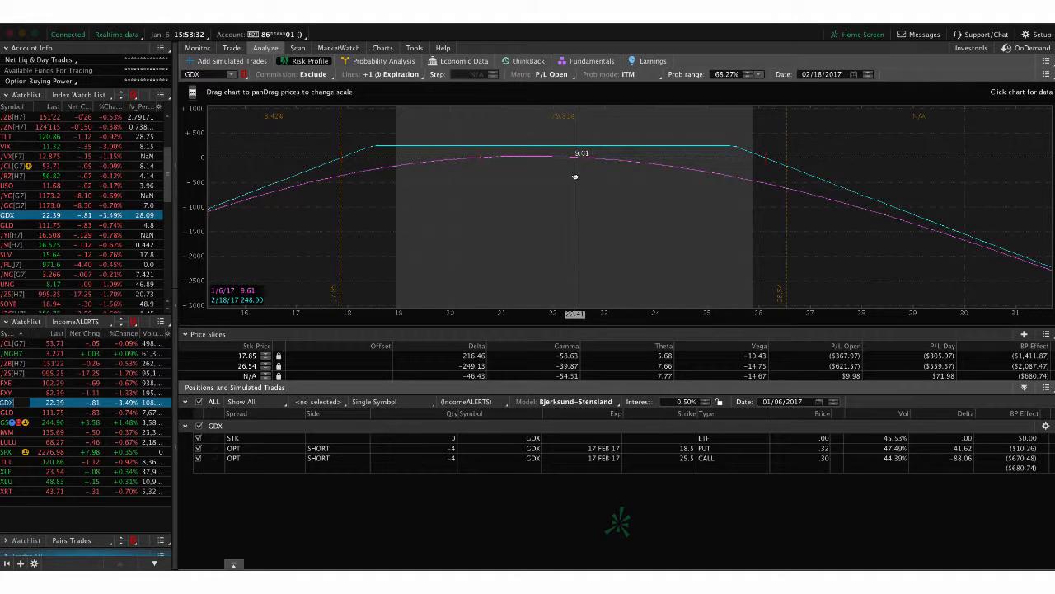
{"action": "mouse_move", "coordinate": [421, 165]}
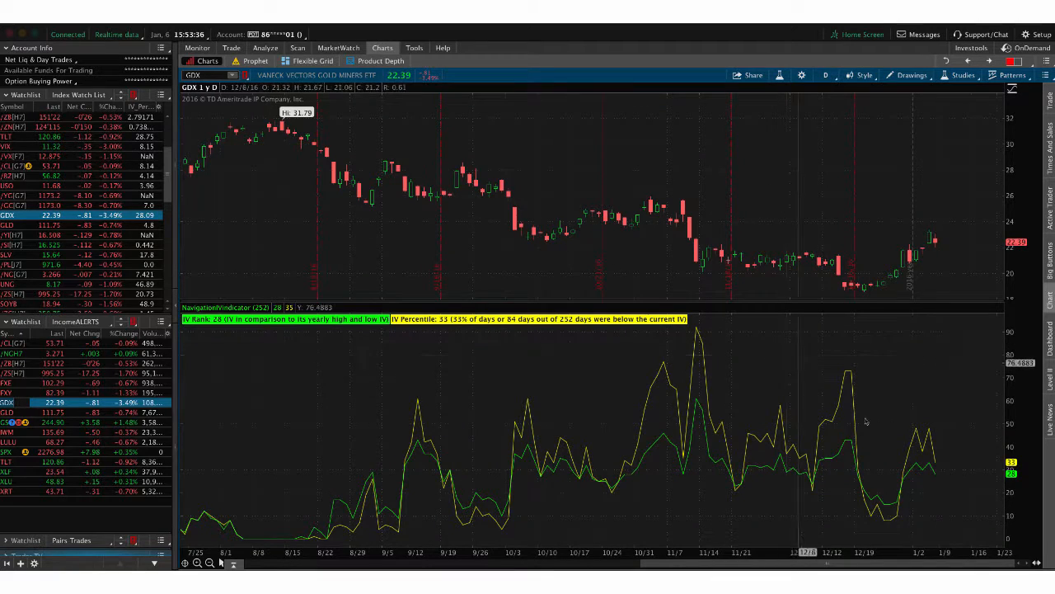
{"action": "mouse_move", "coordinate": [934, 437]}
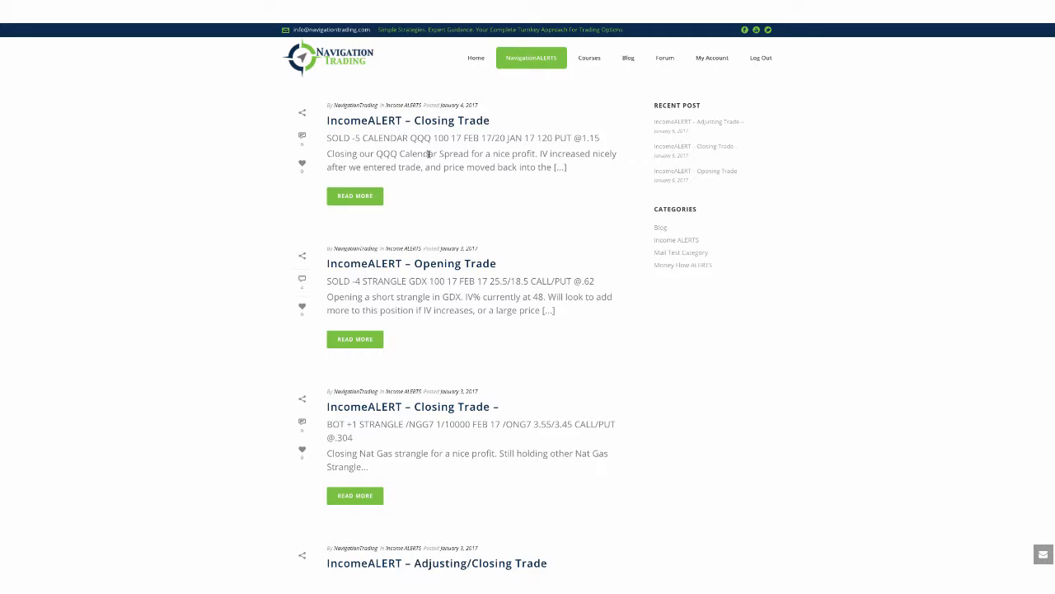
{"action": "mouse_move", "coordinate": [446, 202]}
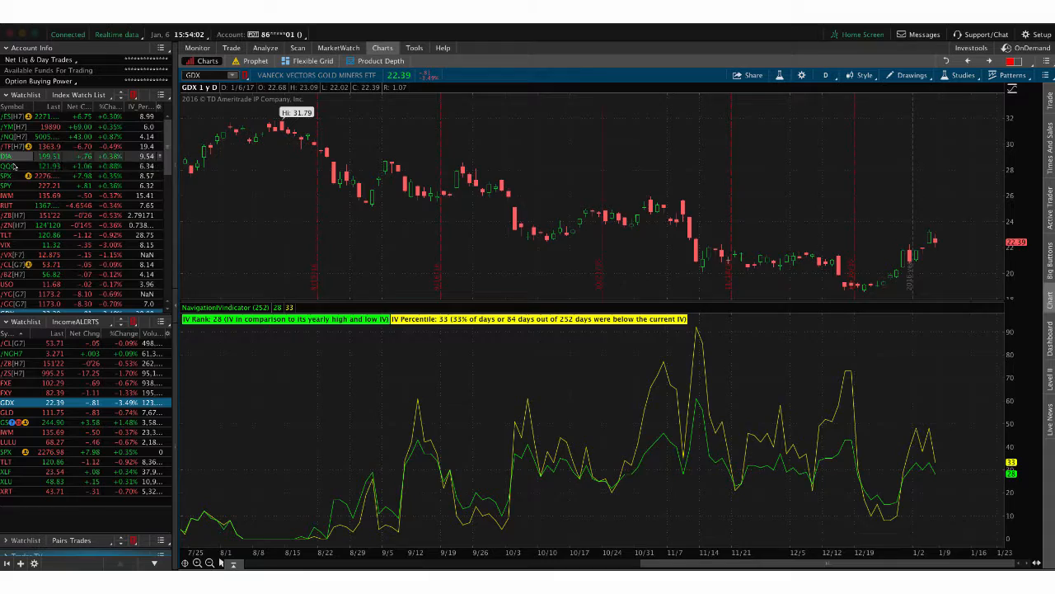
Select QQQ in the watchlist to read IV Rank 6 and IV Percentile 5
{"action": "left_click", "coordinate": [8, 166]}
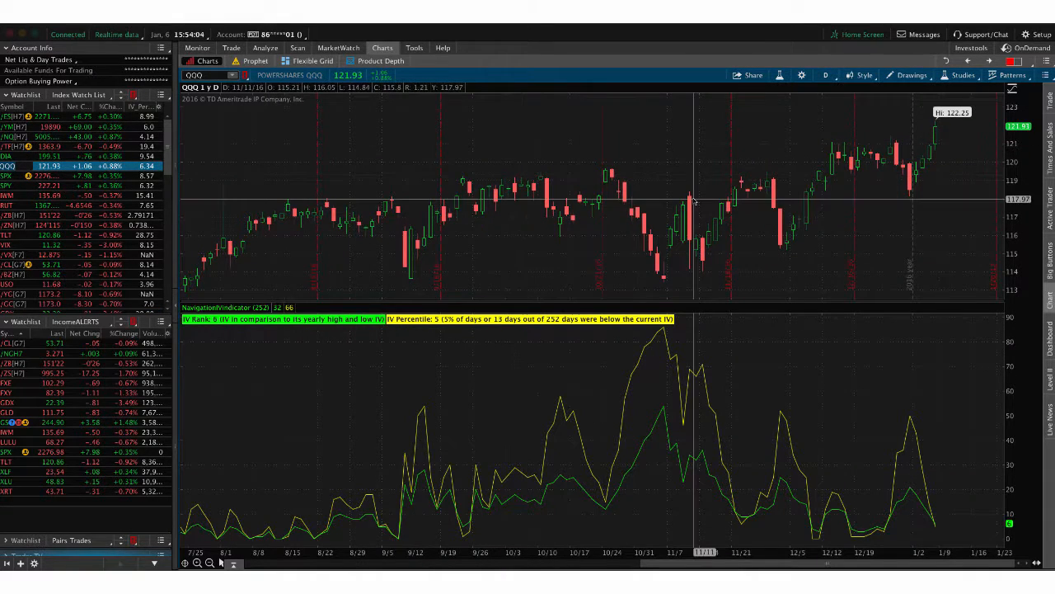
{"action": "mouse_move", "coordinate": [861, 536]}
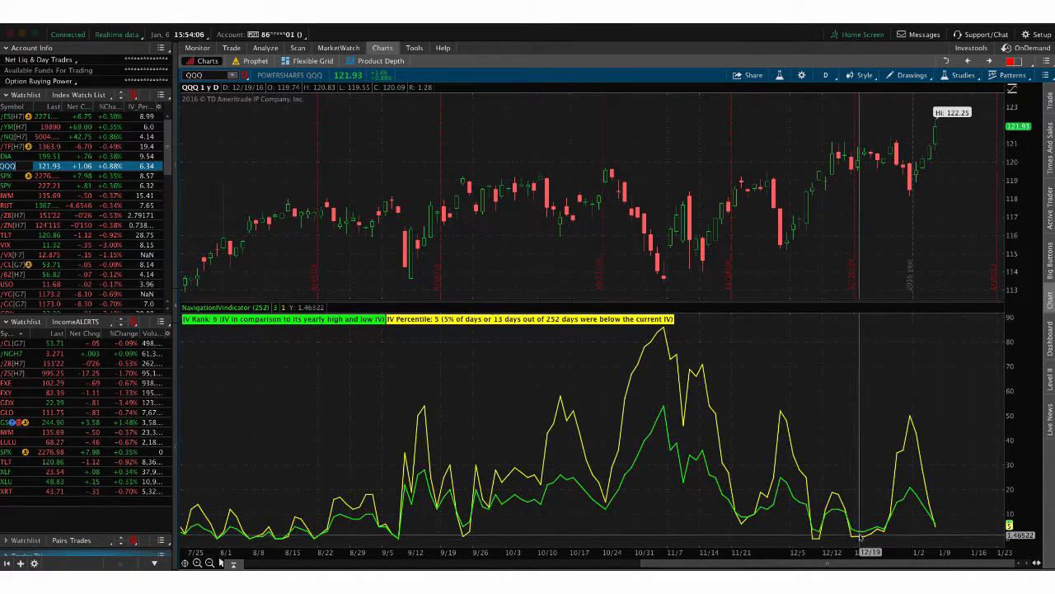
{"action": "mouse_move", "coordinate": [870, 531]}
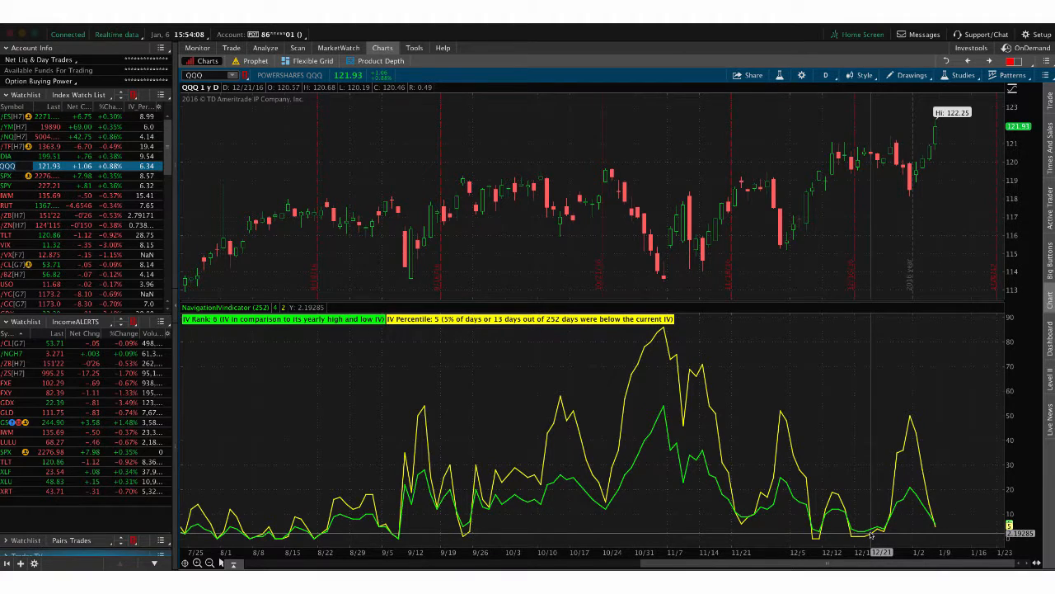
{"action": "mouse_move", "coordinate": [871, 532]}
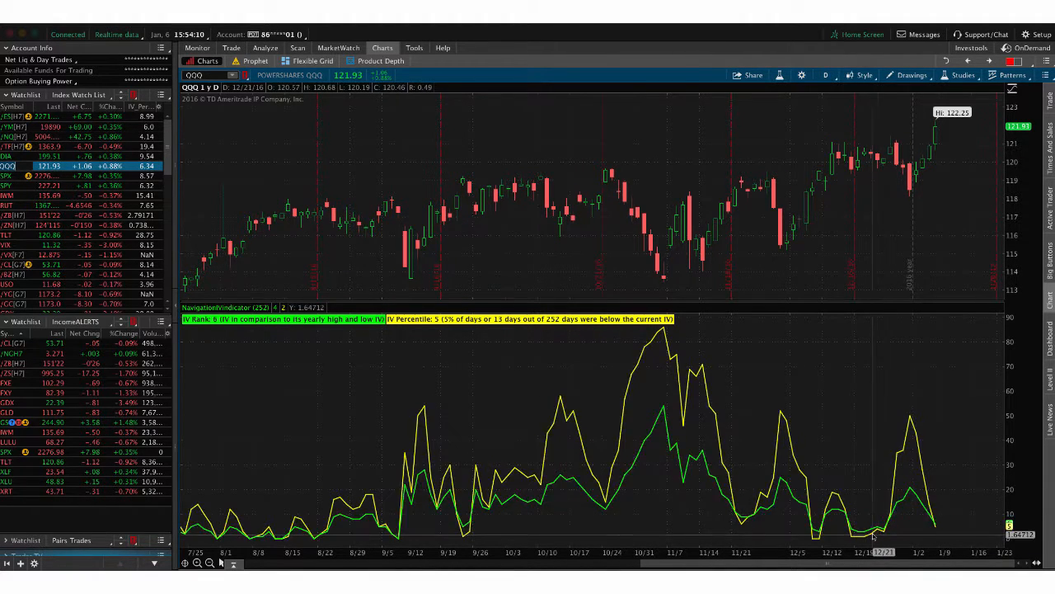
{"action": "mouse_move", "coordinate": [895, 460]}
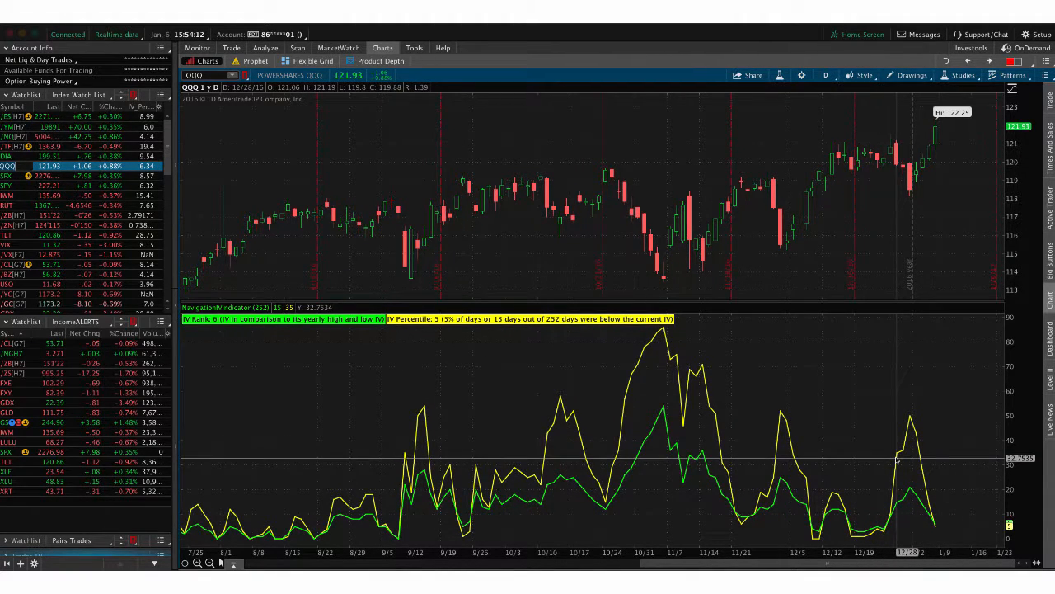
{"action": "mouse_move", "coordinate": [918, 182]}
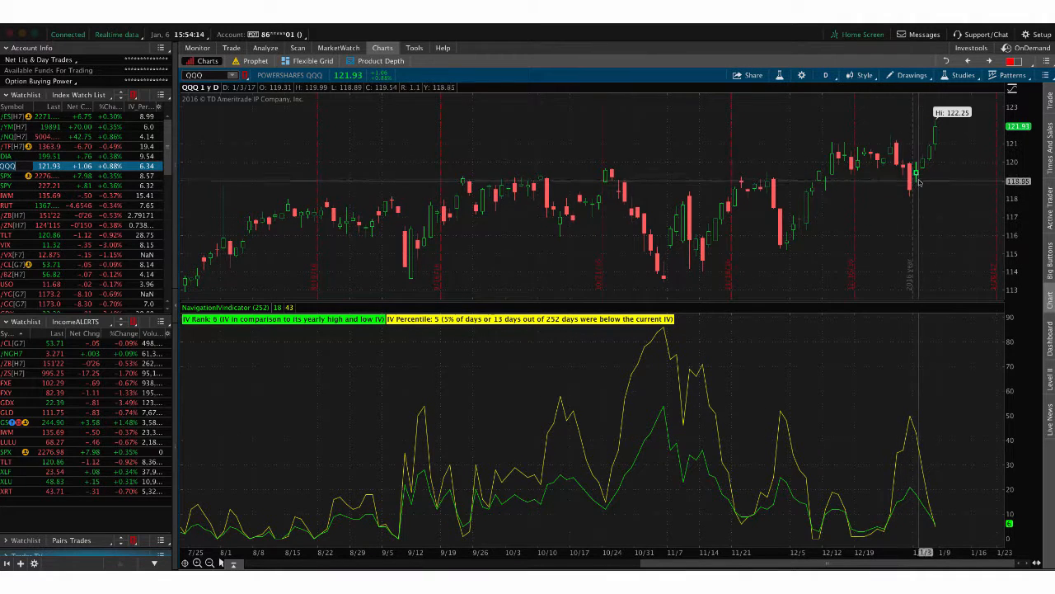
{"action": "mouse_move", "coordinate": [918, 176]}
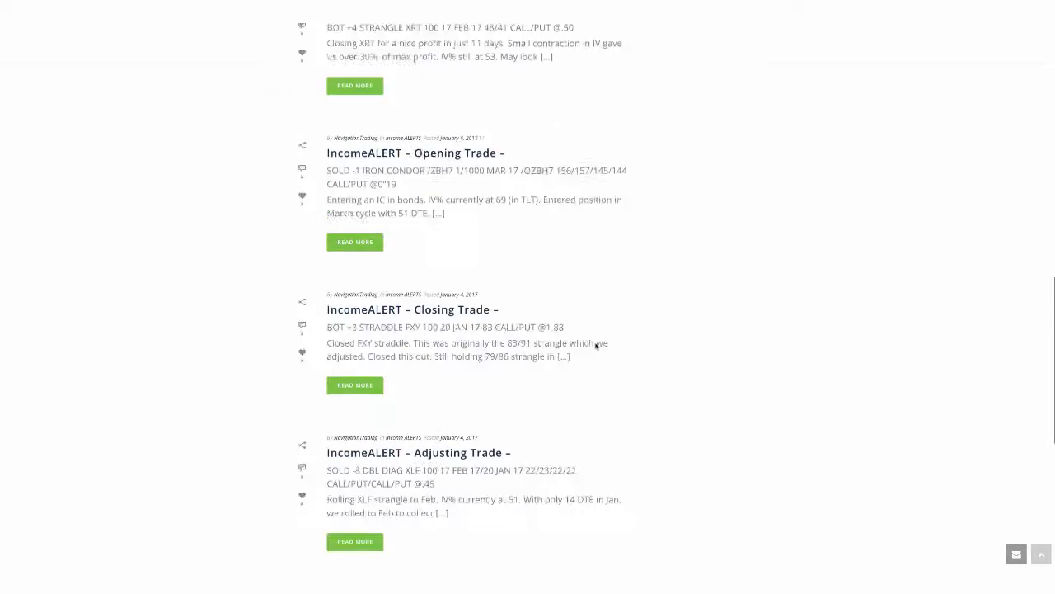
Scroll the IncomeALERTS list down to the XLF and XLU strangle adjusting posts
{"action": "scroll", "scroll_direction": "down", "scroll_amount": 3}
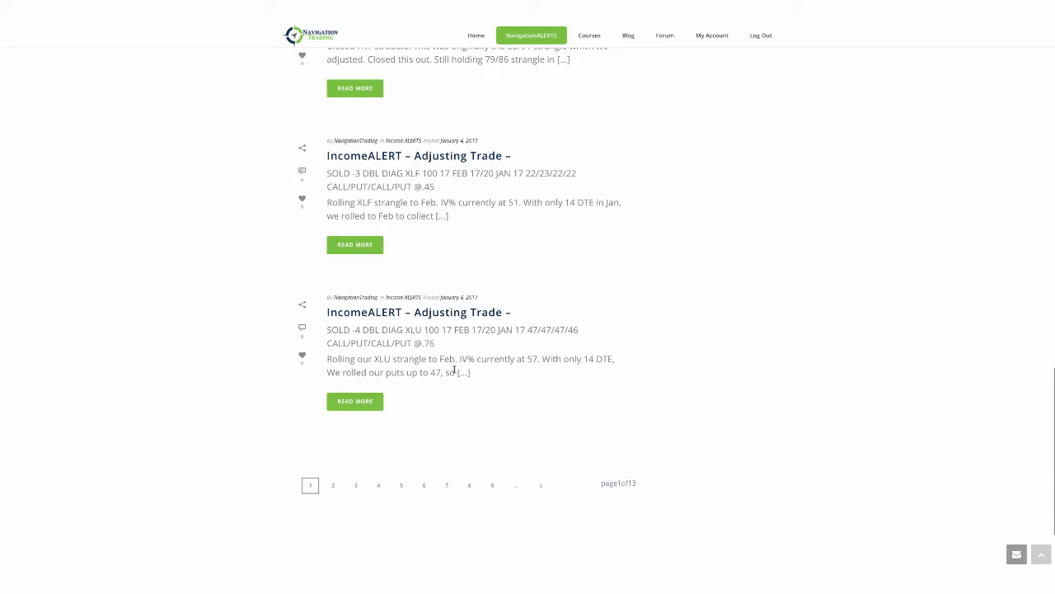
{"action": "mouse_move", "coordinate": [400, 370]}
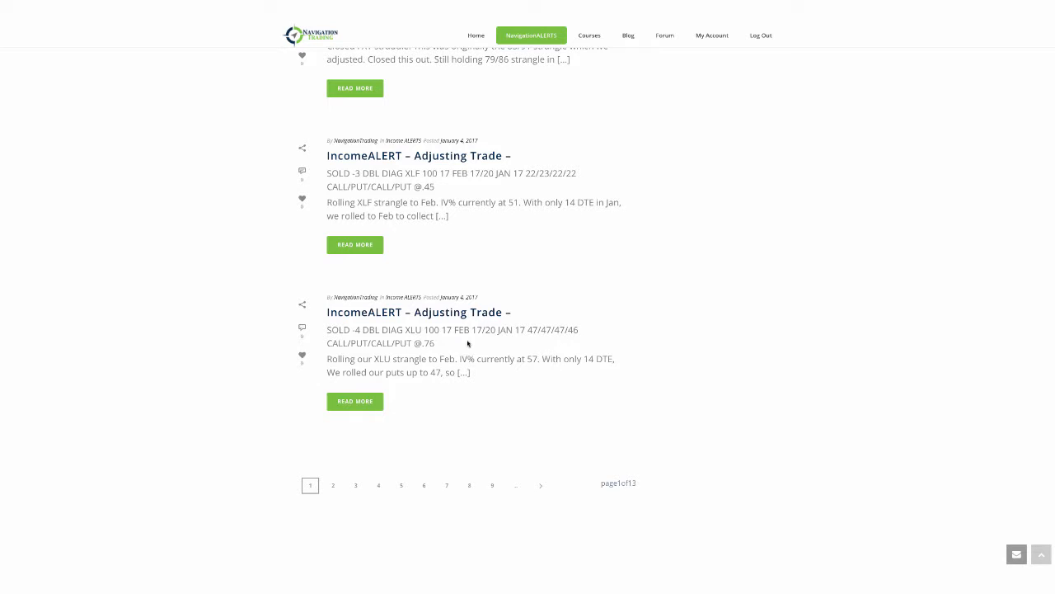
{"action": "mouse_move", "coordinate": [463, 414]}
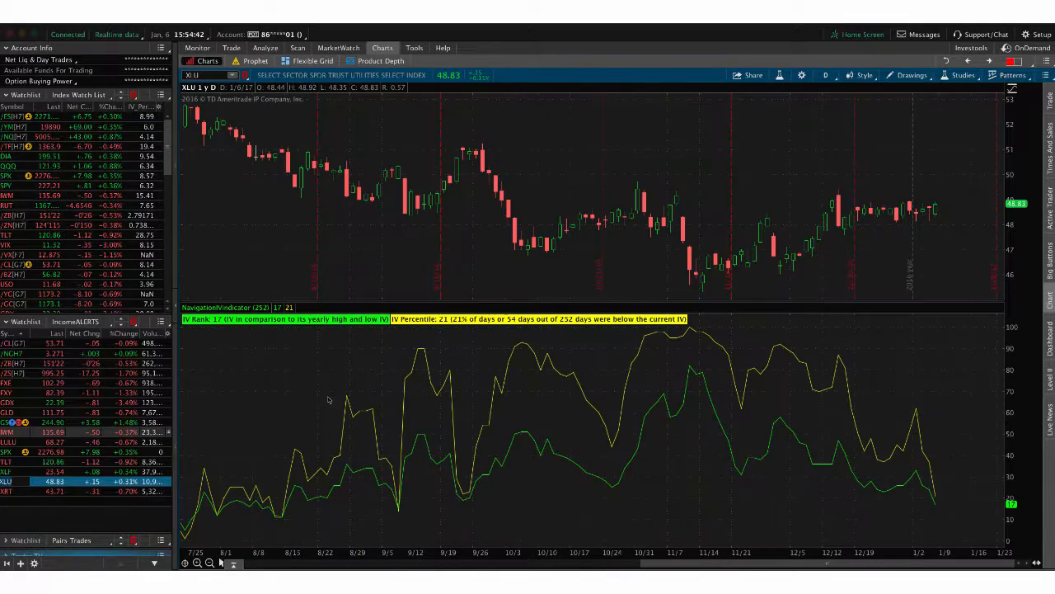
{"action": "mouse_move", "coordinate": [919, 416]}
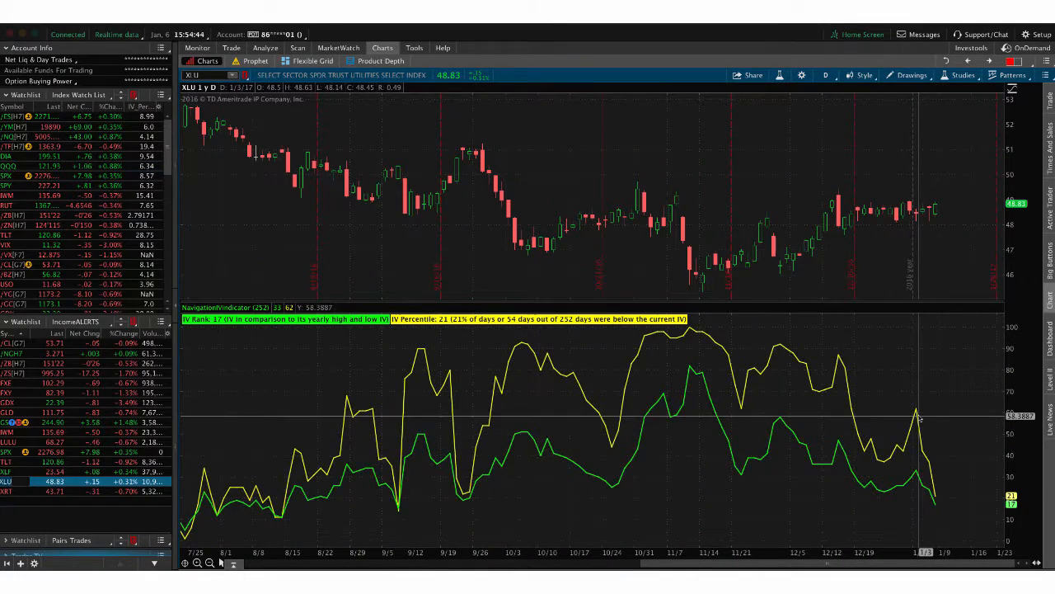
{"action": "mouse_move", "coordinate": [936, 501]}
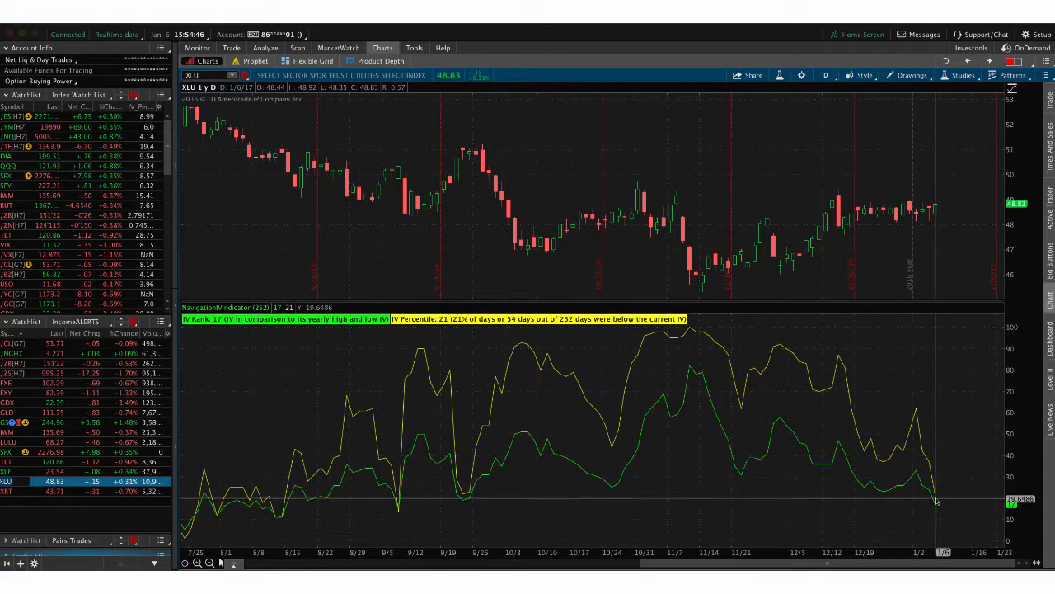
{"action": "mouse_move", "coordinate": [907, 218]}
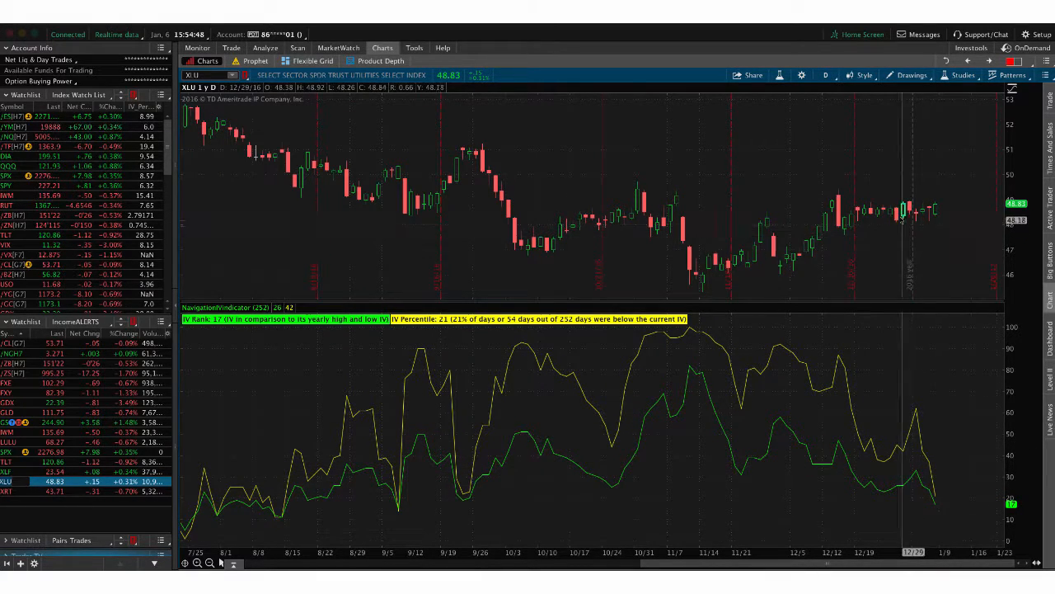
{"action": "mouse_move", "coordinate": [474, 124]}
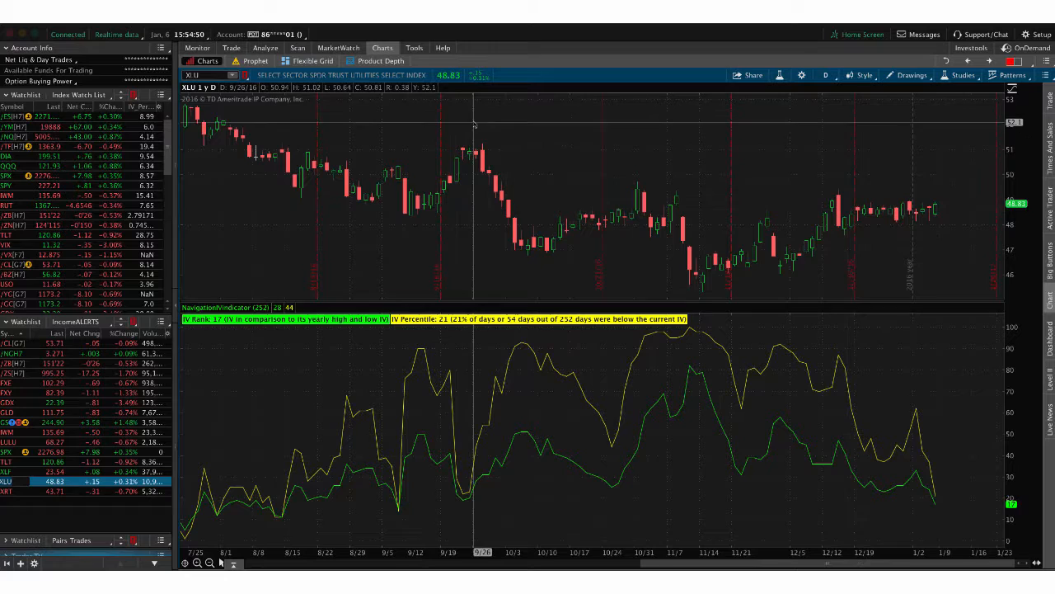
After checking XLU's IV Rank 17 and Percentile 21, show its short 47 call-put risk profile
{"action": "left_click", "coordinate": [266, 47]}
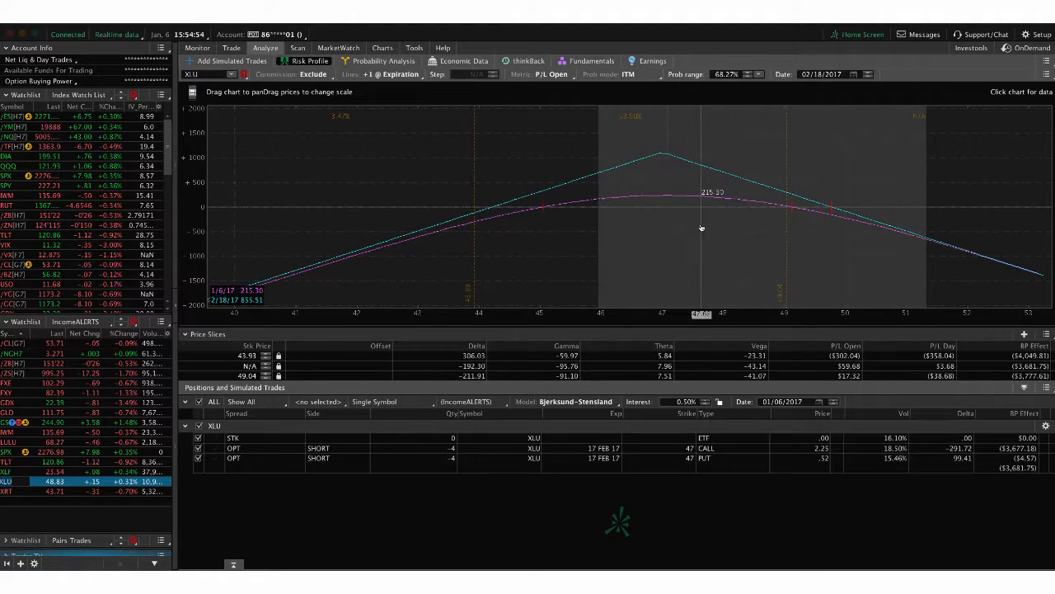
{"action": "mouse_move", "coordinate": [774, 243]}
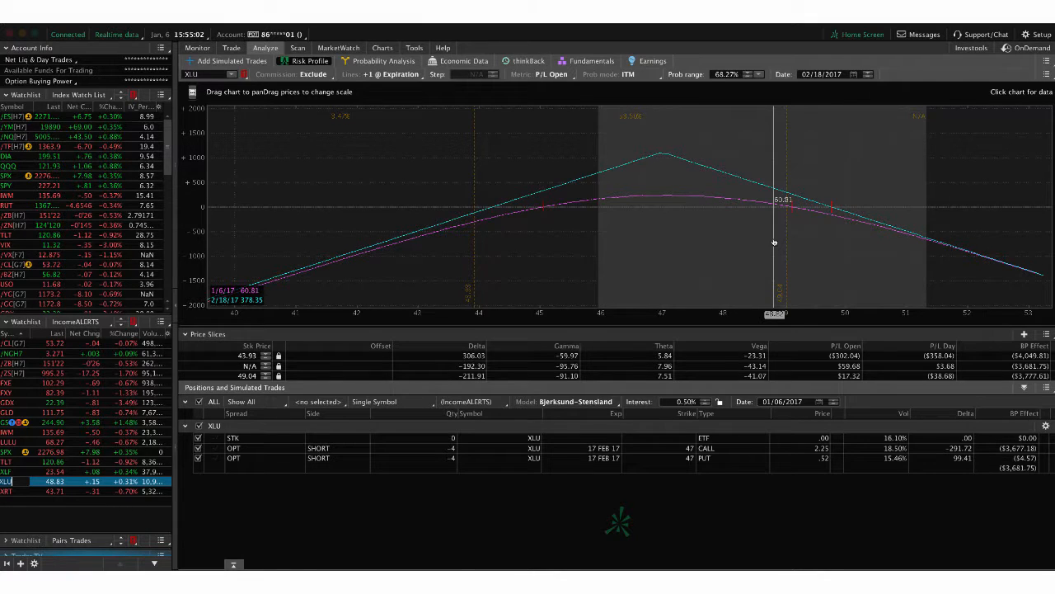
{"action": "mouse_move", "coordinate": [717, 231]}
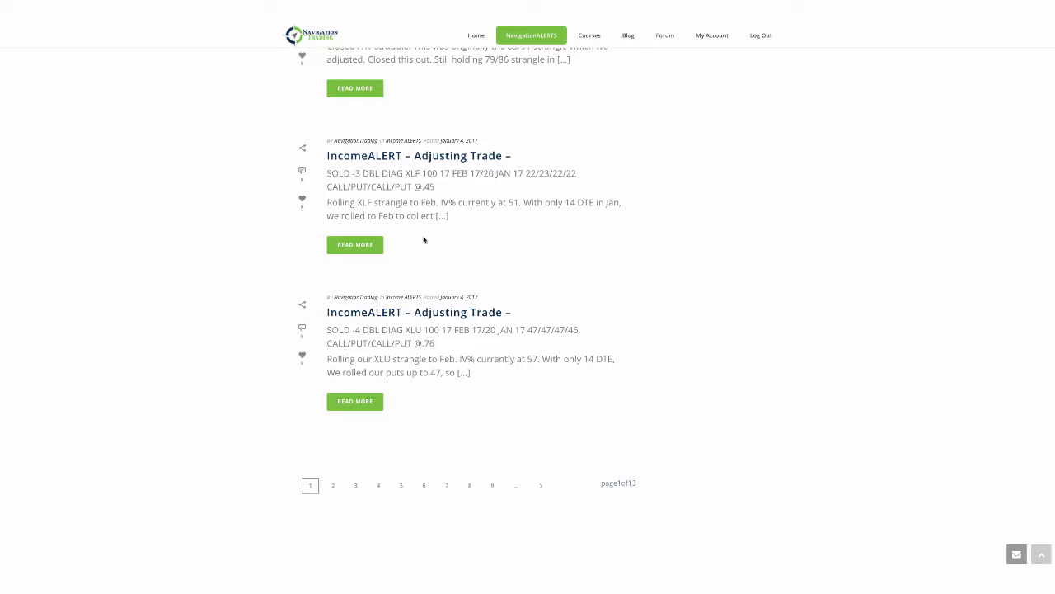
{"action": "mouse_move", "coordinate": [406, 216]}
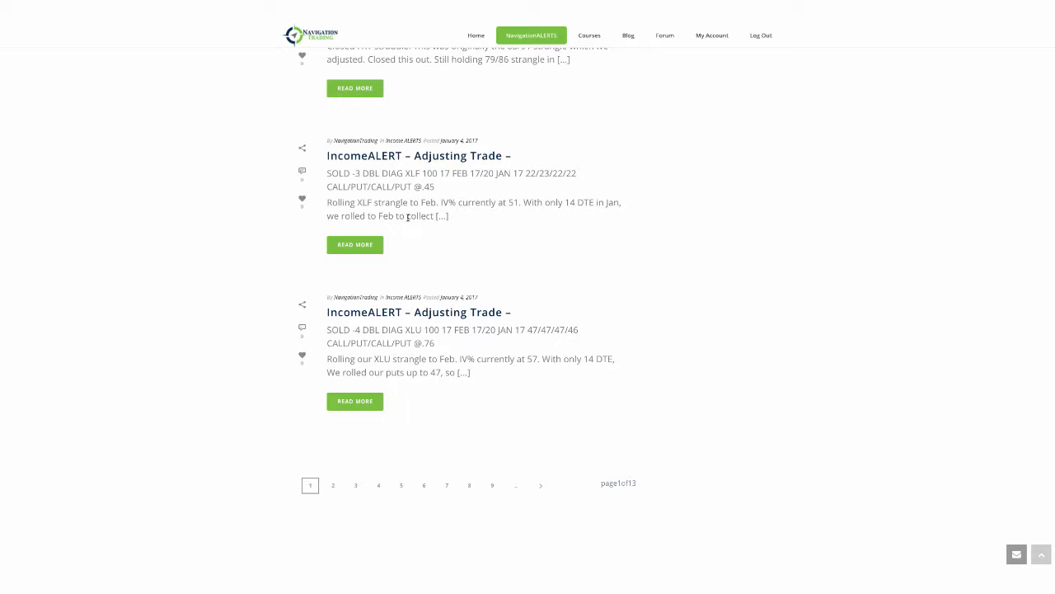
{"action": "mouse_move", "coordinate": [458, 178]}
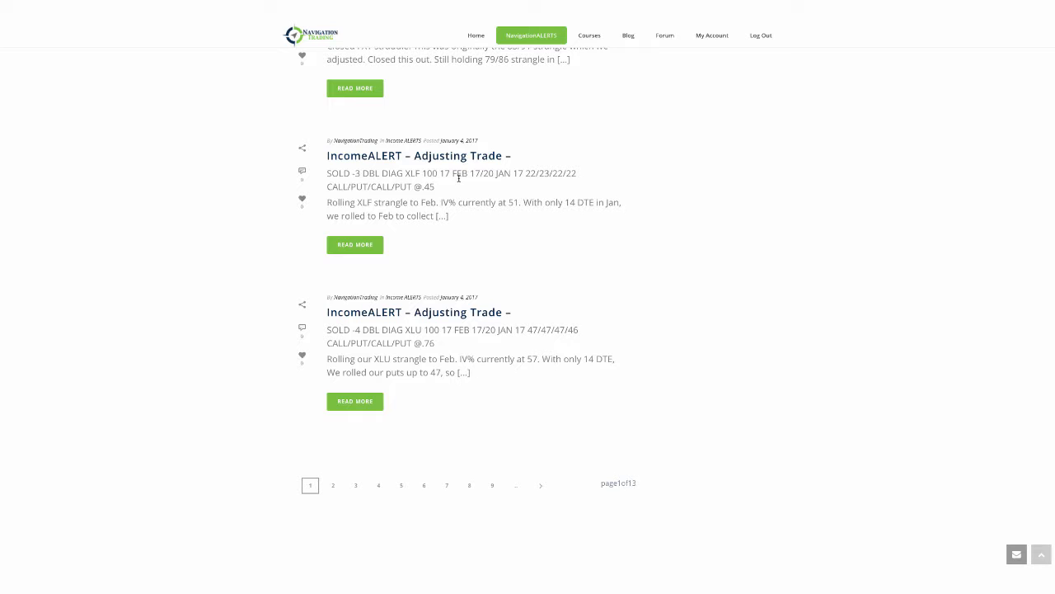
{"action": "mouse_move", "coordinate": [583, 211]}
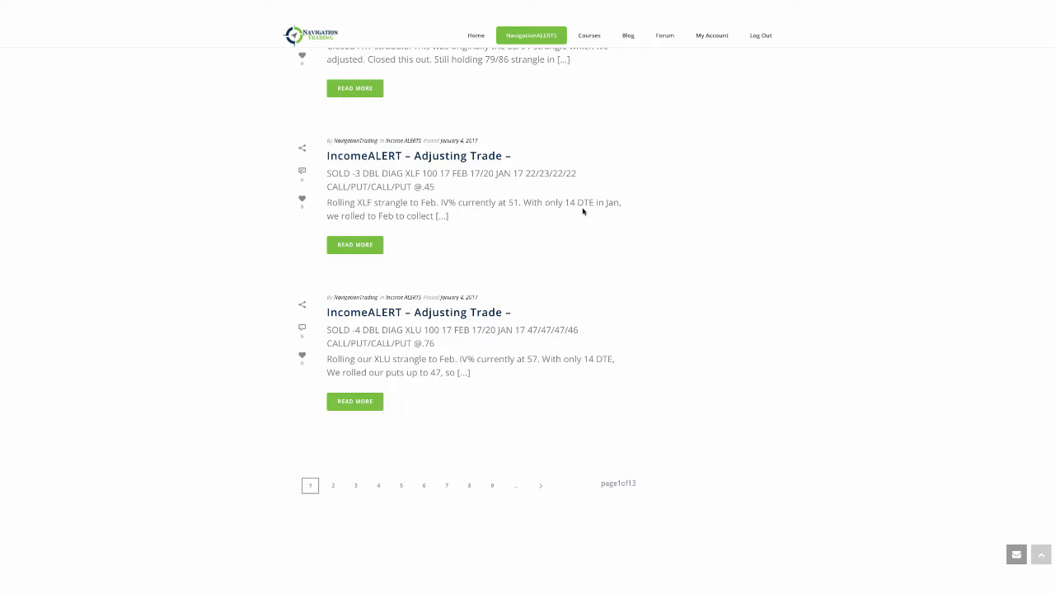
{"action": "mouse_move", "coordinate": [595, 213]}
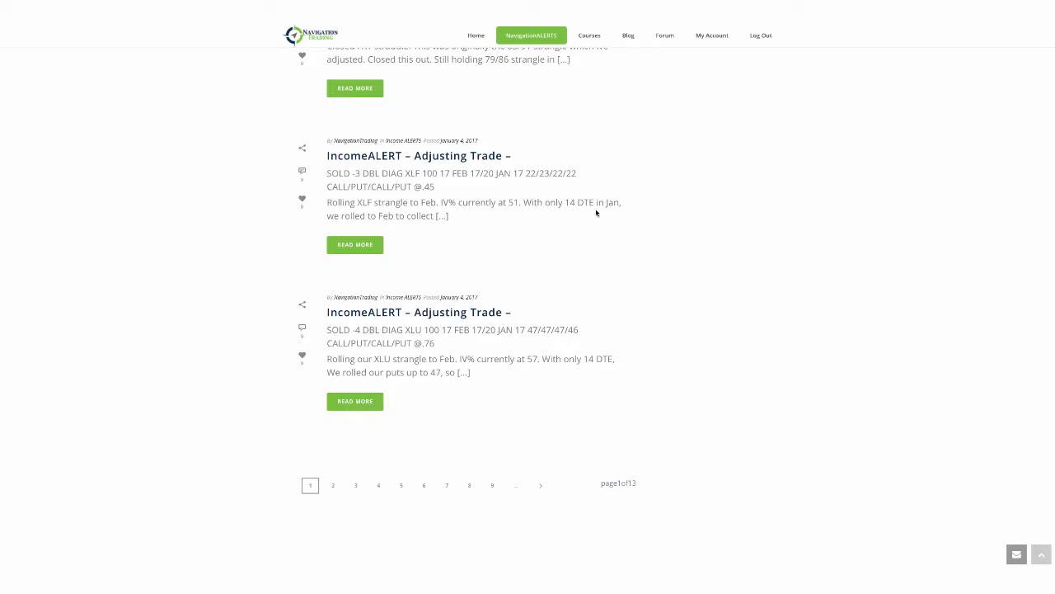
{"action": "mouse_move", "coordinate": [580, 215]}
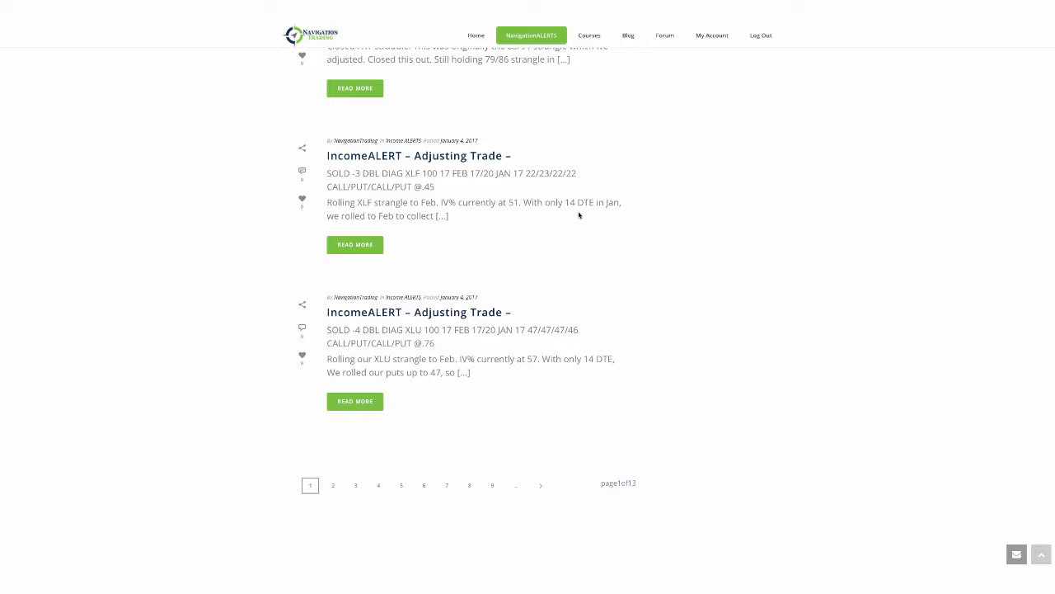
{"action": "mouse_move", "coordinate": [556, 214]}
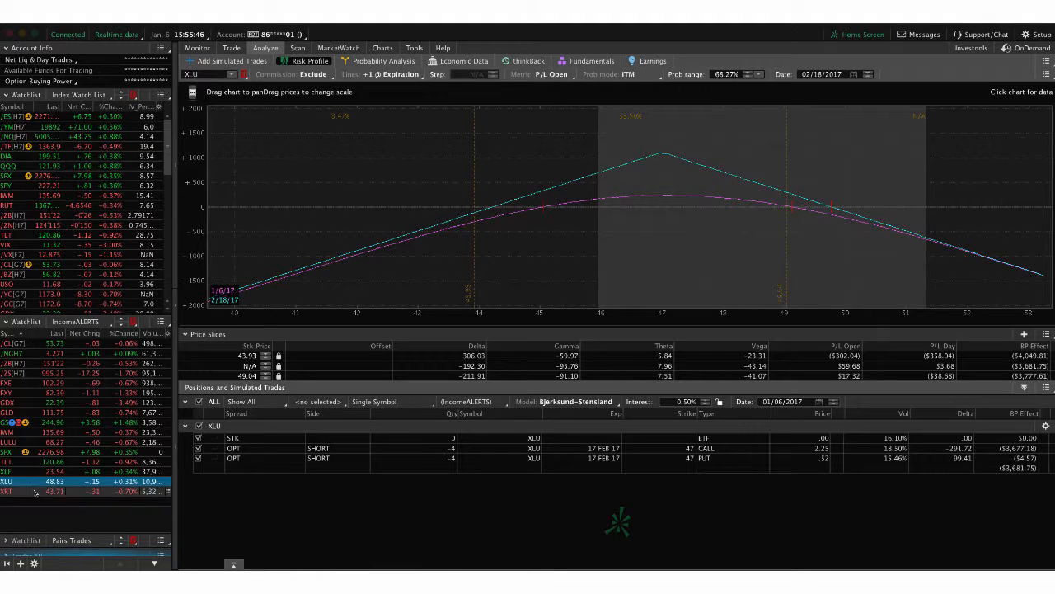
Load the XLF position and include the short 23 put and remaining strangle legs
{"action": "left_click", "coordinate": [7, 471]}
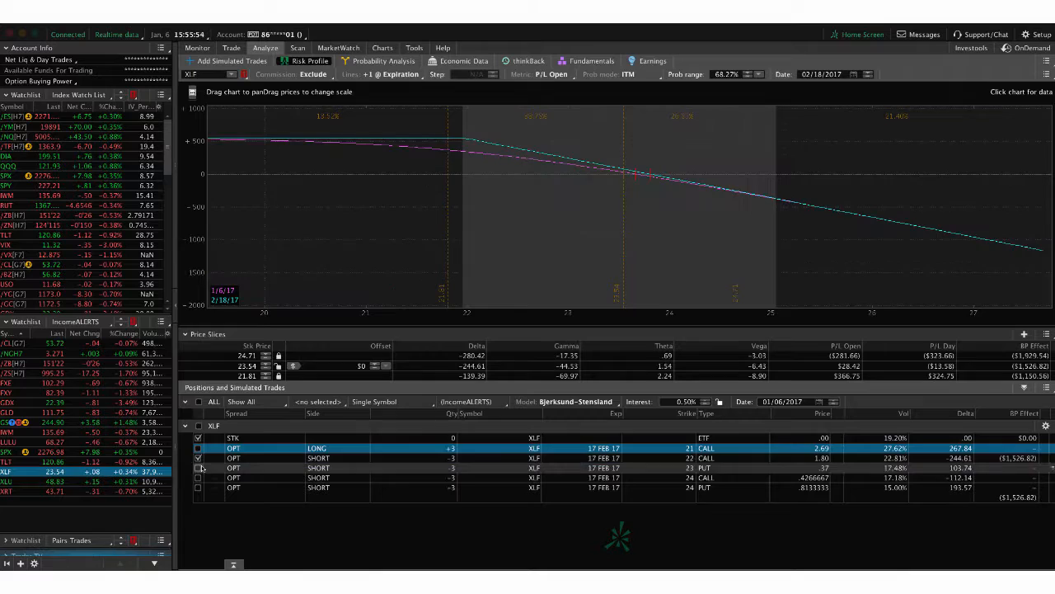
{"action": "left_click", "coordinate": [198, 467]}
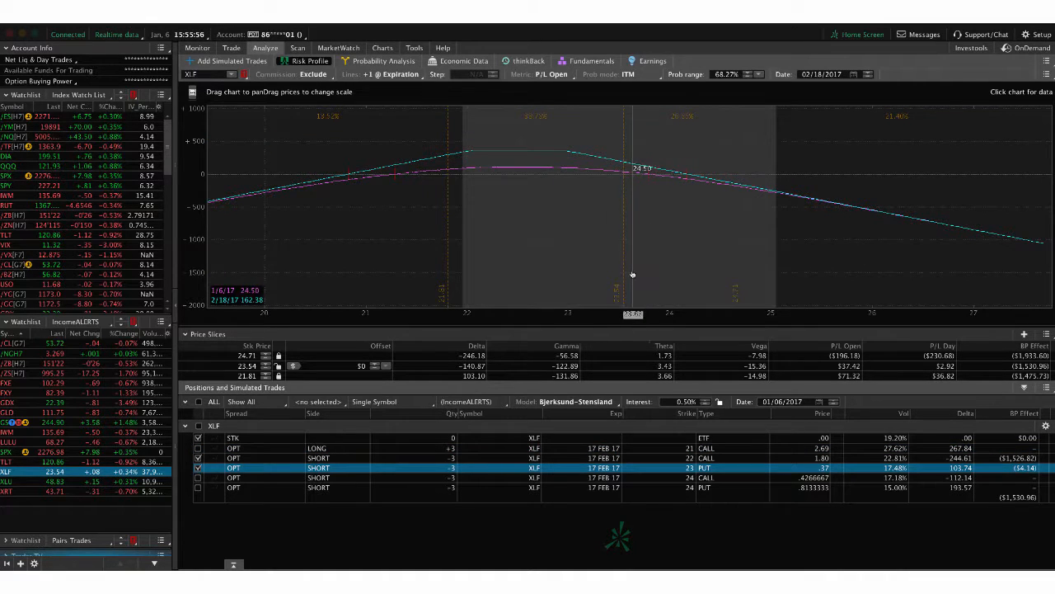
{"action": "mouse_move", "coordinate": [622, 272]}
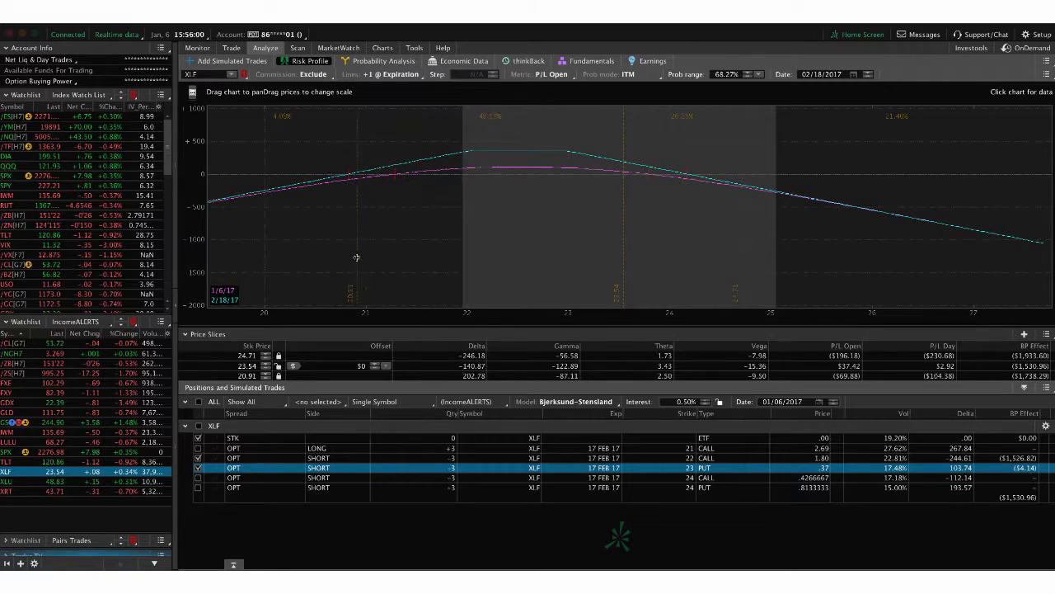
{"action": "mouse_move", "coordinate": [752, 262]}
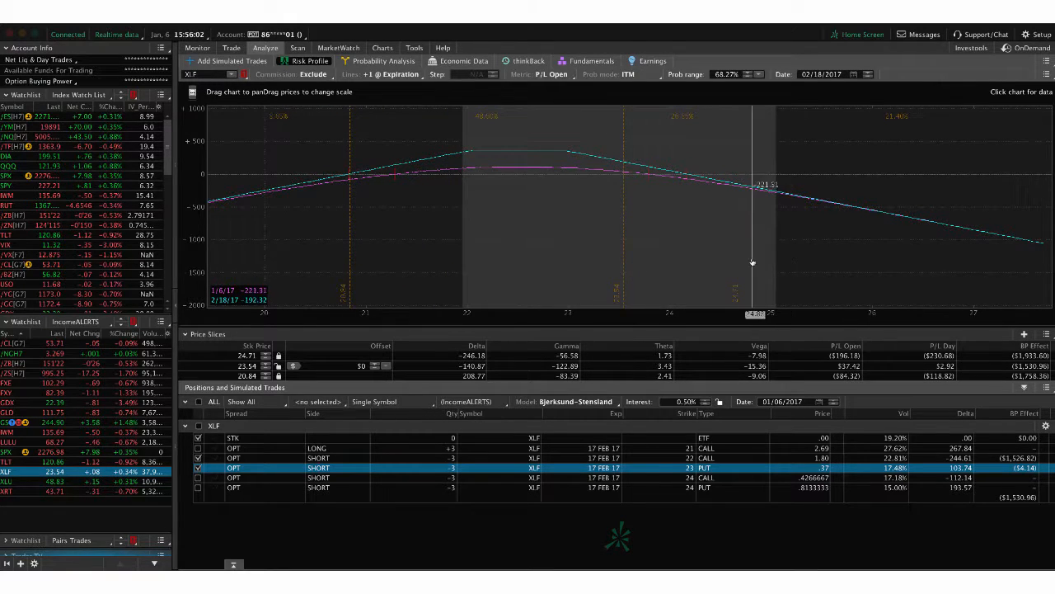
{"action": "mouse_move", "coordinate": [687, 260]}
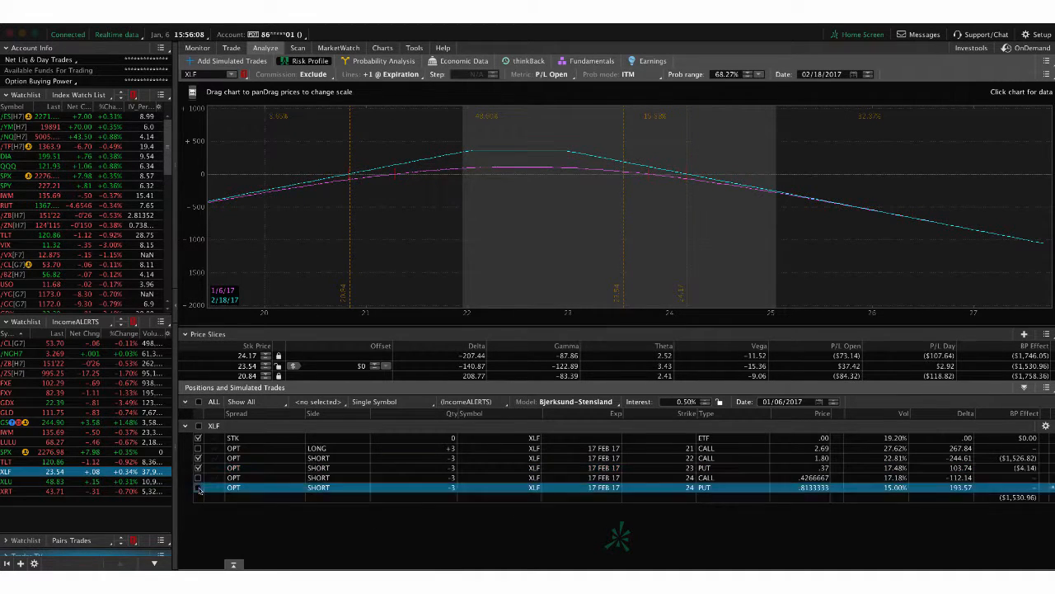
{"action": "left_click", "coordinate": [198, 468]}
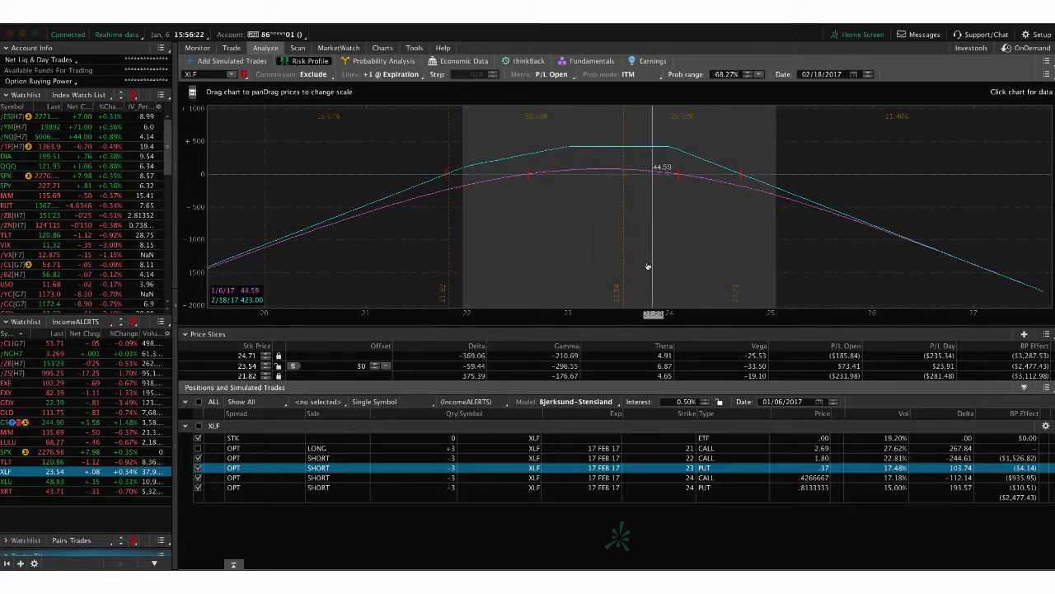
{"action": "mouse_move", "coordinate": [613, 270]}
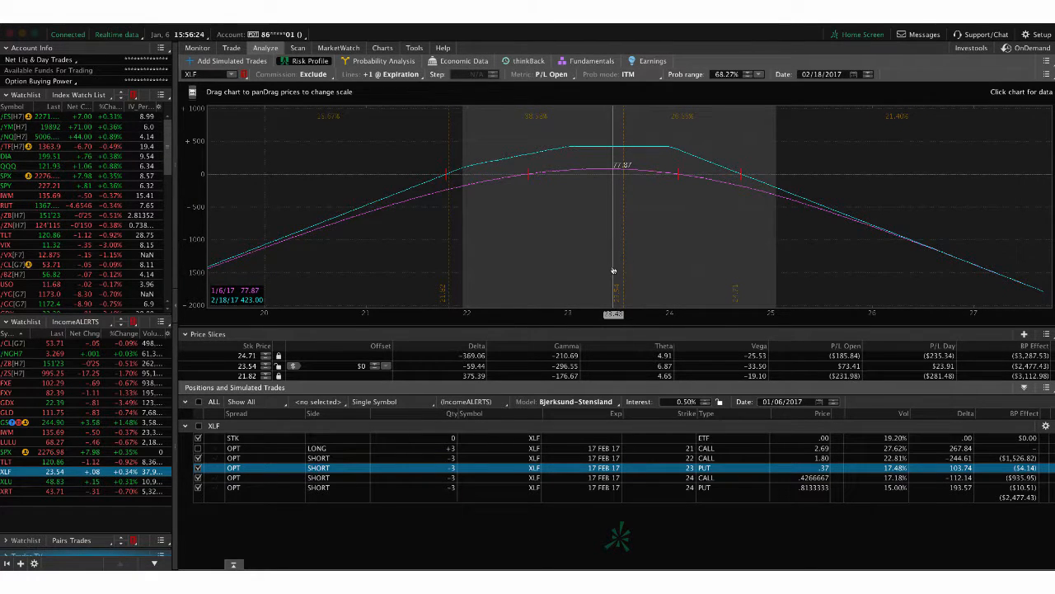
Review XLF's one-year chart with IV Rank 12 and IV Percentile 35
{"action": "left_click", "coordinate": [381, 47]}
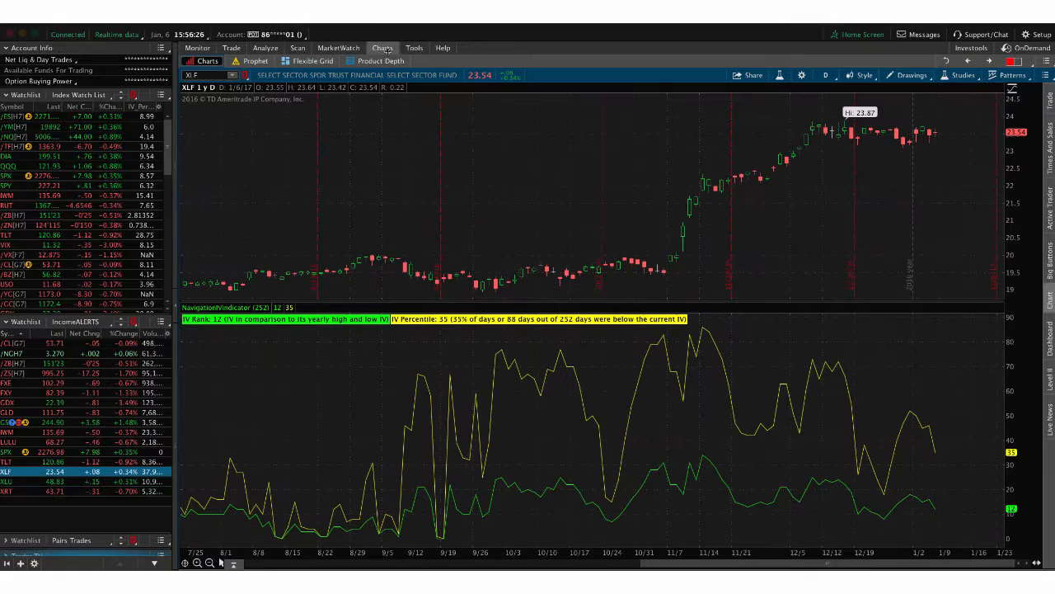
{"action": "mouse_move", "coordinate": [915, 452]}
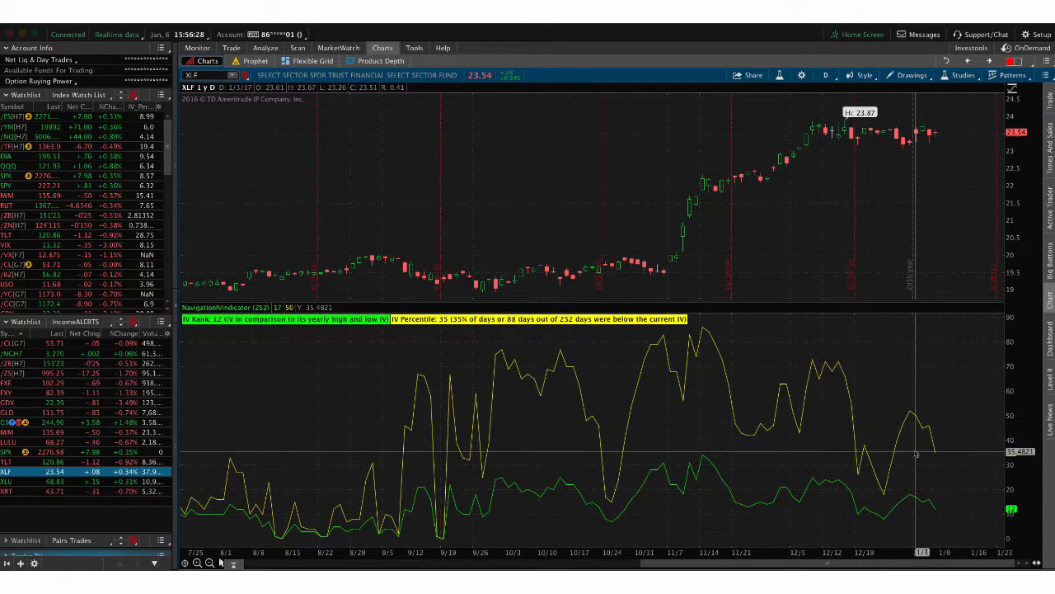
{"action": "mouse_move", "coordinate": [540, 346]}
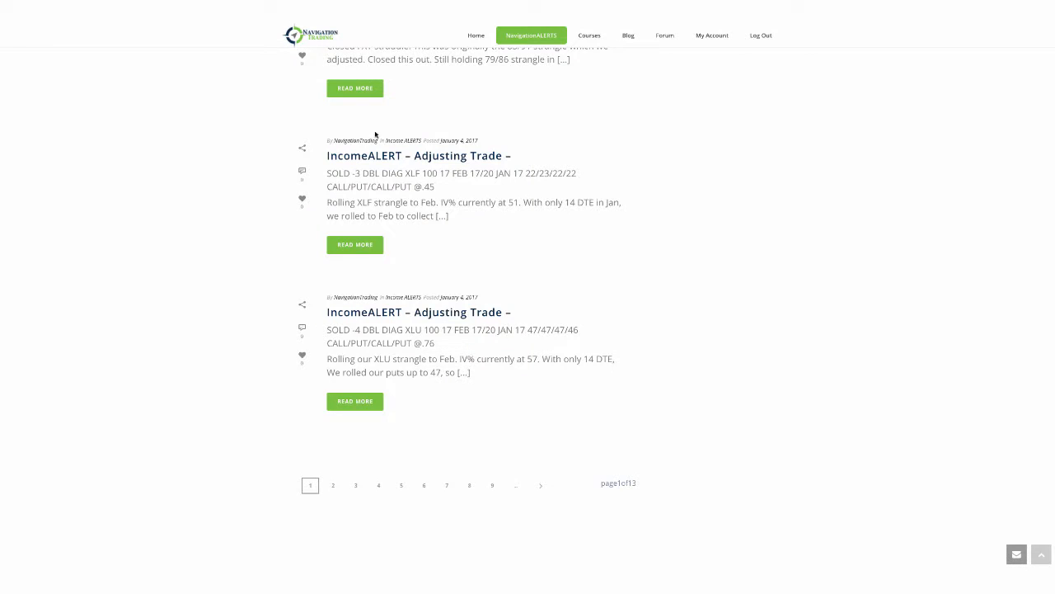
{"action": "scroll", "scroll_direction": "up", "scroll_amount": 3}
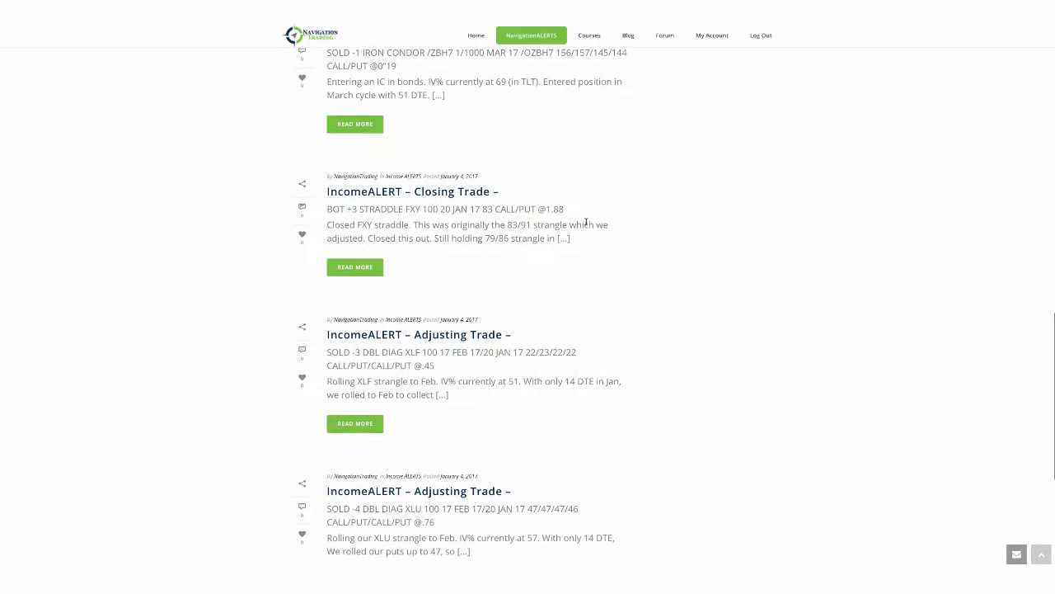
{"action": "mouse_move", "coordinate": [465, 268]}
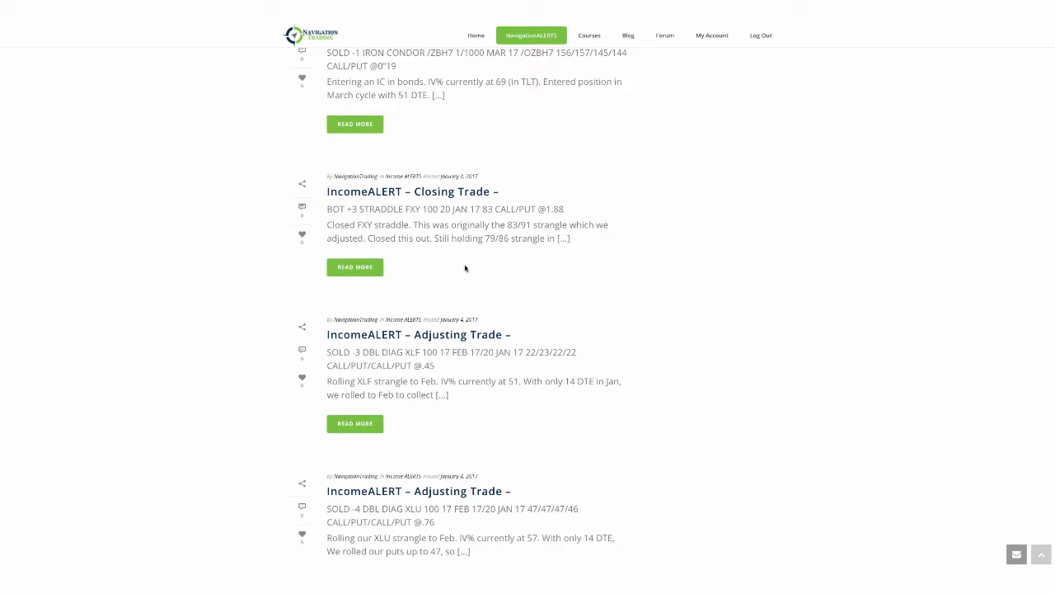
{"action": "mouse_move", "coordinate": [474, 307]}
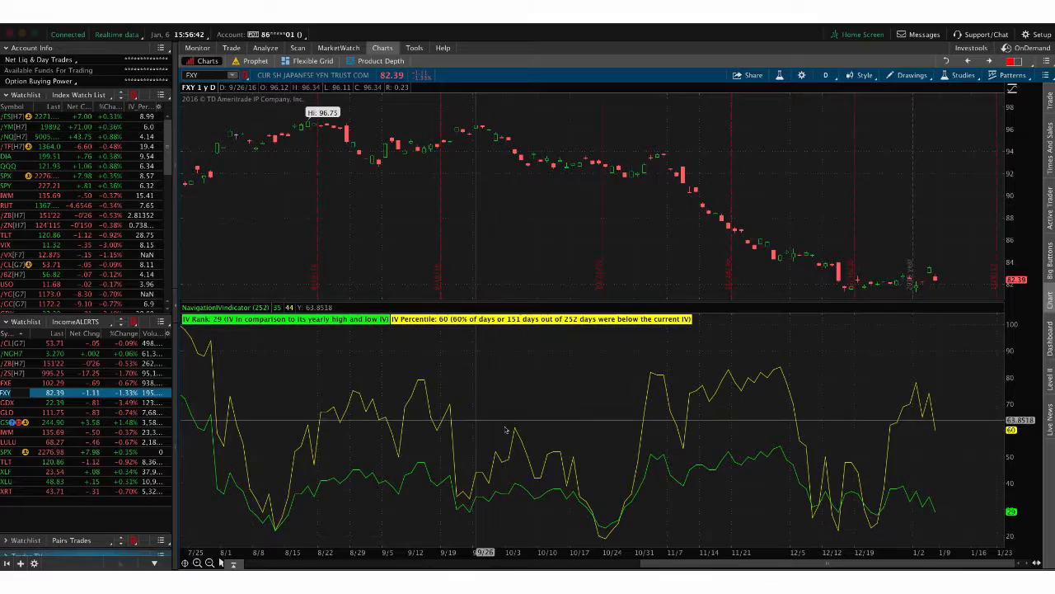
{"action": "mouse_move", "coordinate": [938, 415]}
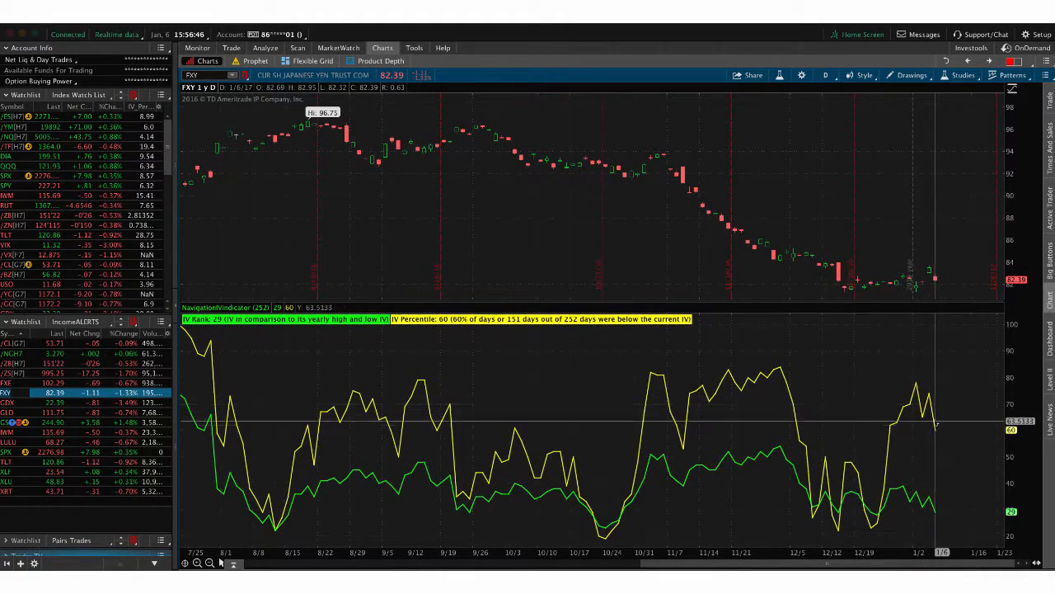
After checking FXY's chart (IV Rank 29, Percentile 60), show its short 79 put/86 call risk profile
{"action": "left_click", "coordinate": [265, 47]}
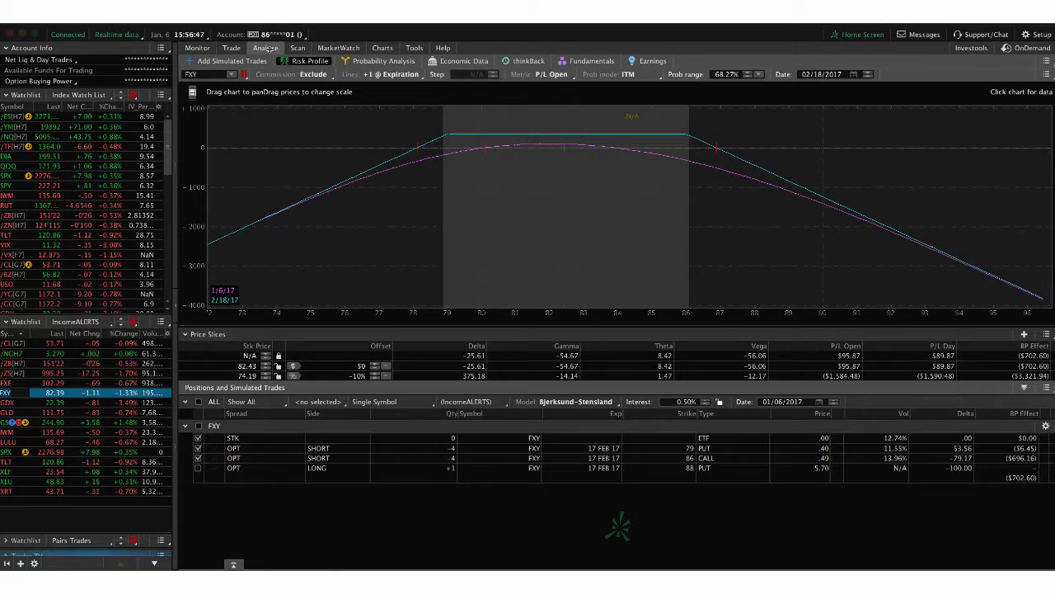
{"action": "mouse_move", "coordinate": [563, 253]}
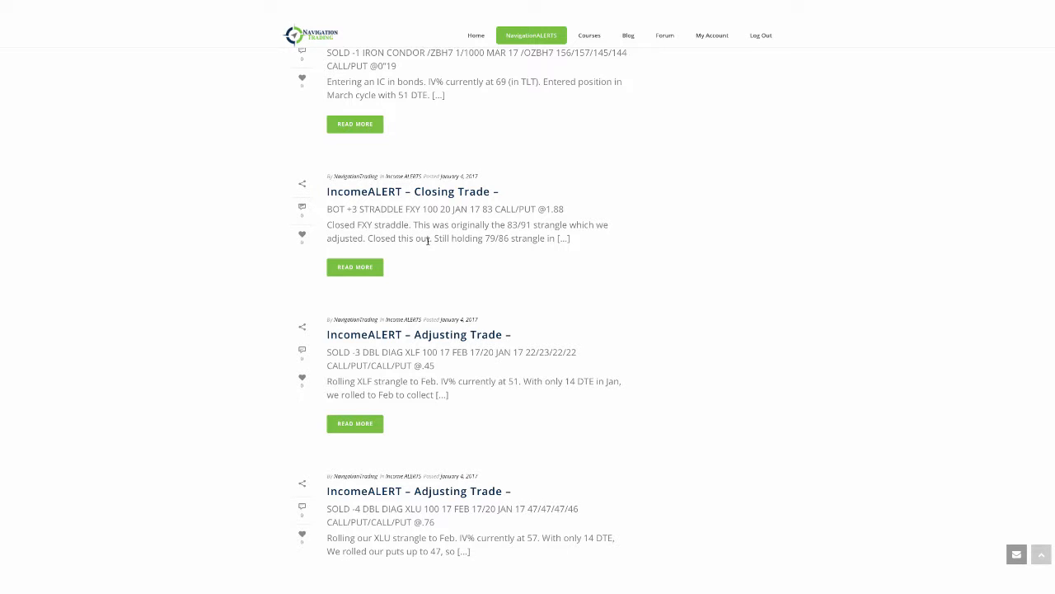
{"action": "mouse_move", "coordinate": [416, 108]}
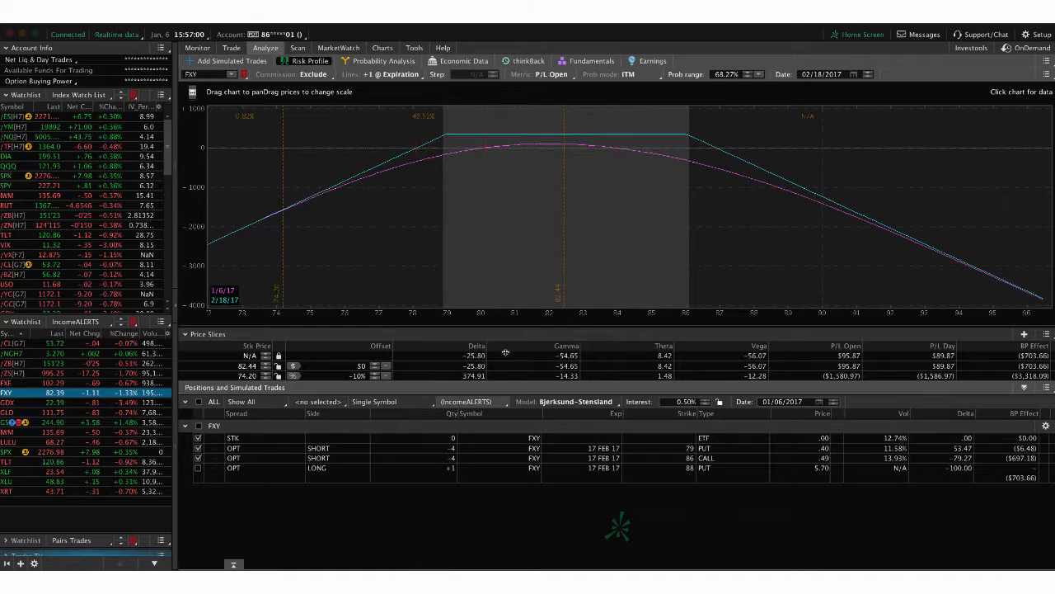
{"action": "mouse_move", "coordinate": [563, 259]}
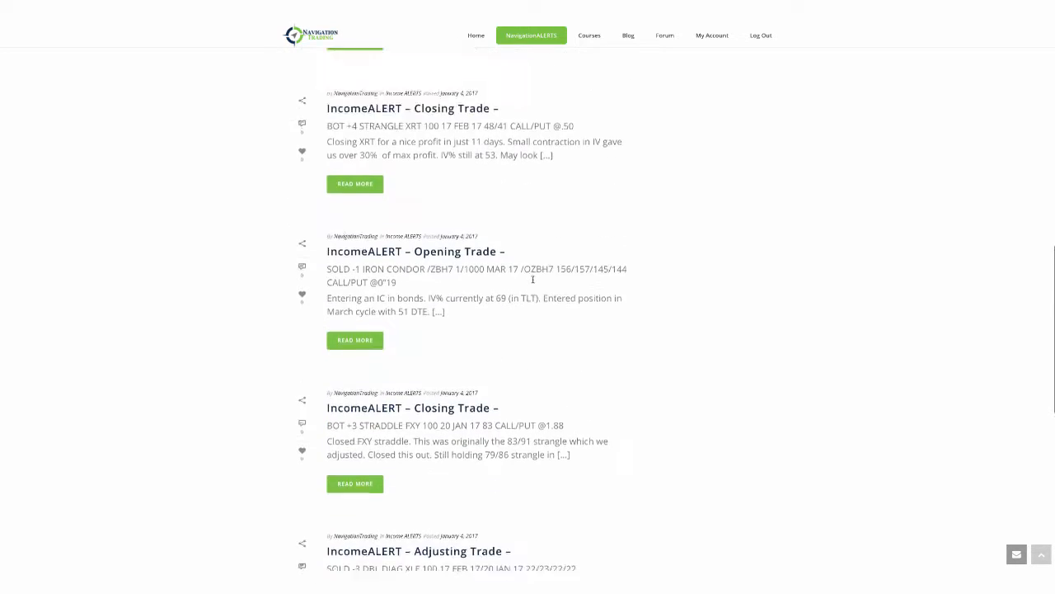
Scroll the IncomeALERTs list to review the XRT closing and bond iron condor alerts
{"action": "scroll", "scroll_direction": "down", "scroll_amount": 3}
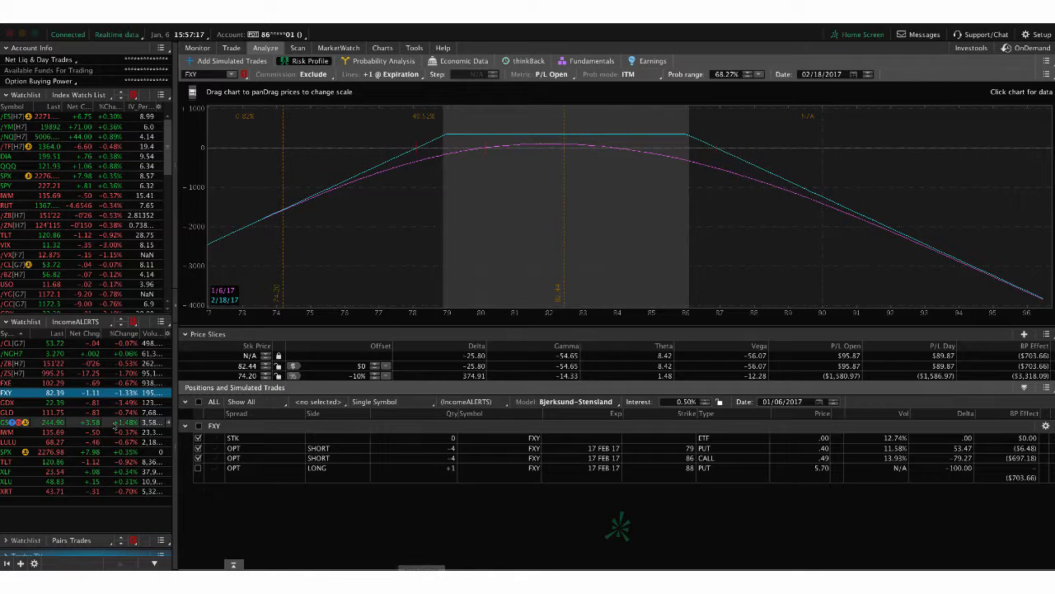
Select /ZB and toggle an option leg off and back on in its iron condor profile
{"action": "left_click", "coordinate": [8, 363]}
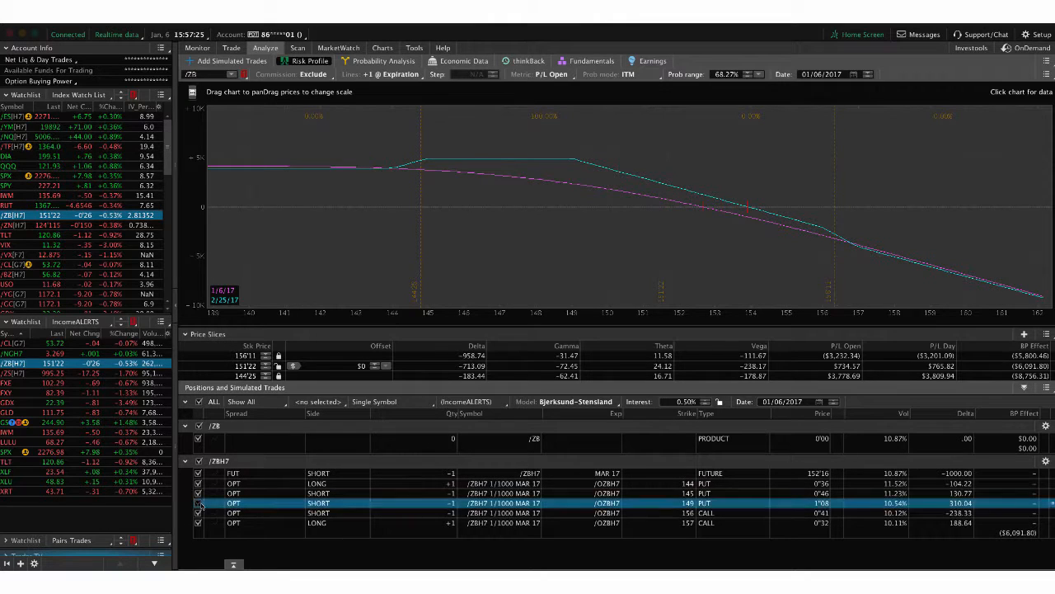
{"action": "left_click", "coordinate": [198, 503]}
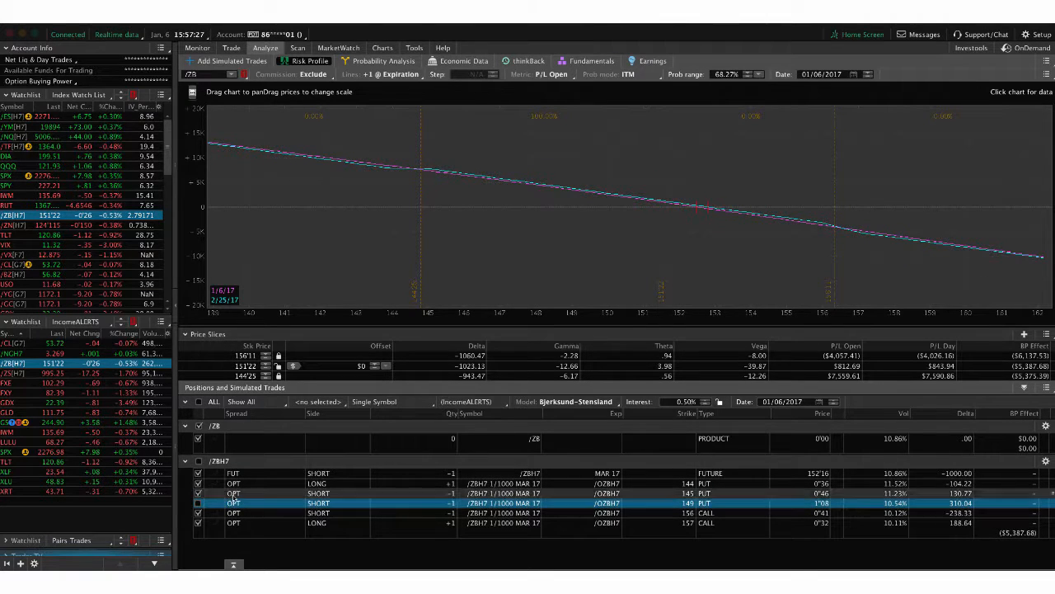
{"action": "left_click", "coordinate": [198, 473]}
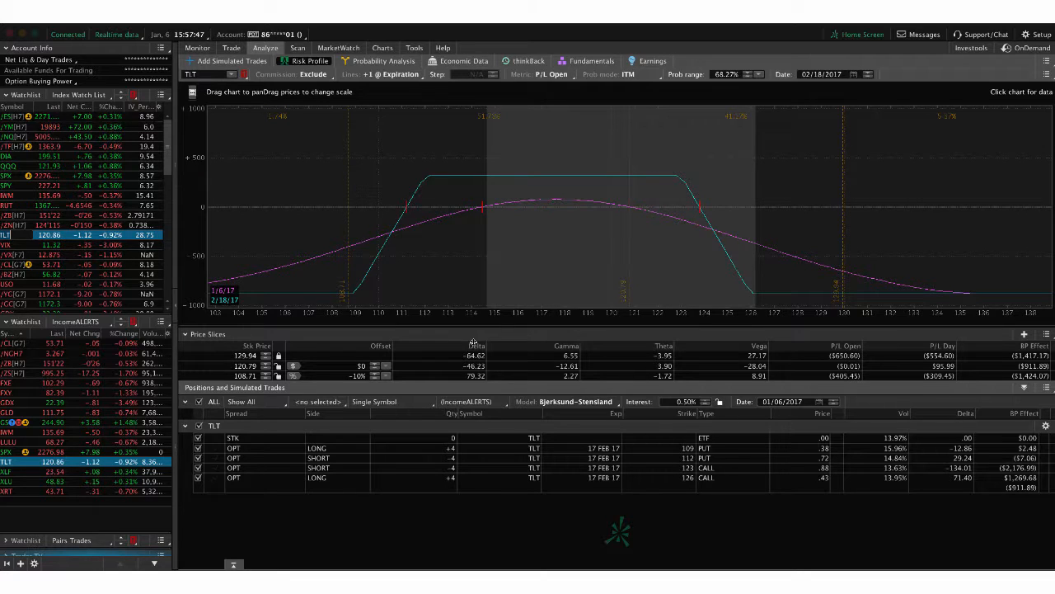
{"action": "mouse_move", "coordinate": [320, 288]}
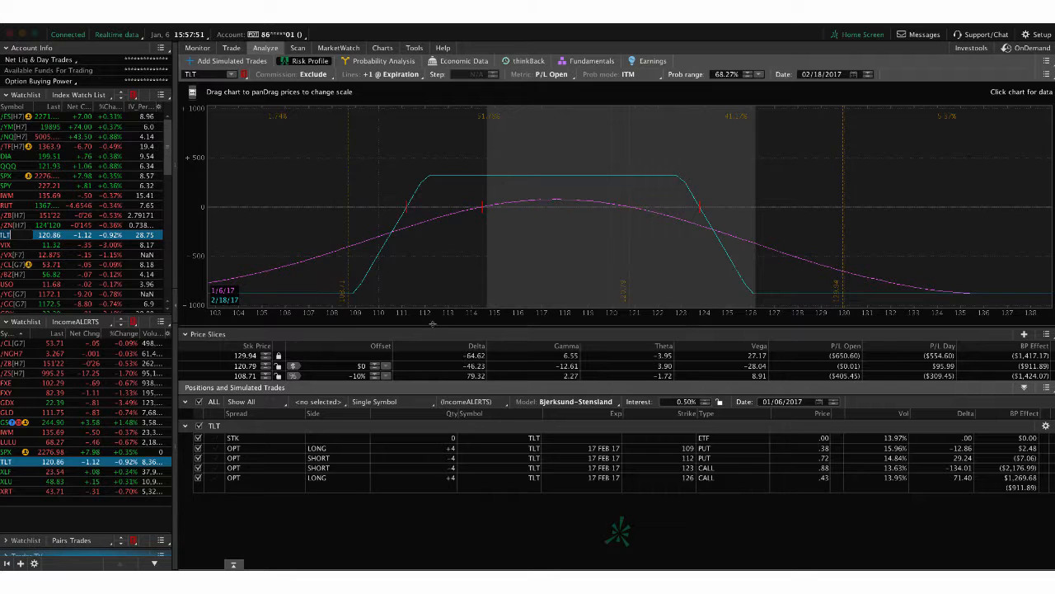
After reviewing TLT's 109/112/123/126 iron condor profile, bring up the TLT chart
{"action": "left_click", "coordinate": [382, 47]}
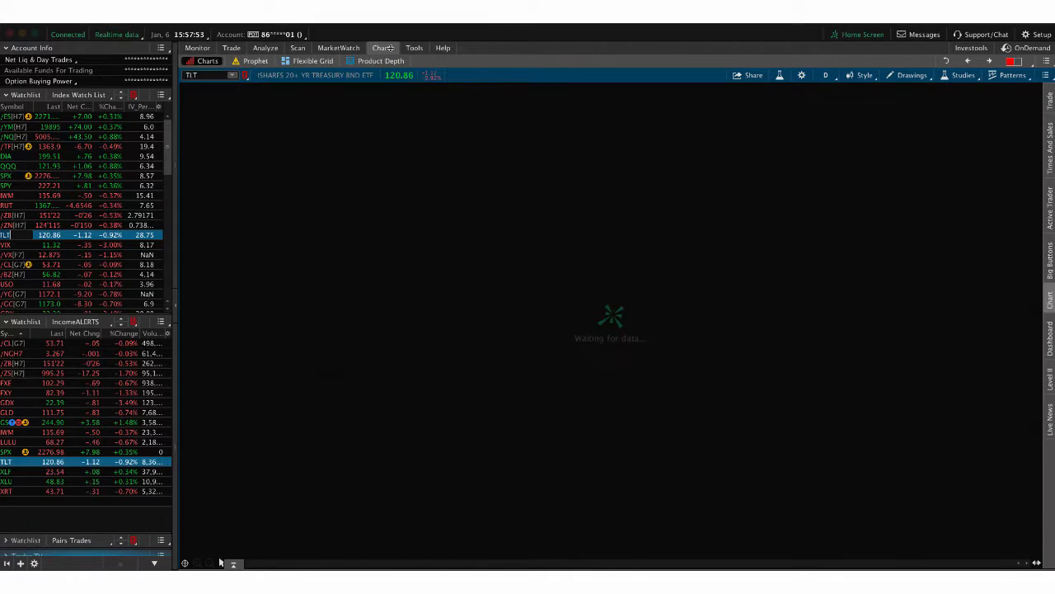
{"action": "left_click", "coordinate": [382, 47]}
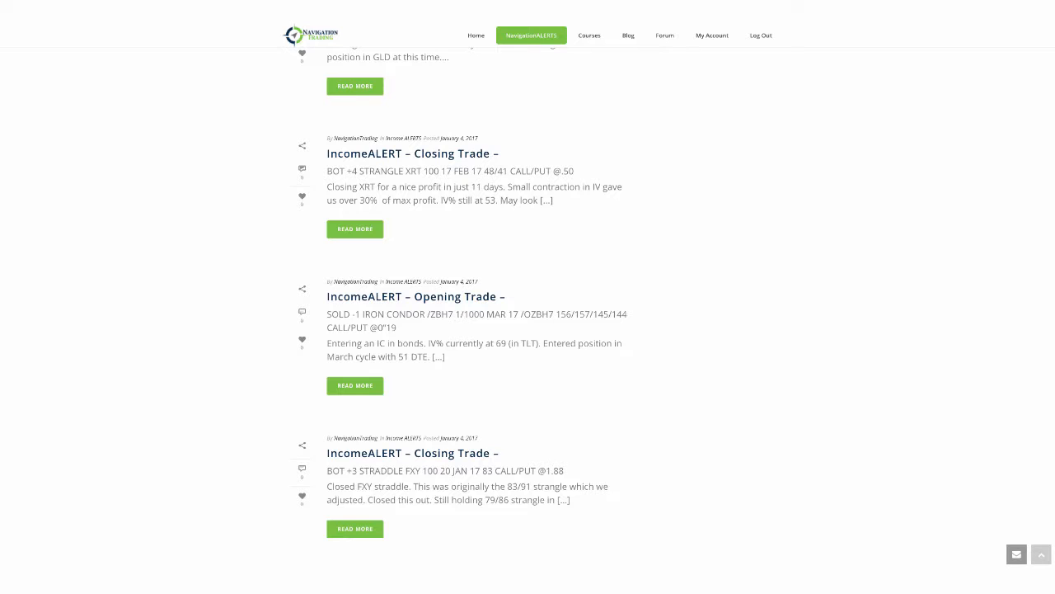
{"action": "mouse_move", "coordinate": [499, 160]}
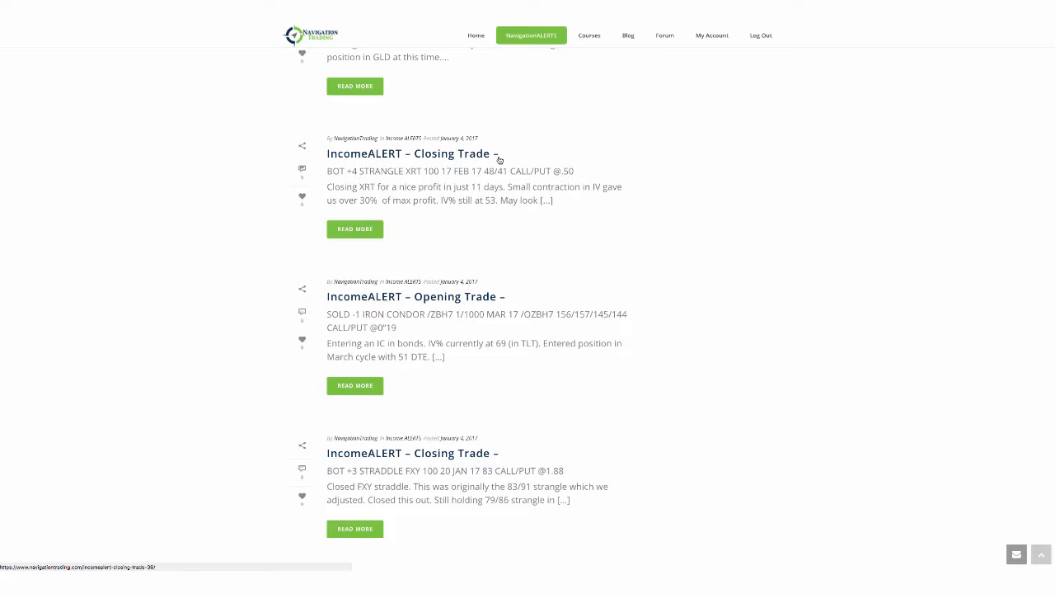
{"action": "mouse_move", "coordinate": [509, 297]}
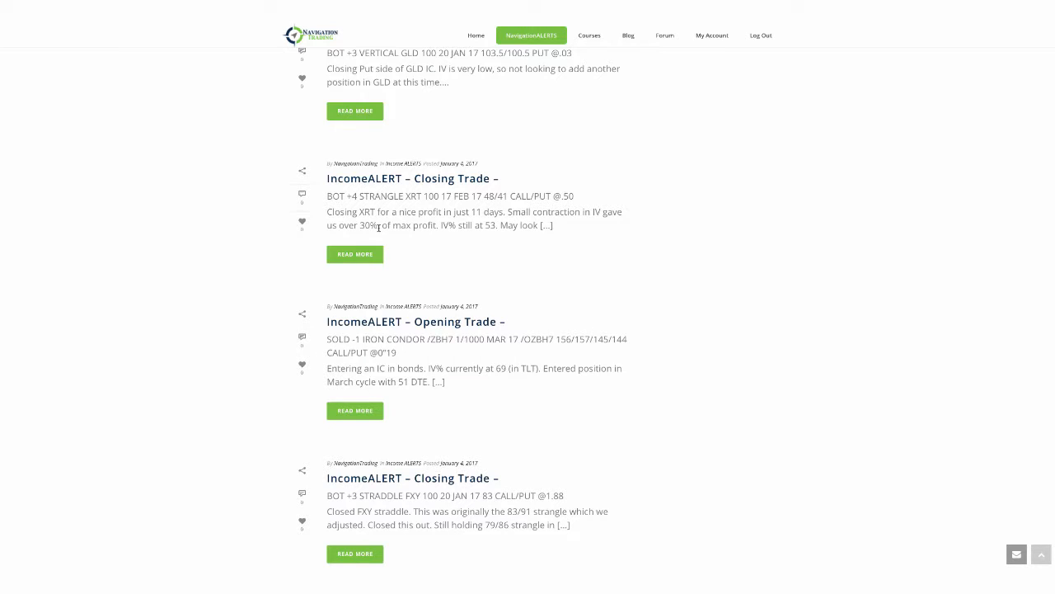
{"action": "mouse_move", "coordinate": [487, 220]}
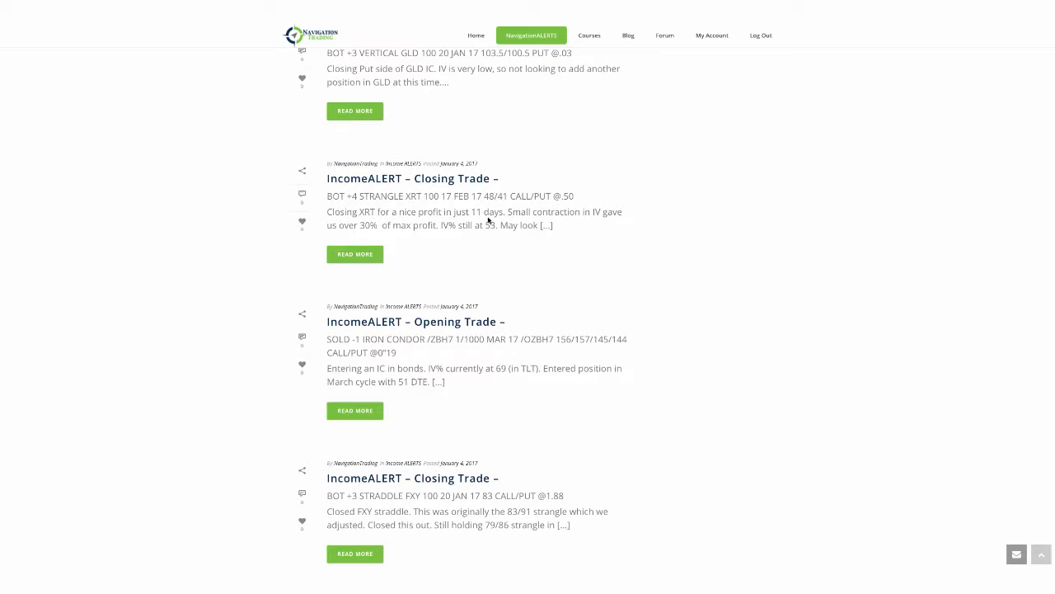
{"action": "mouse_move", "coordinate": [425, 170]}
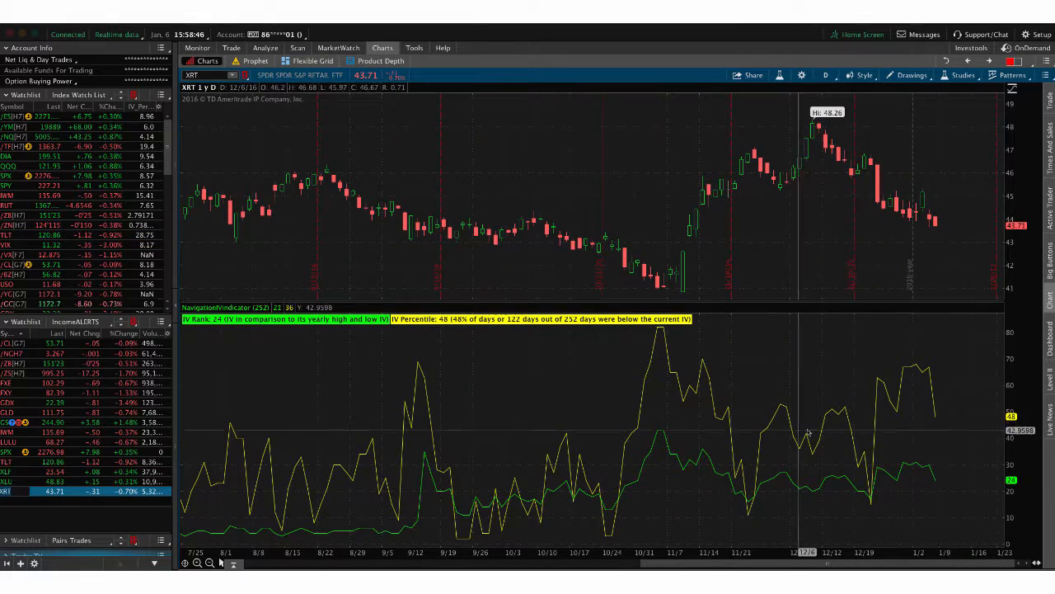
{"action": "mouse_move", "coordinate": [882, 383]}
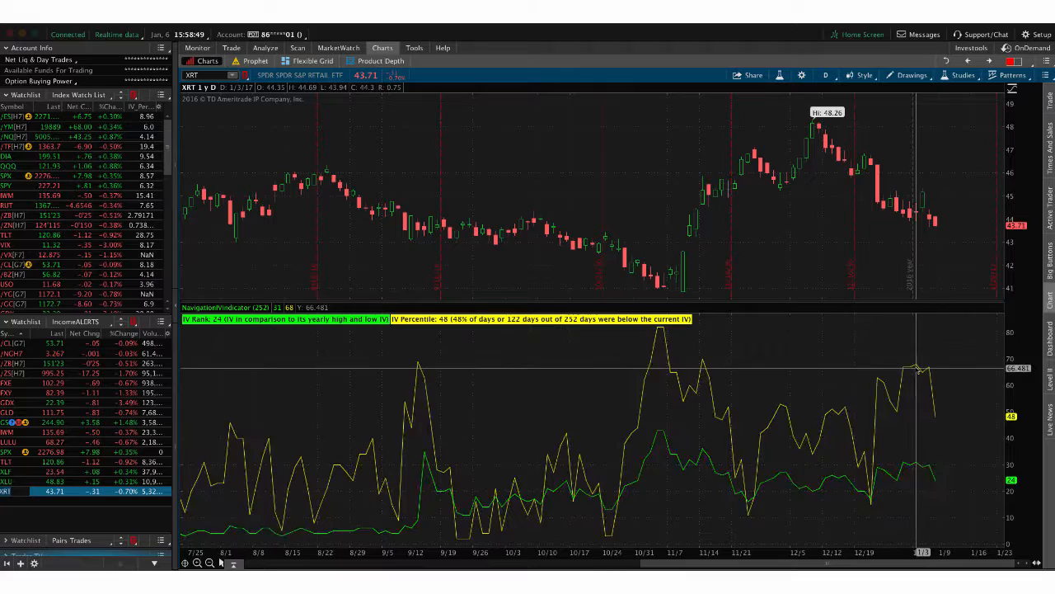
{"action": "mouse_move", "coordinate": [924, 373]}
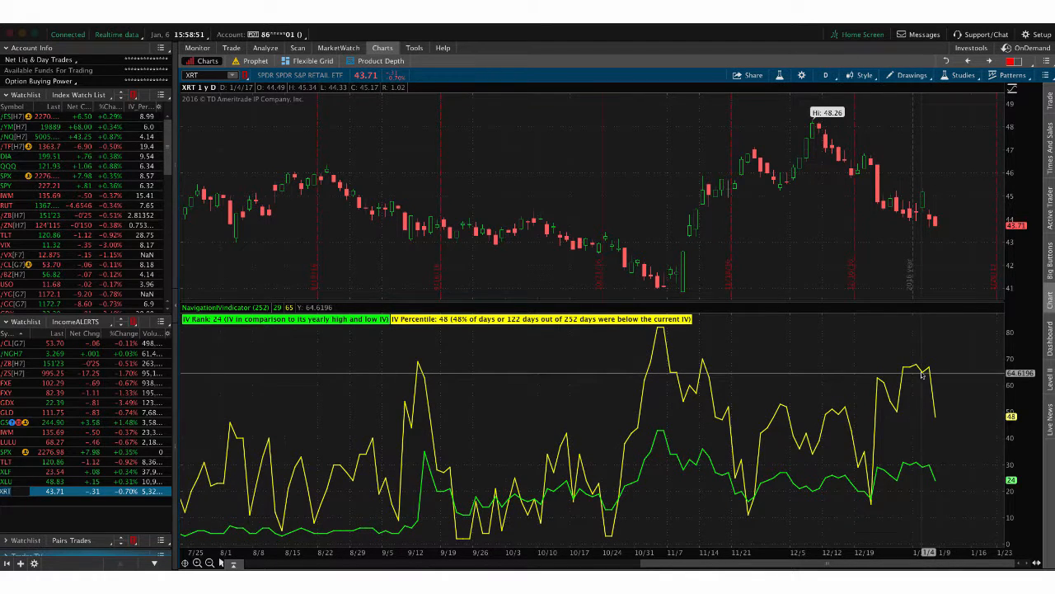
{"action": "mouse_move", "coordinate": [922, 308]}
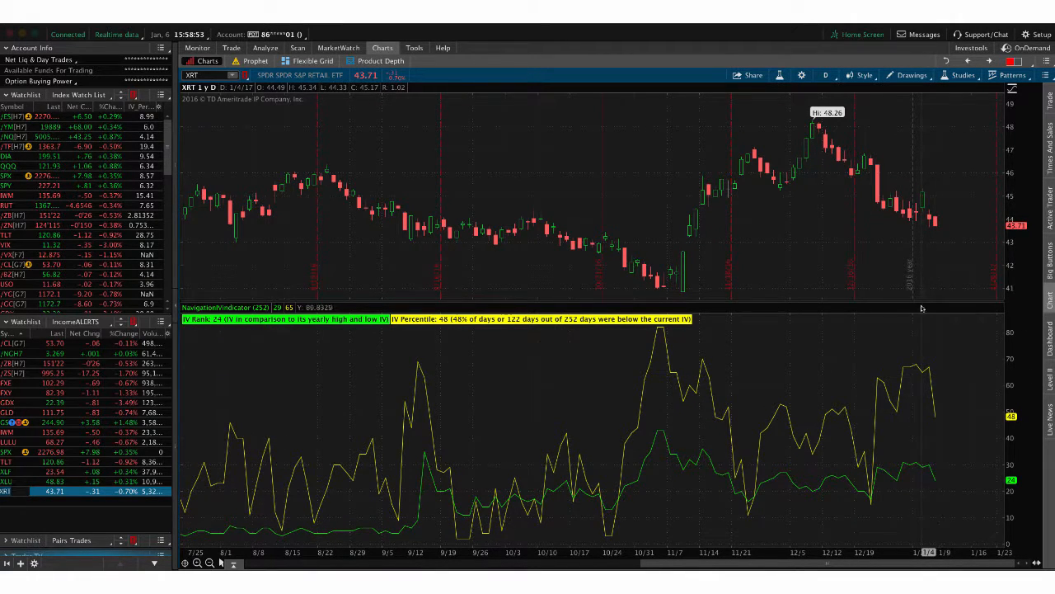
{"action": "mouse_move", "coordinate": [922, 205]}
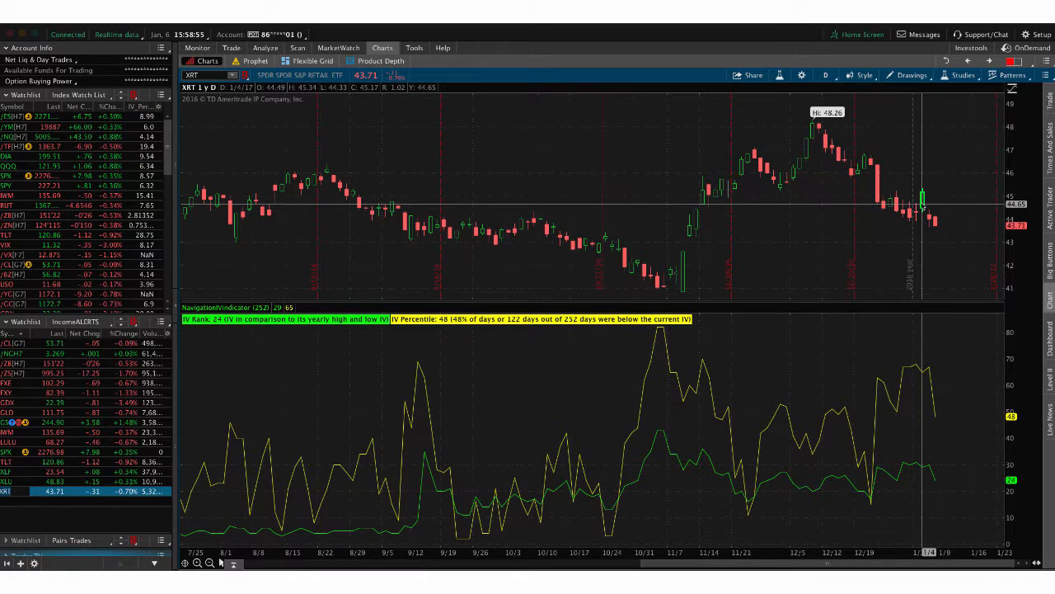
{"action": "mouse_move", "coordinate": [622, 139]}
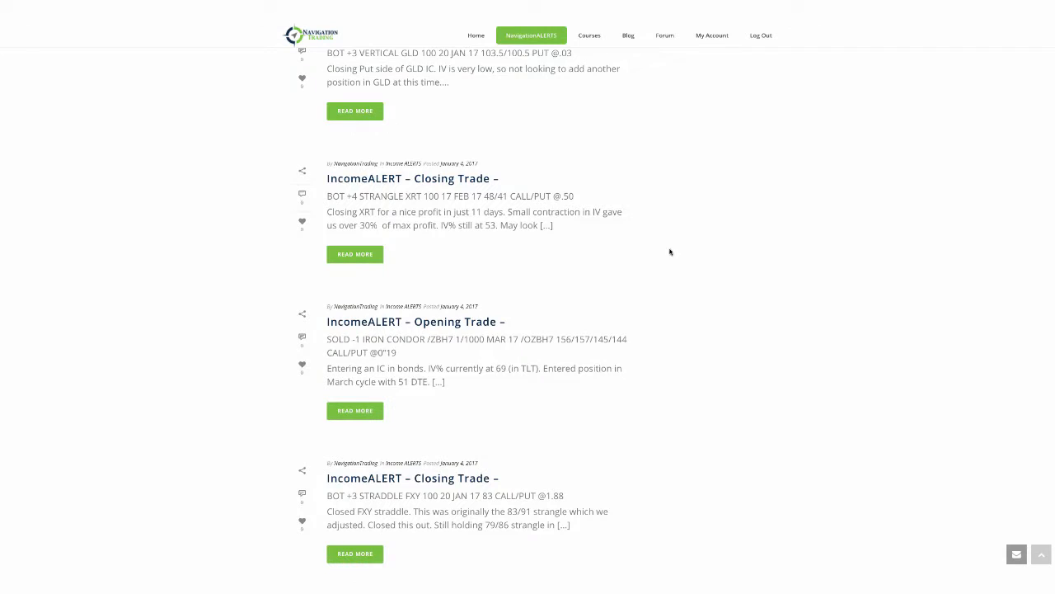
Scroll the alerts feed up to the newer XRT strangle opening alert with IV% near 70
{"action": "scroll", "scroll_direction": "up", "scroll_amount": 3}
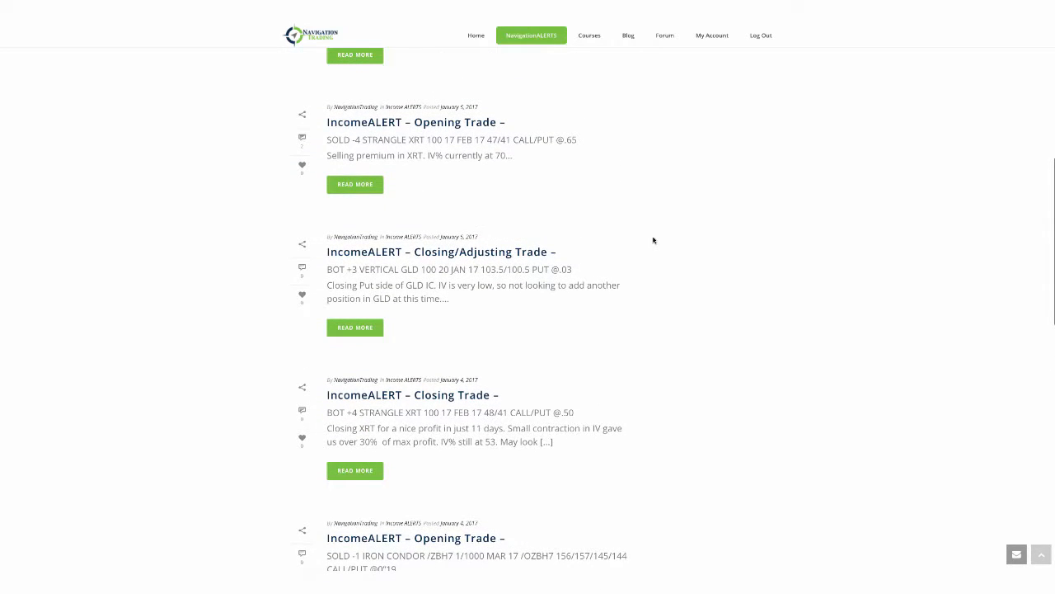
{"action": "mouse_move", "coordinate": [440, 295]}
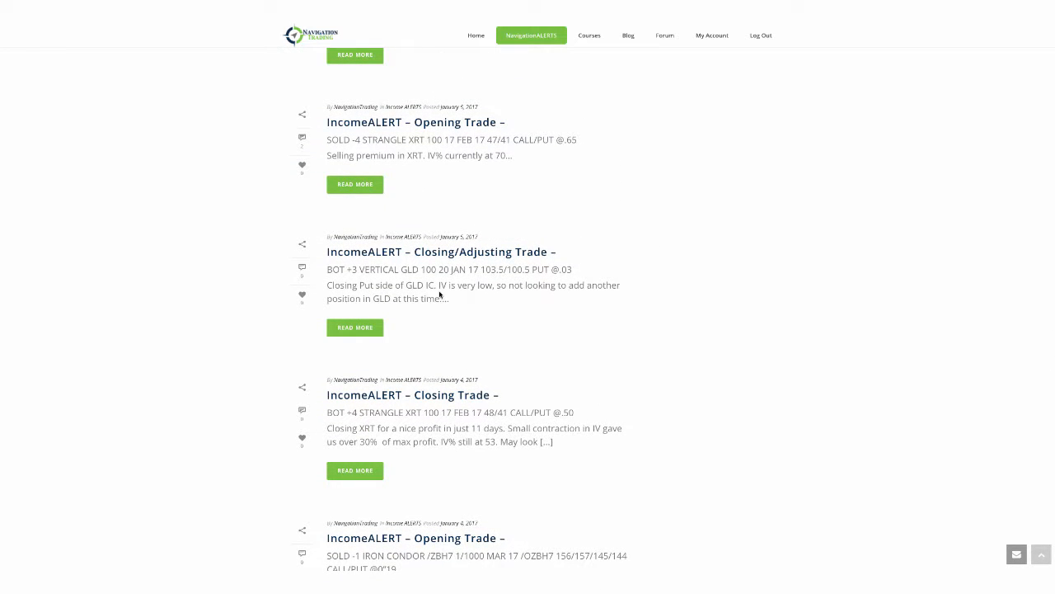
{"action": "mouse_move", "coordinate": [441, 470]}
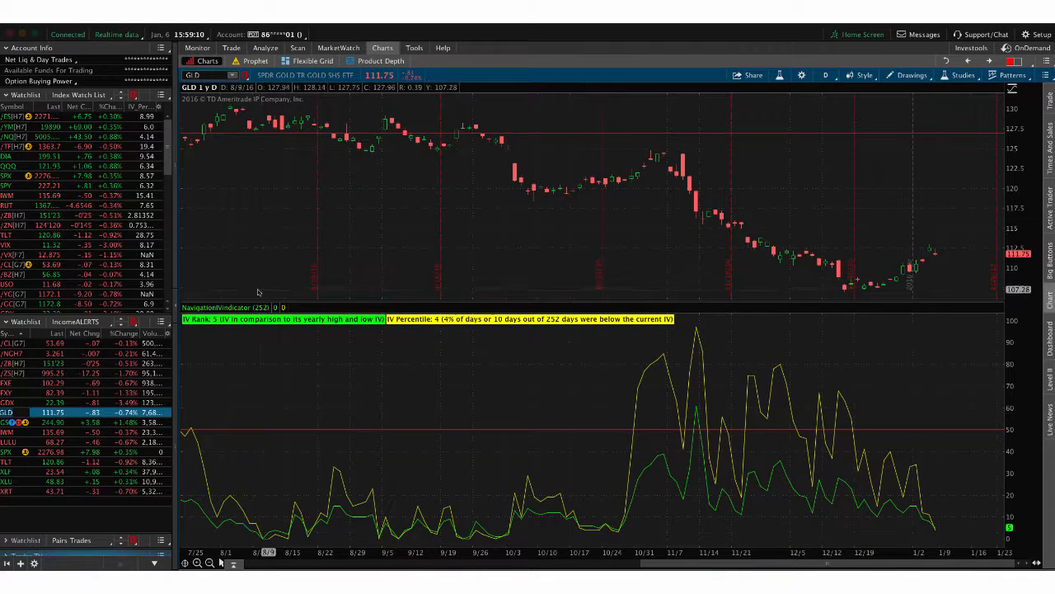
{"action": "mouse_move", "coordinate": [922, 480]}
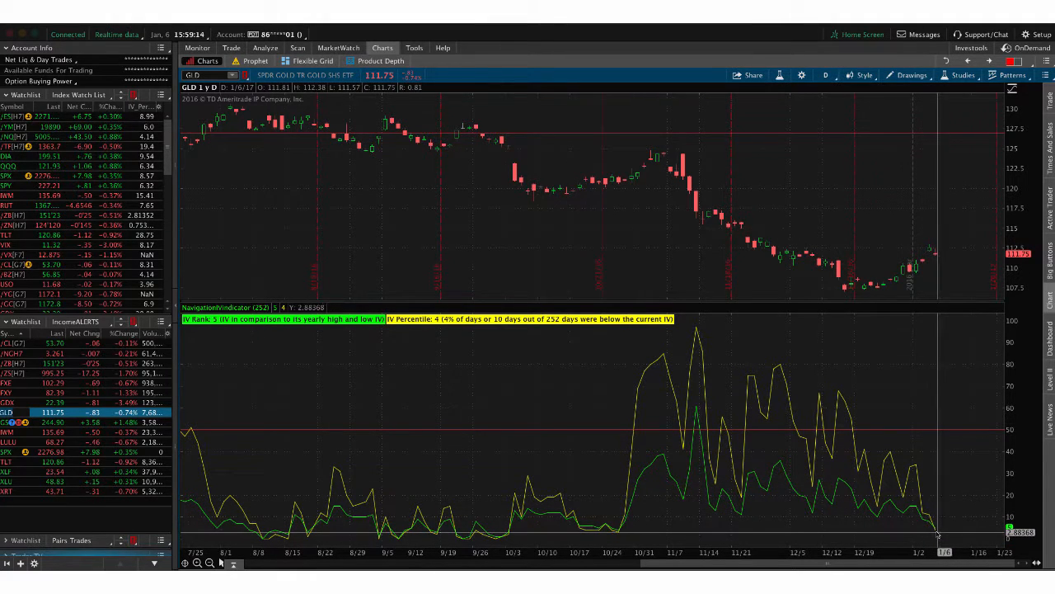
View GLD's short 111/long 114 call vertical risk profile, recheck its IV chart, then return to the profile
{"action": "left_click", "coordinate": [265, 47]}
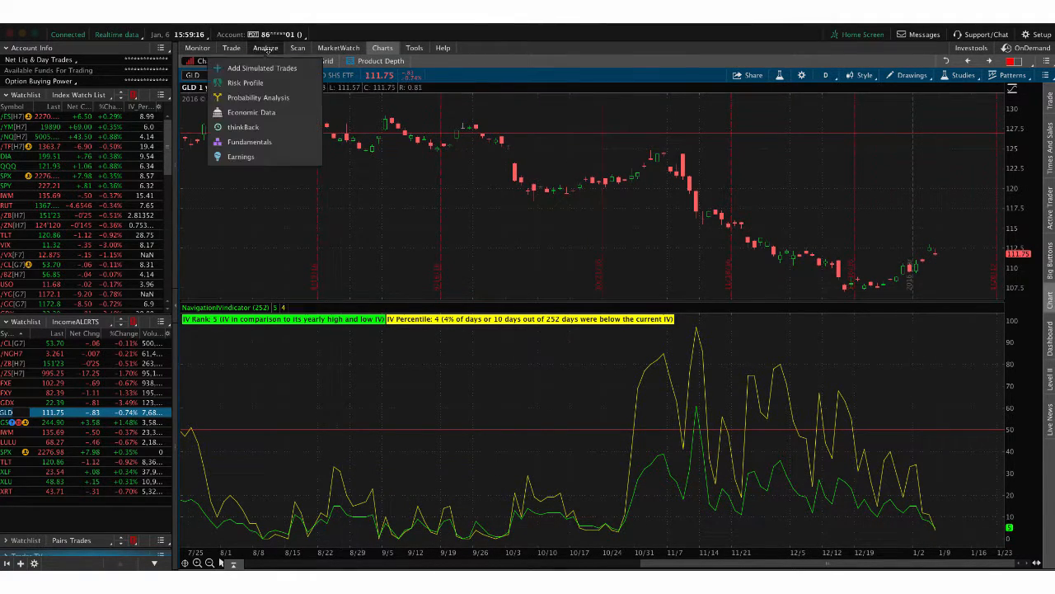
{"action": "left_click", "coordinate": [246, 82]}
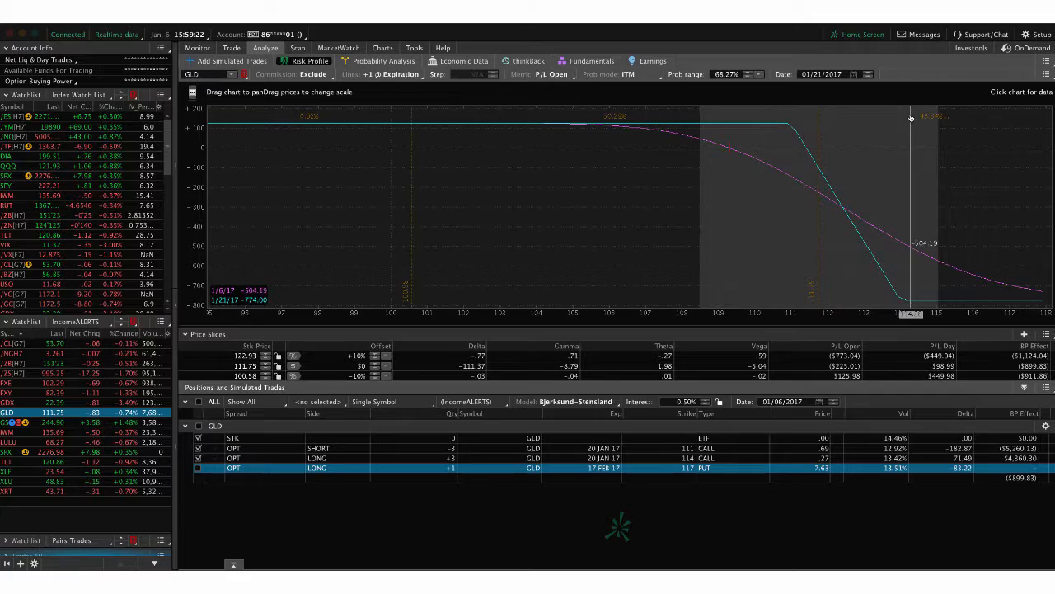
{"action": "left_click", "coordinate": [382, 47]}
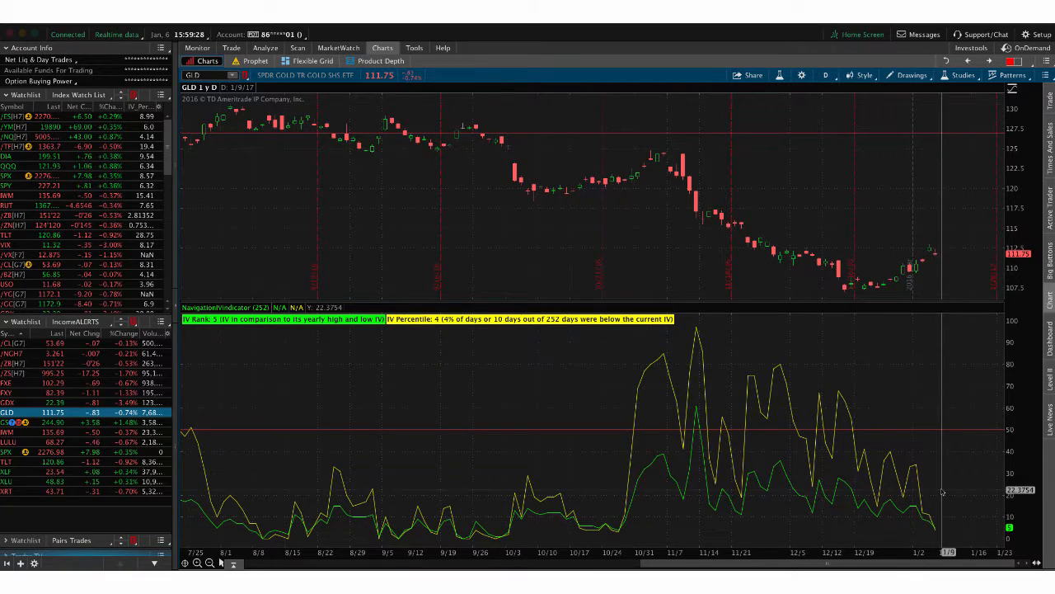
{"action": "mouse_move", "coordinate": [464, 227]}
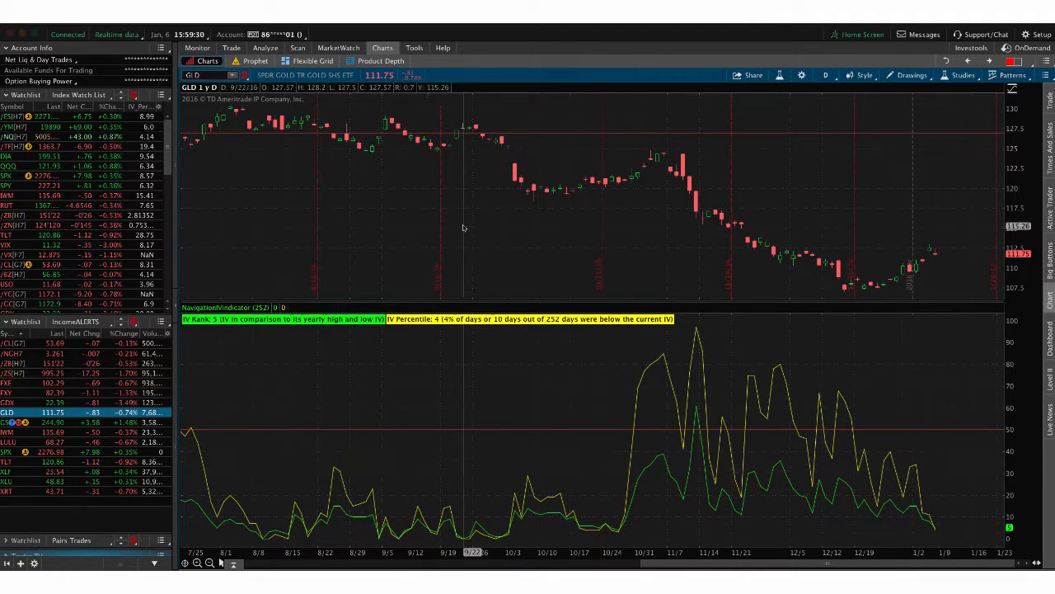
{"action": "left_click", "coordinate": [265, 47]}
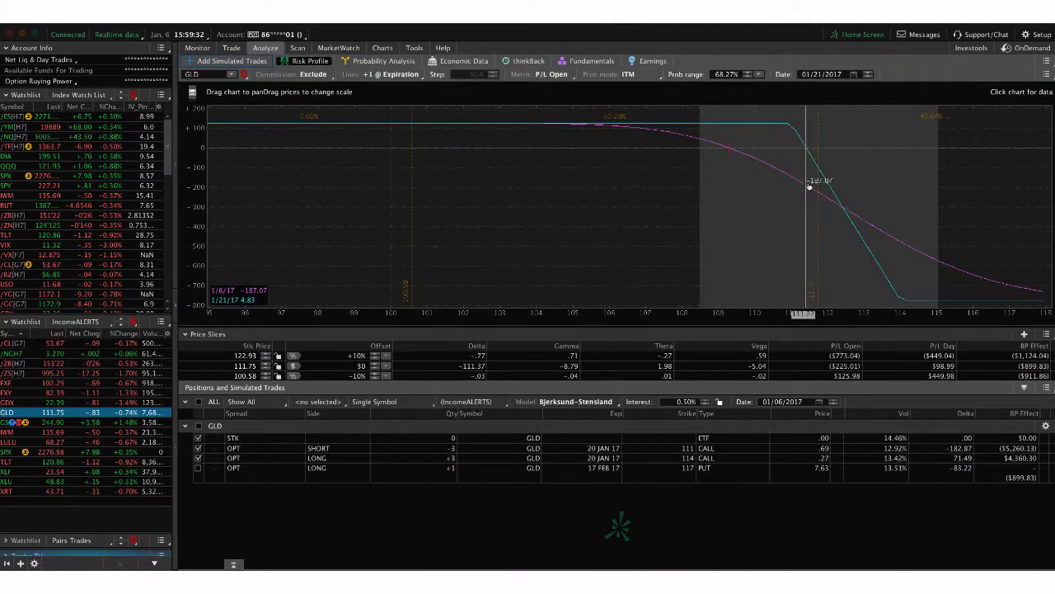
{"action": "mouse_move", "coordinate": [919, 245]}
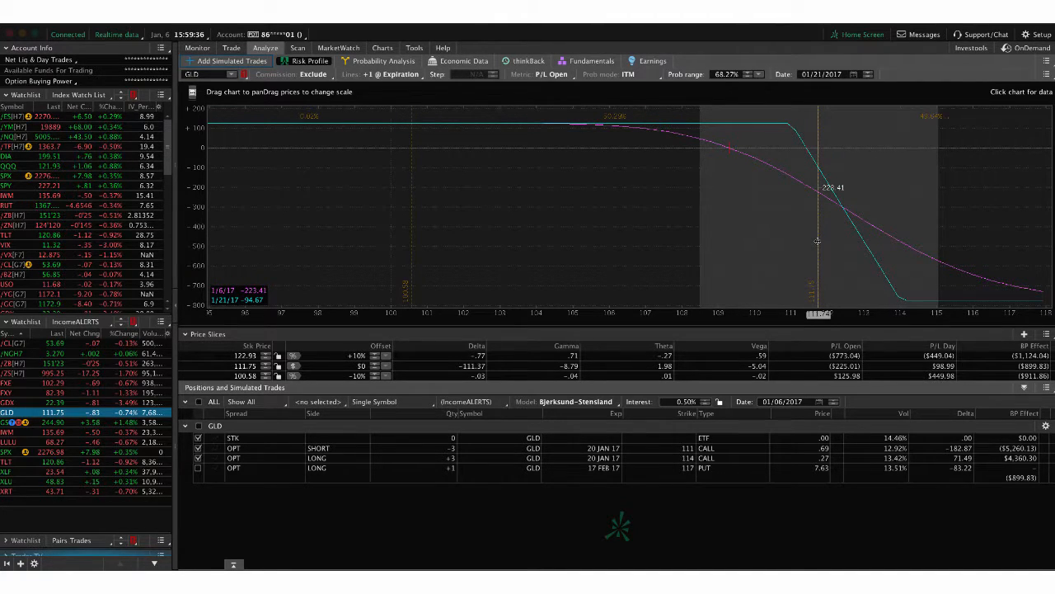
{"action": "mouse_move", "coordinate": [743, 246]}
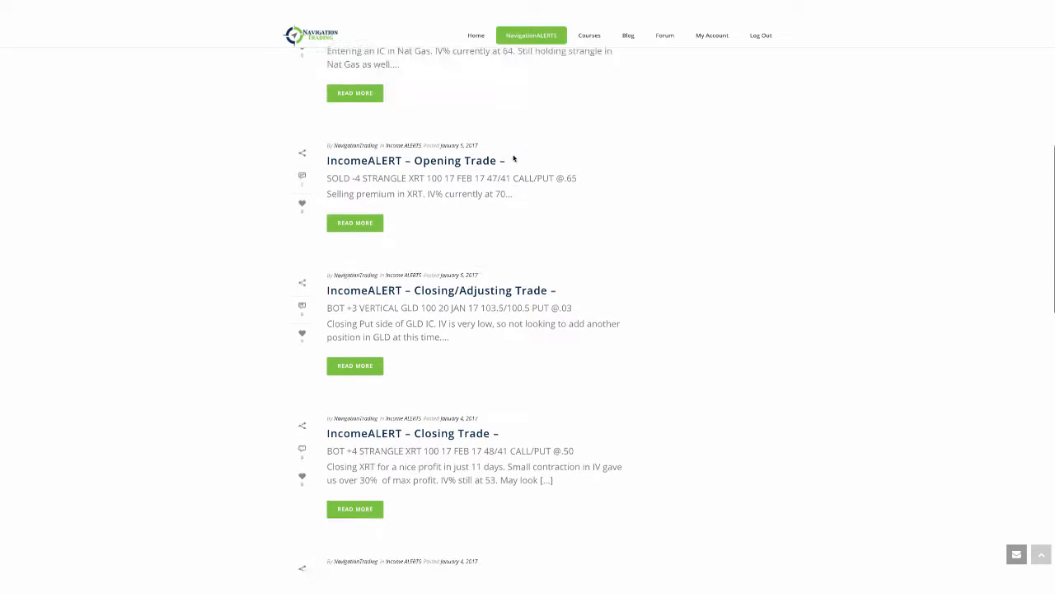
Scroll up the IncomeALERTS feed and load the /NGH7 natural gas risk profile
{"action": "scroll", "scroll_direction": "up", "scroll_amount": 3}
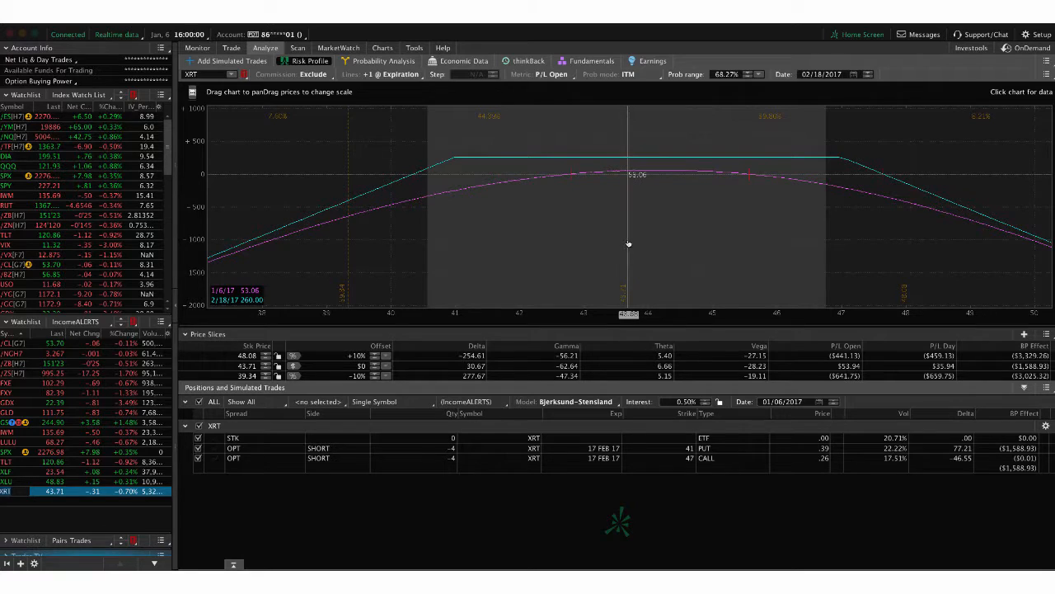
{"action": "mouse_move", "coordinate": [464, 192]}
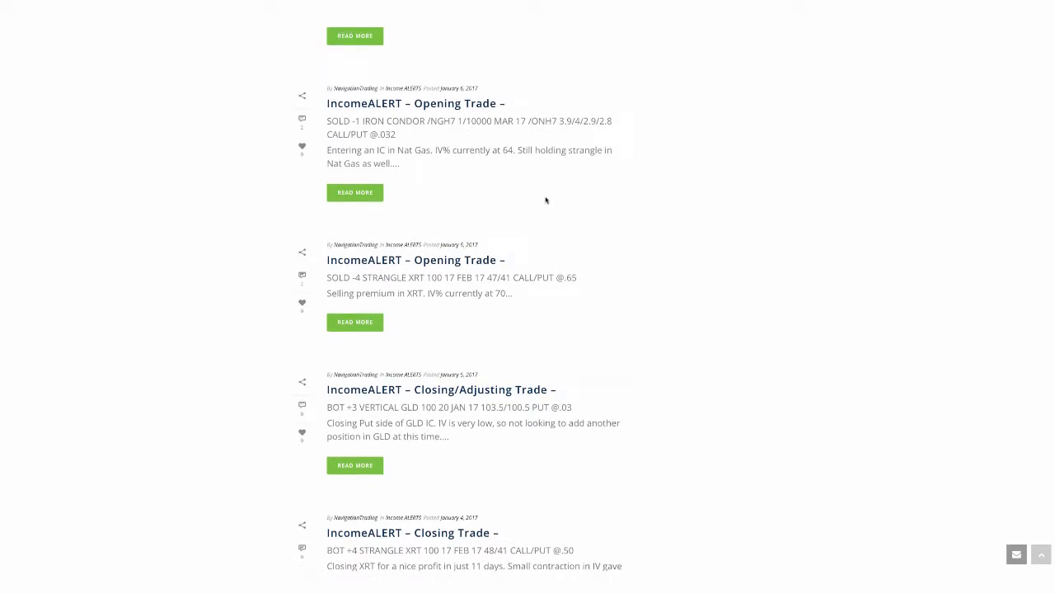
{"action": "scroll", "scroll_direction": "up", "scroll_amount": 3}
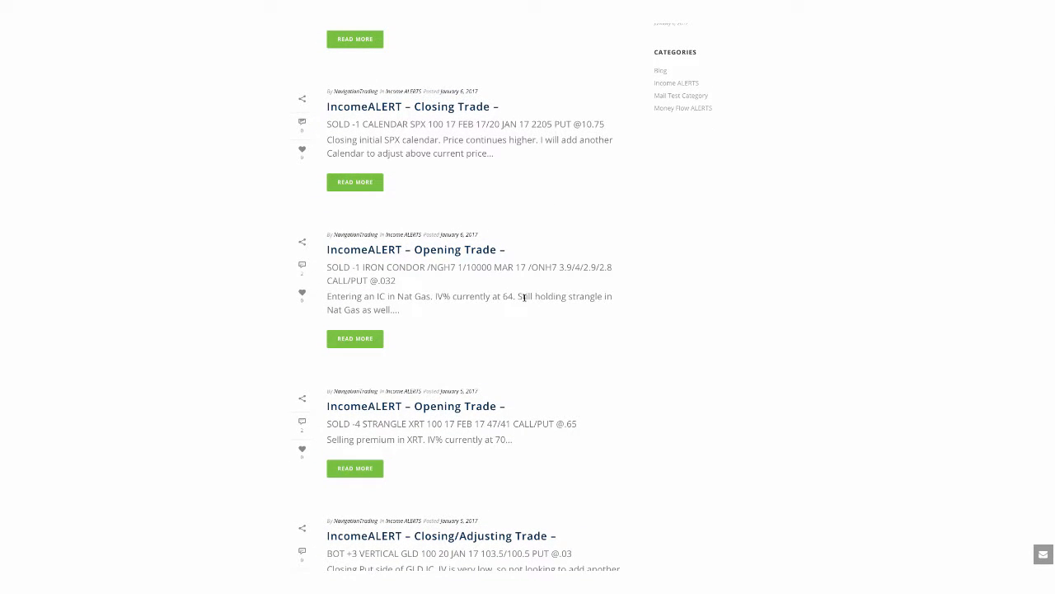
{"action": "mouse_move", "coordinate": [438, 315]}
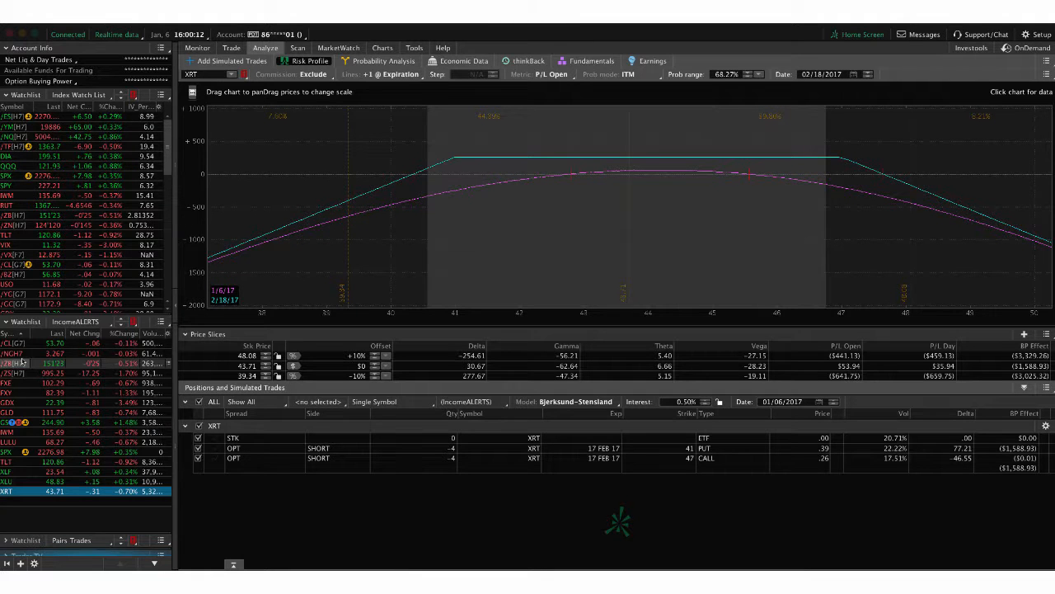
{"action": "left_click", "coordinate": [12, 353]}
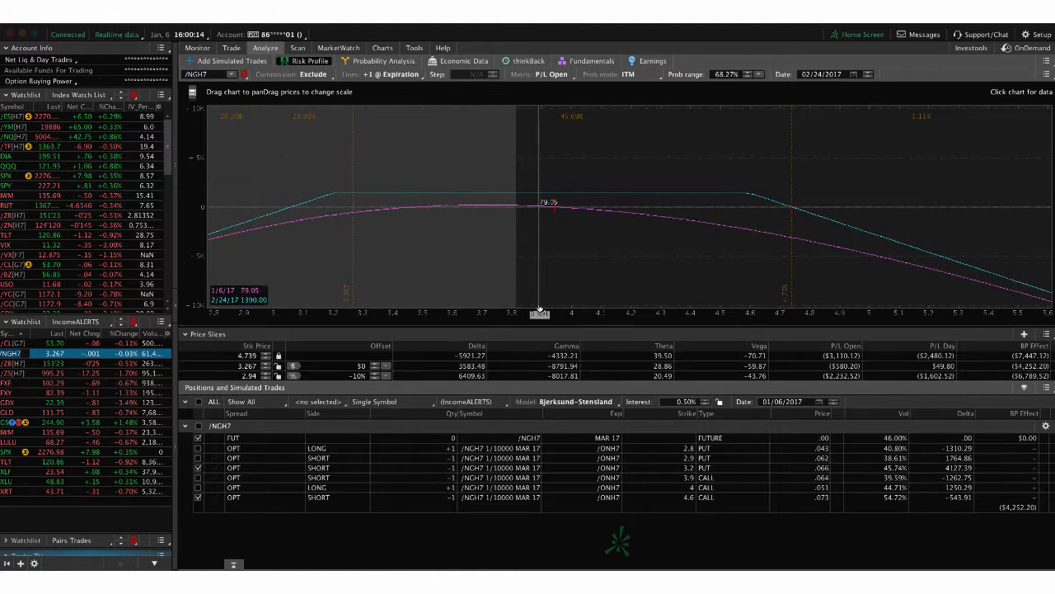
{"action": "mouse_move", "coordinate": [349, 265]}
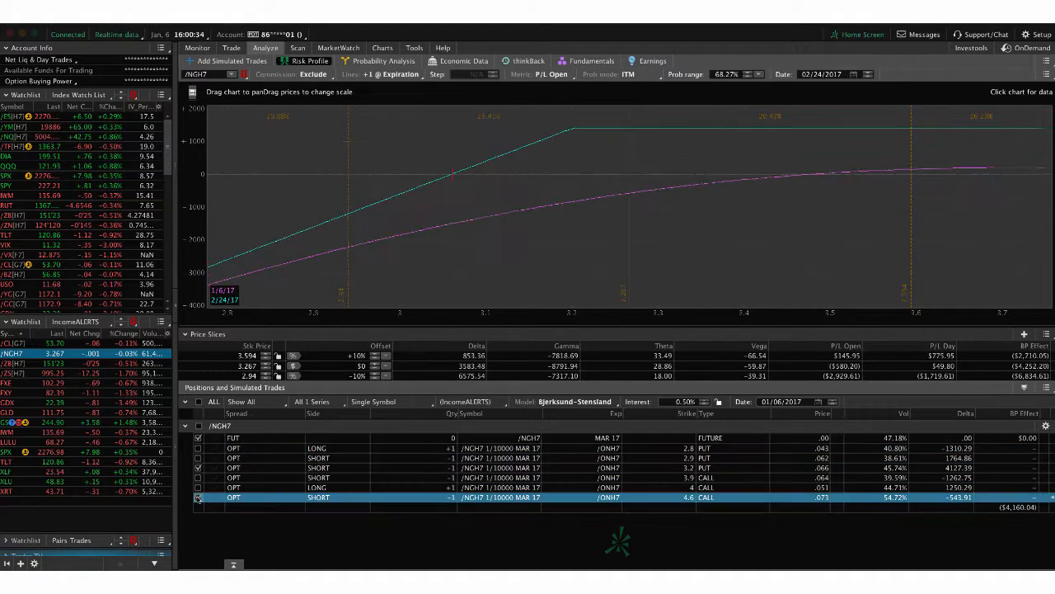
Include the short 4.6 call leg in the /NGH7 risk profile analysis
{"action": "left_click", "coordinate": [198, 497]}
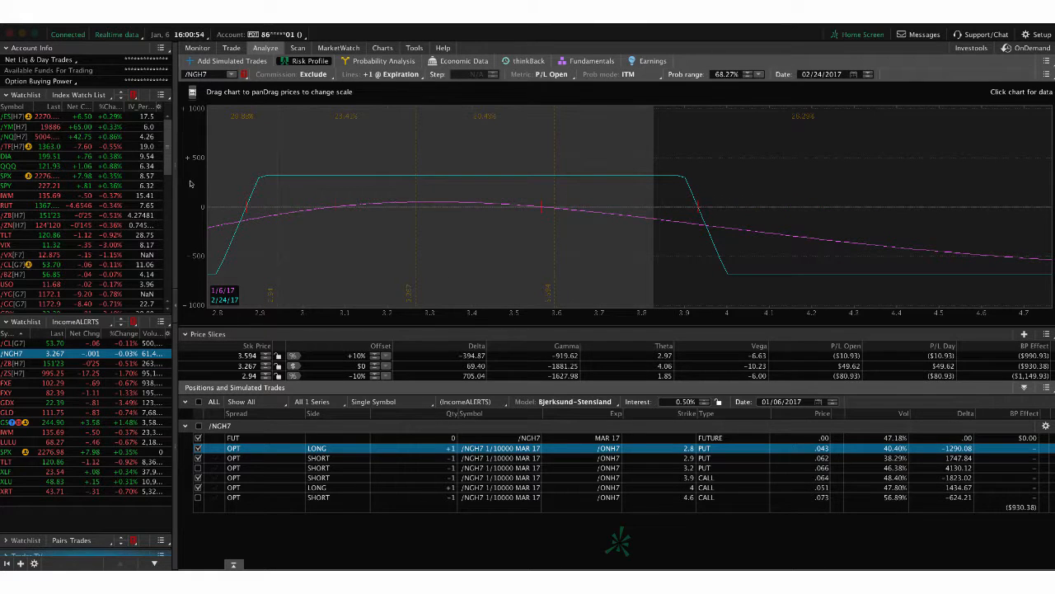
{"action": "mouse_move", "coordinate": [414, 223]}
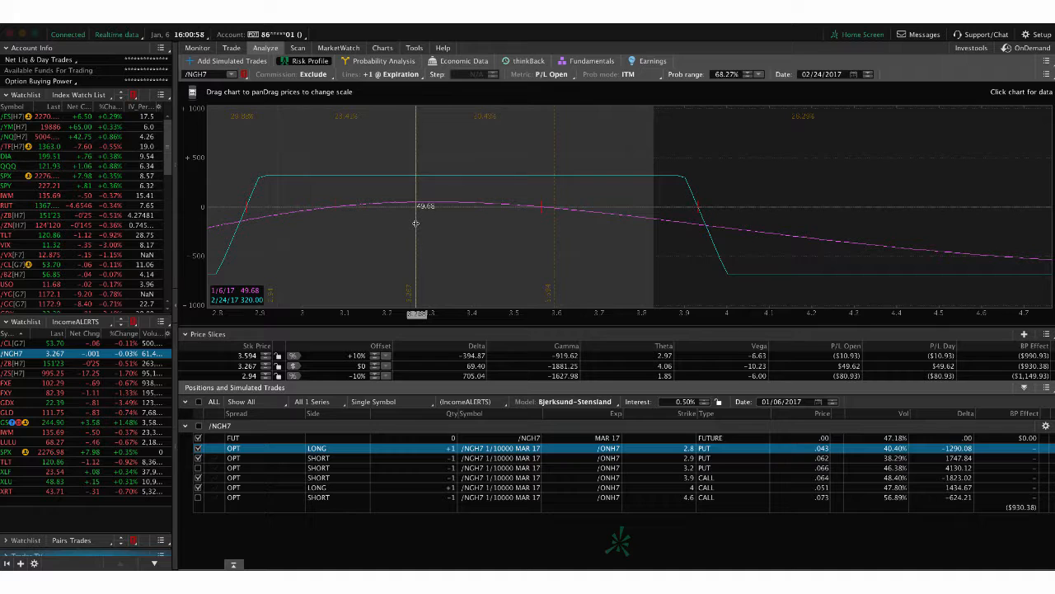
{"action": "mouse_move", "coordinate": [413, 204]}
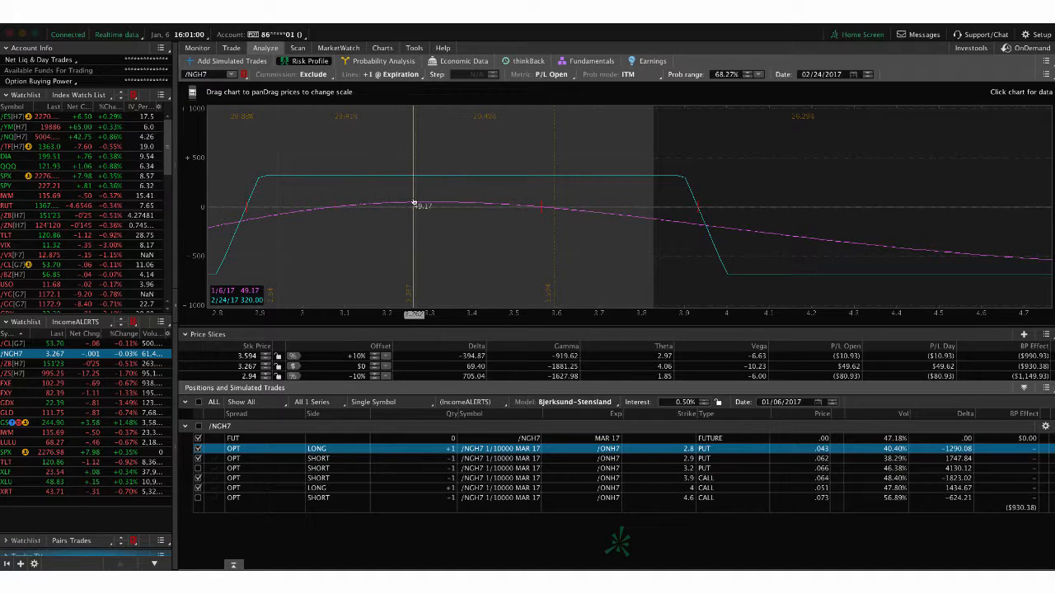
{"action": "mouse_move", "coordinate": [420, 243]}
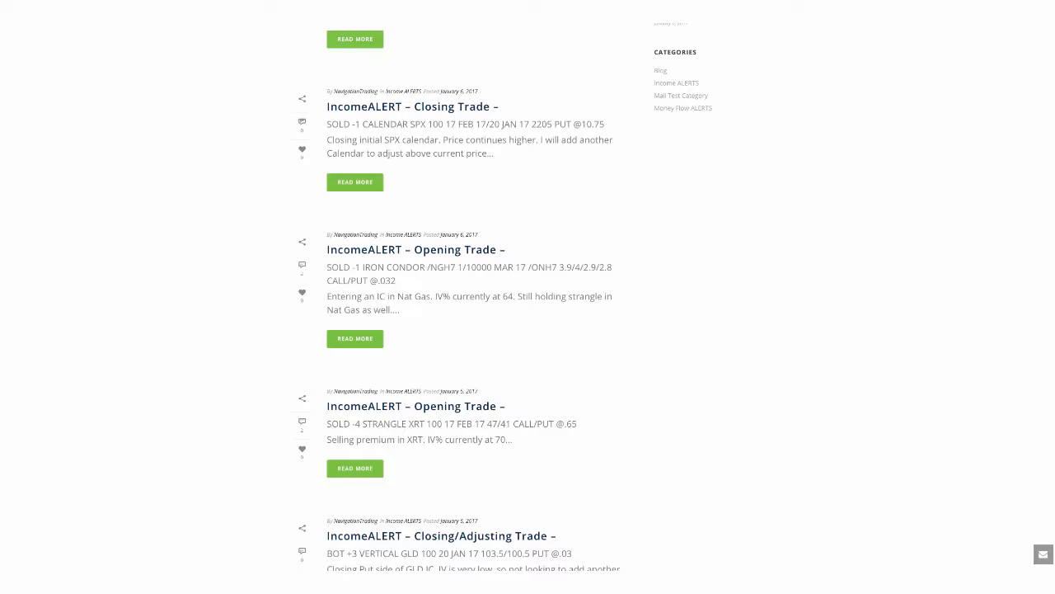
Scroll up the IncomeALERTS feed to the SPX calendar adjusting and closing alerts
{"action": "scroll", "scroll_direction": "up", "scroll_amount": 3}
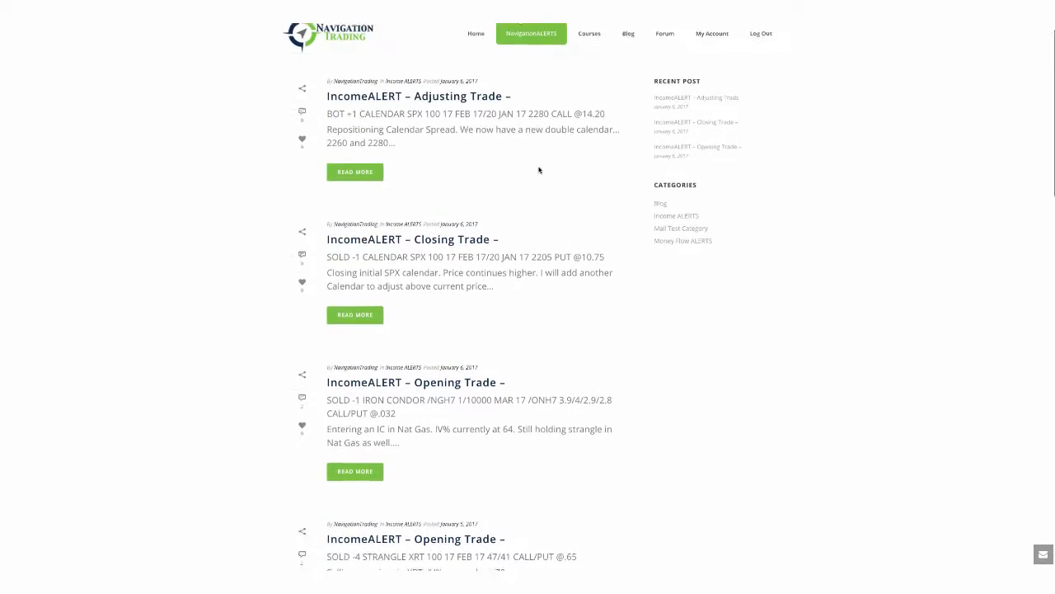
{"action": "scroll", "scroll_direction": "up", "scroll_amount": 3}
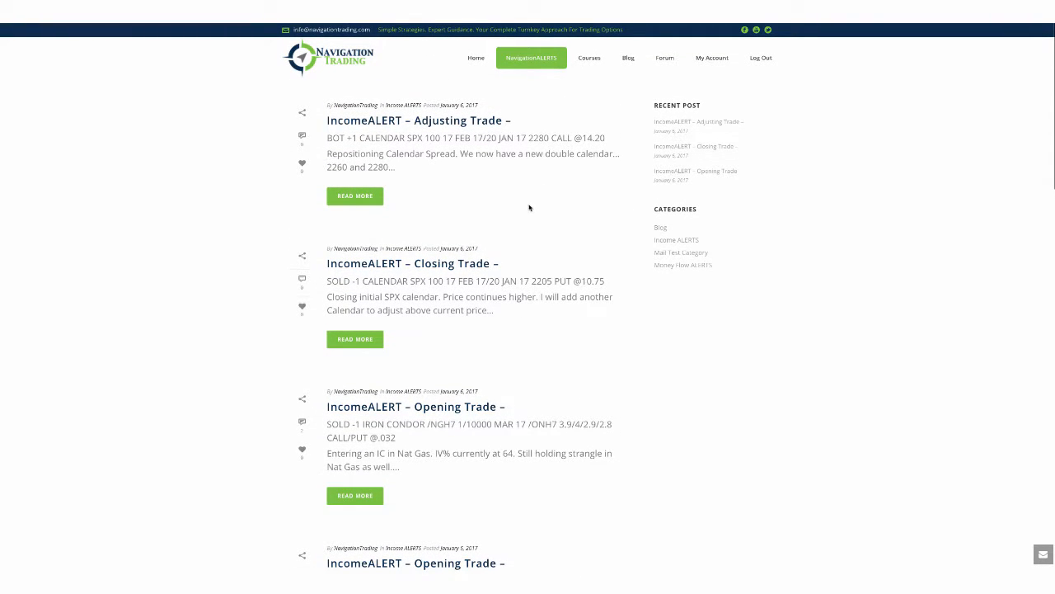
{"action": "mouse_move", "coordinate": [533, 196]}
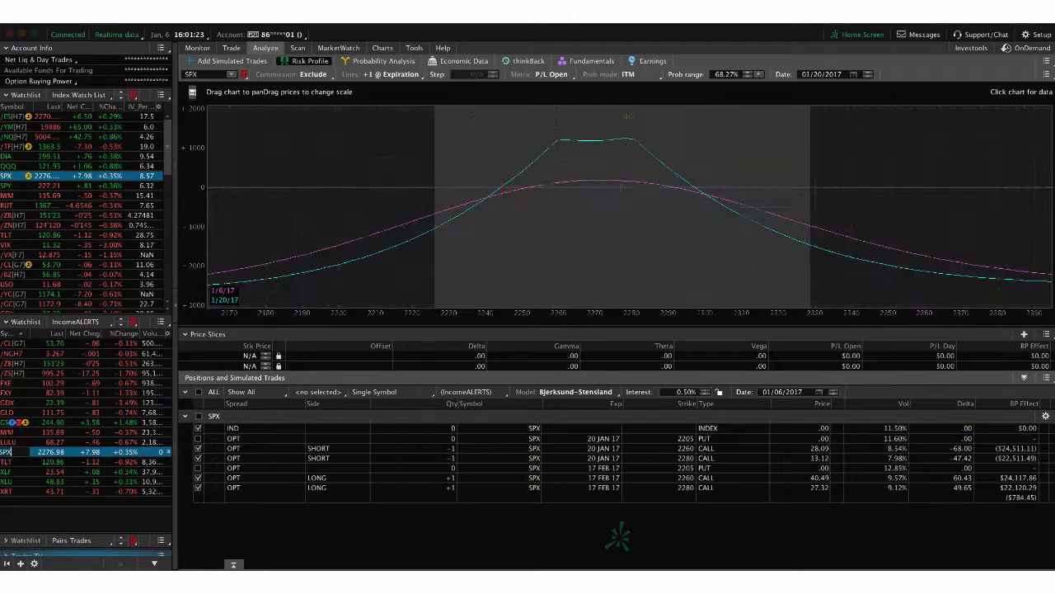
Show the one-year SPX chart with IV Rank 9 and IV Percentile 4
{"action": "left_click", "coordinate": [381, 47]}
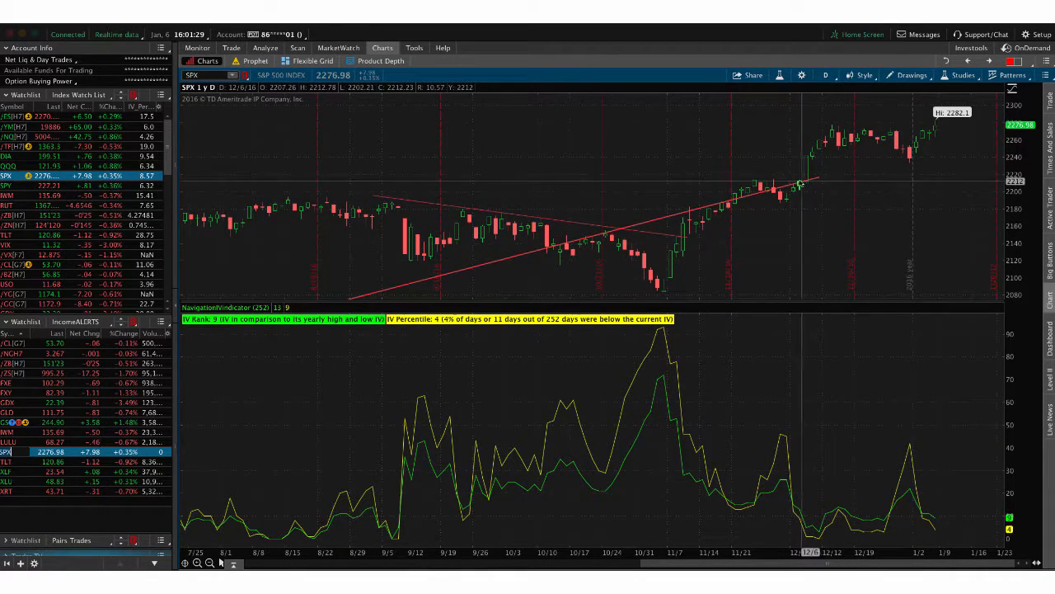
{"action": "mouse_move", "coordinate": [800, 185]}
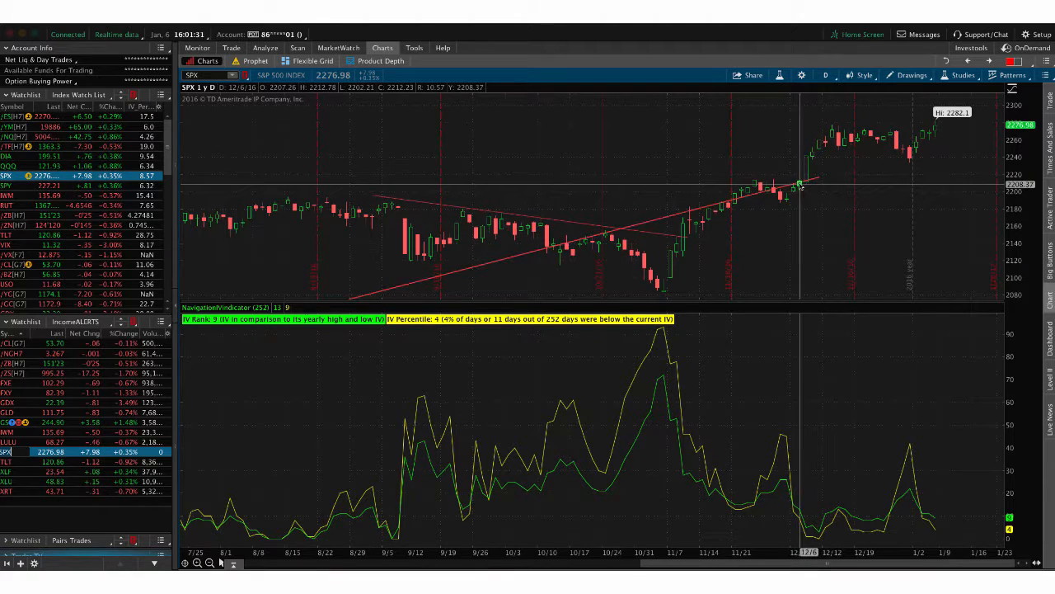
{"action": "mouse_move", "coordinate": [820, 144]}
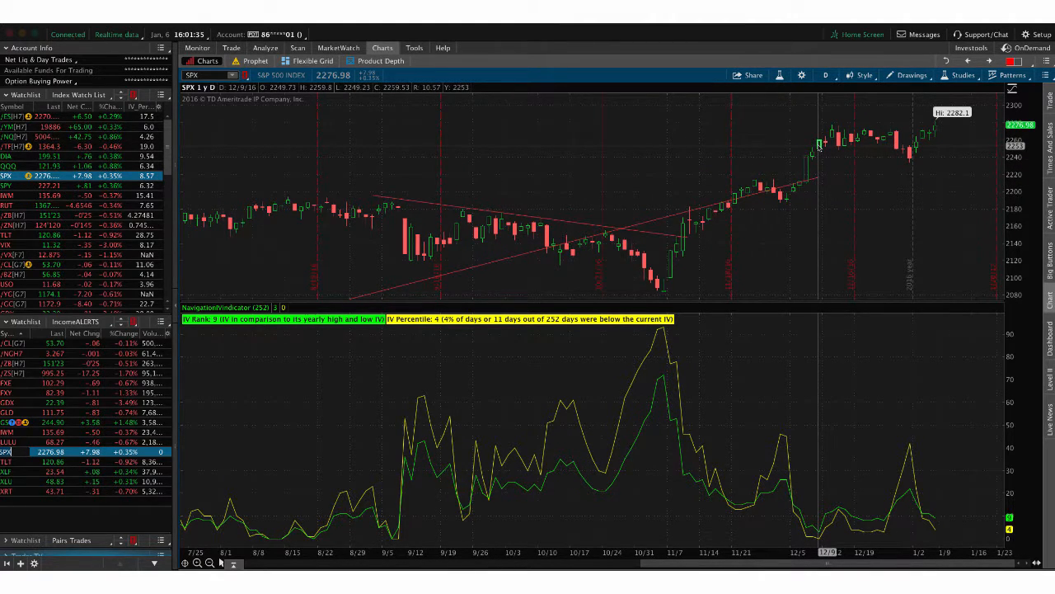
{"action": "mouse_move", "coordinate": [825, 140]}
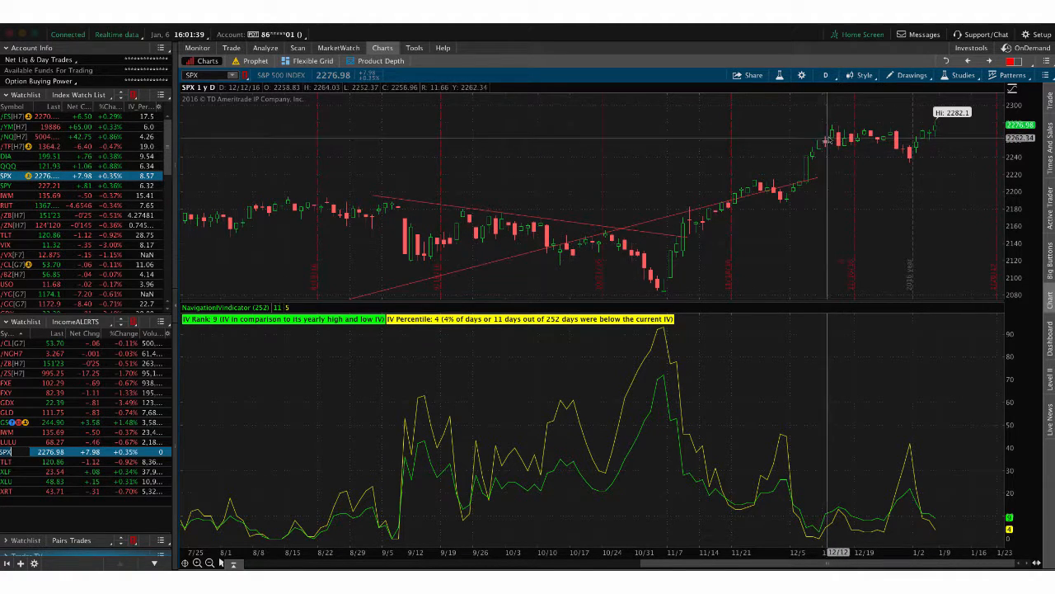
{"action": "mouse_move", "coordinate": [907, 152]}
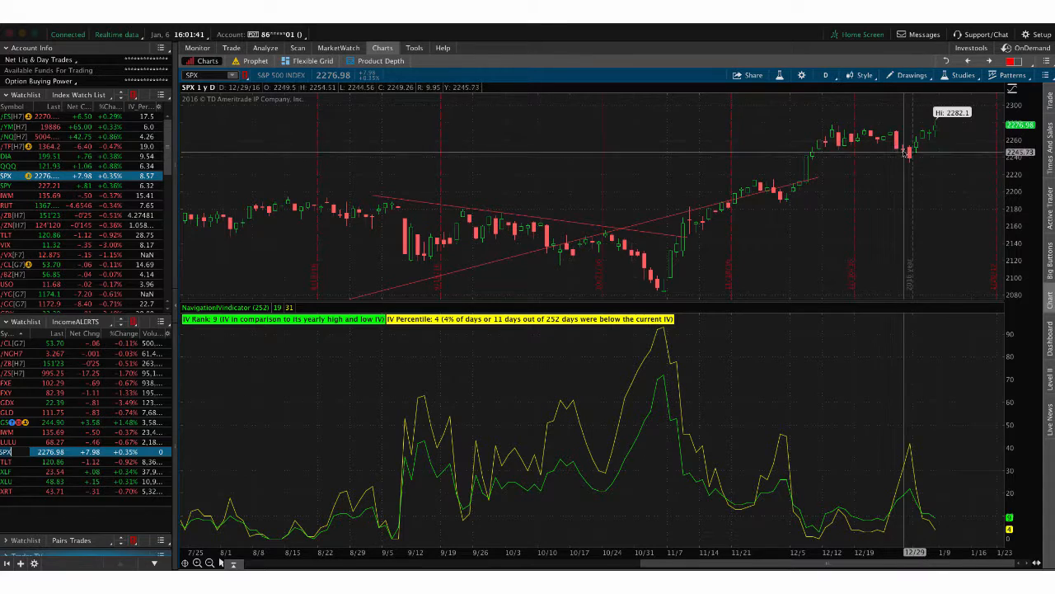
{"action": "mouse_move", "coordinate": [907, 470]}
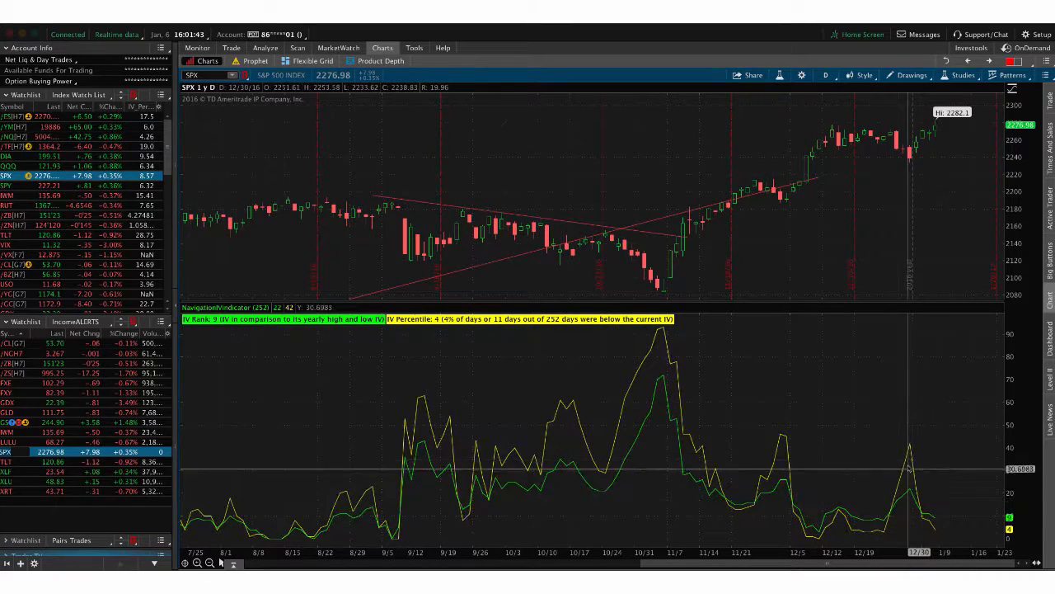
{"action": "mouse_move", "coordinate": [907, 156]}
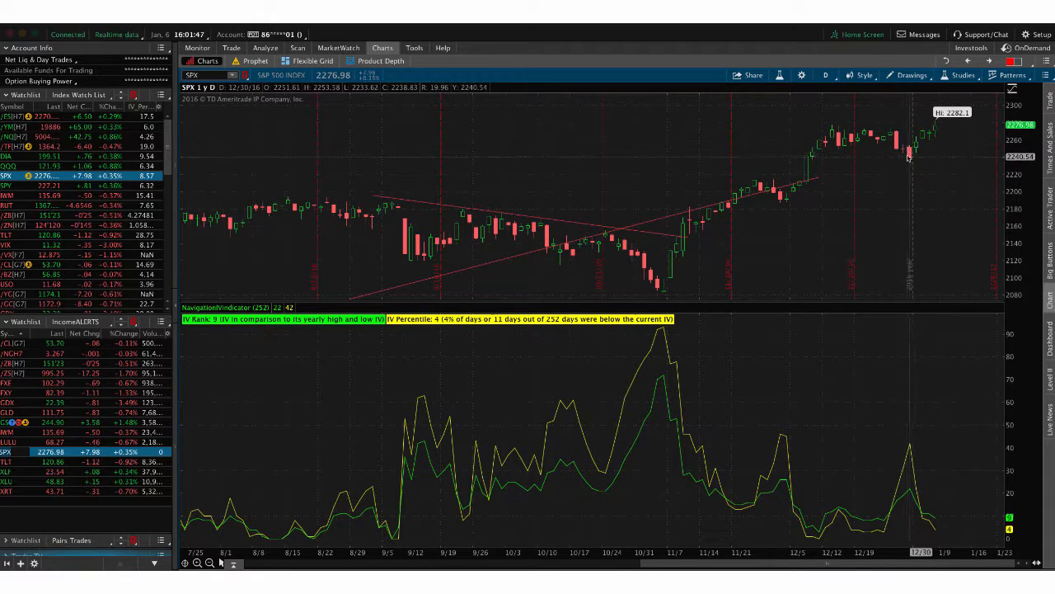
{"action": "mouse_move", "coordinate": [944, 126]}
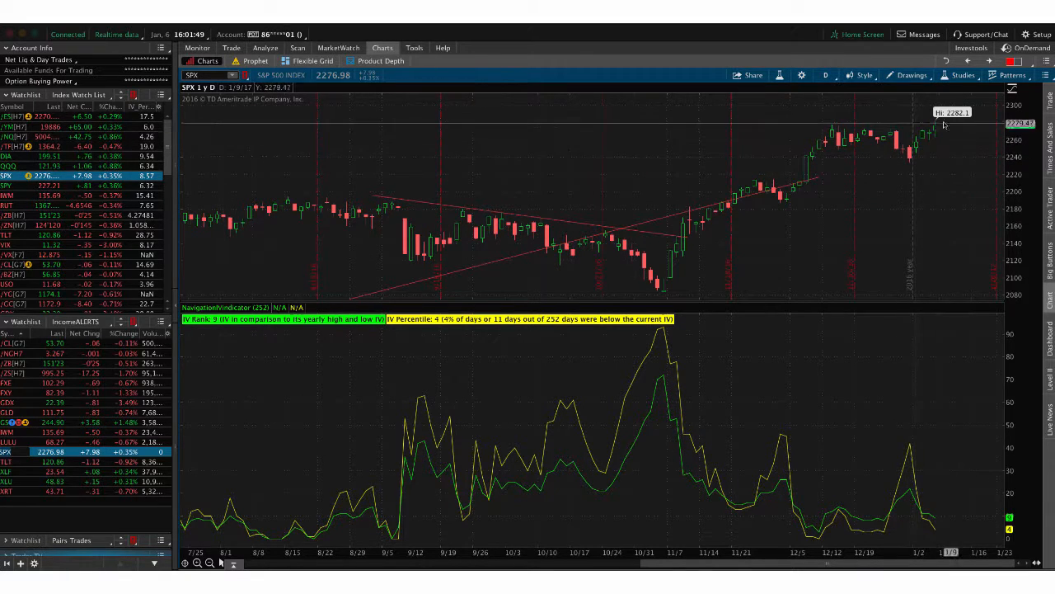
{"action": "mouse_move", "coordinate": [917, 141]}
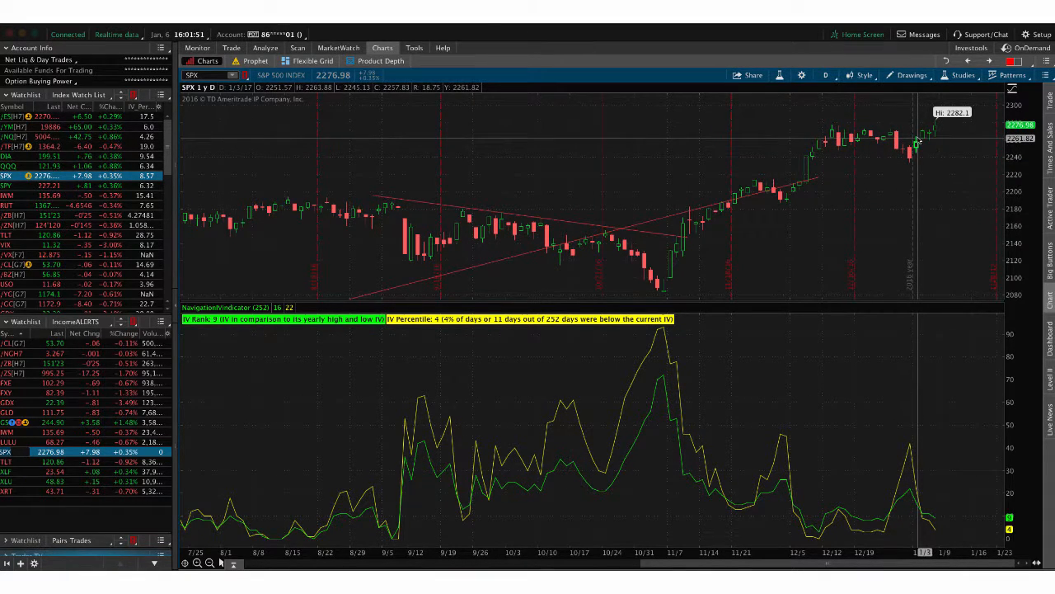
Return to the SPX 2260/2280 call calendar risk profile, P/L Open $170.21
{"action": "left_click", "coordinate": [266, 47]}
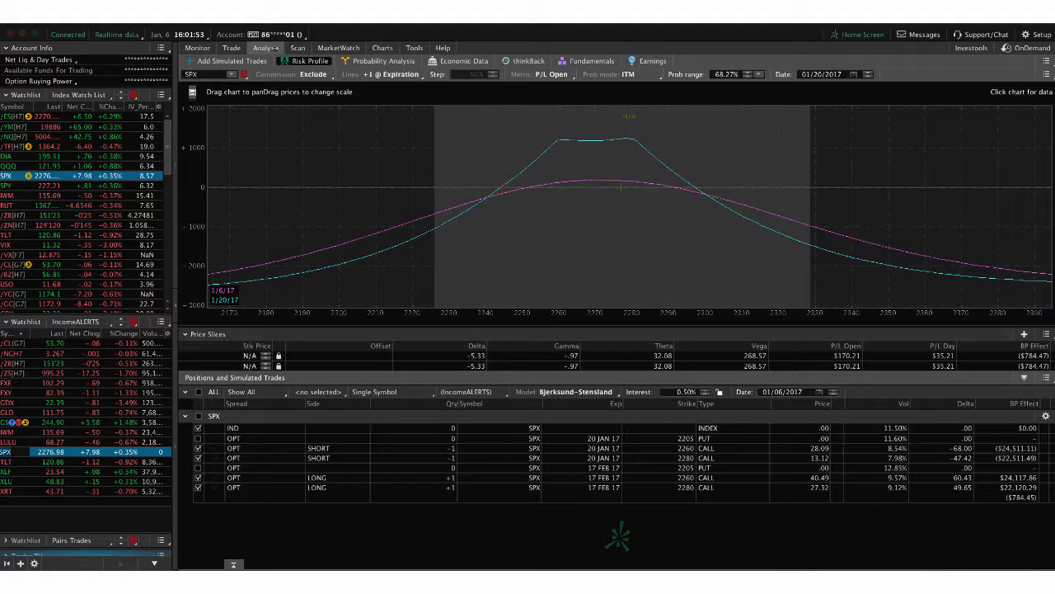
{"action": "mouse_move", "coordinate": [623, 239]}
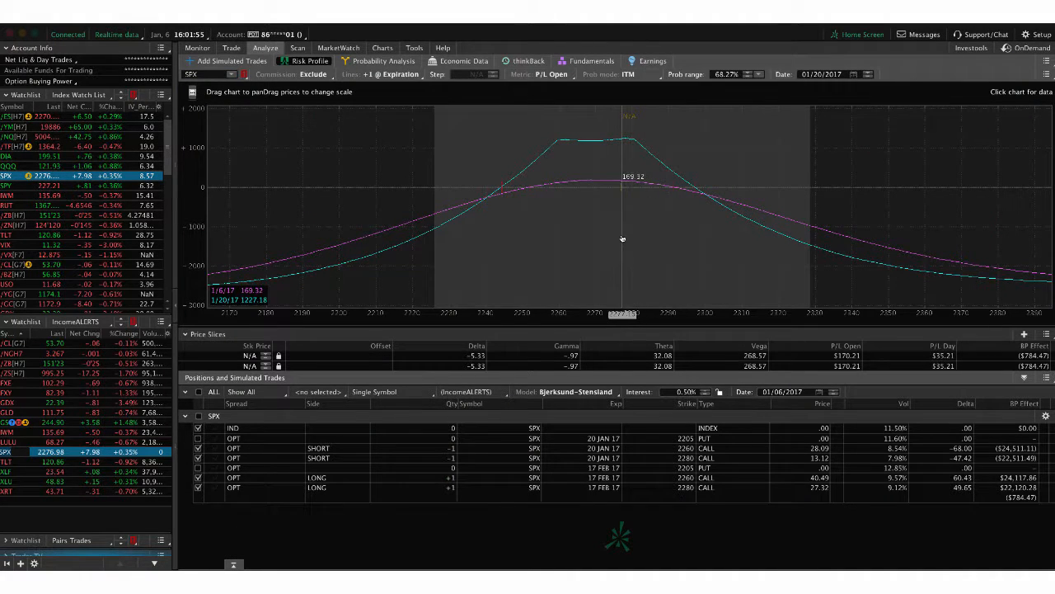
{"action": "mouse_move", "coordinate": [623, 227]}
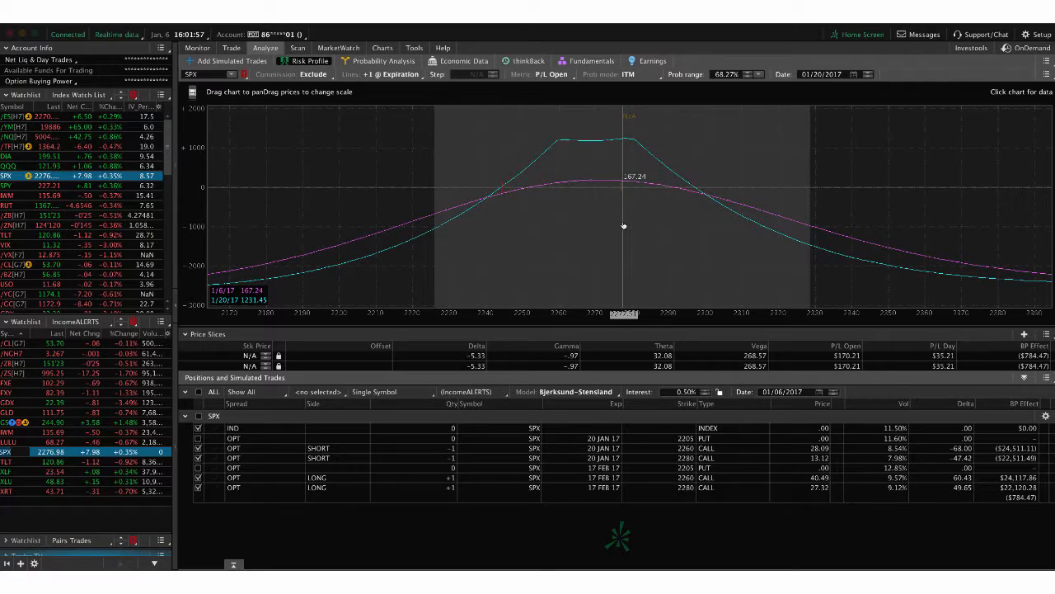
{"action": "mouse_move", "coordinate": [623, 225]}
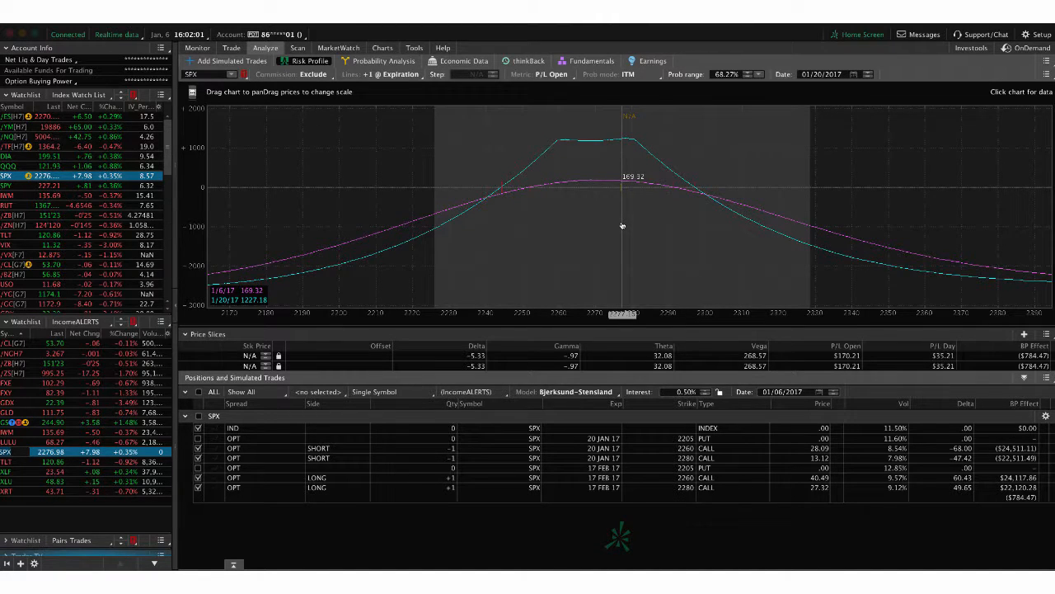
{"action": "mouse_move", "coordinate": [625, 214]}
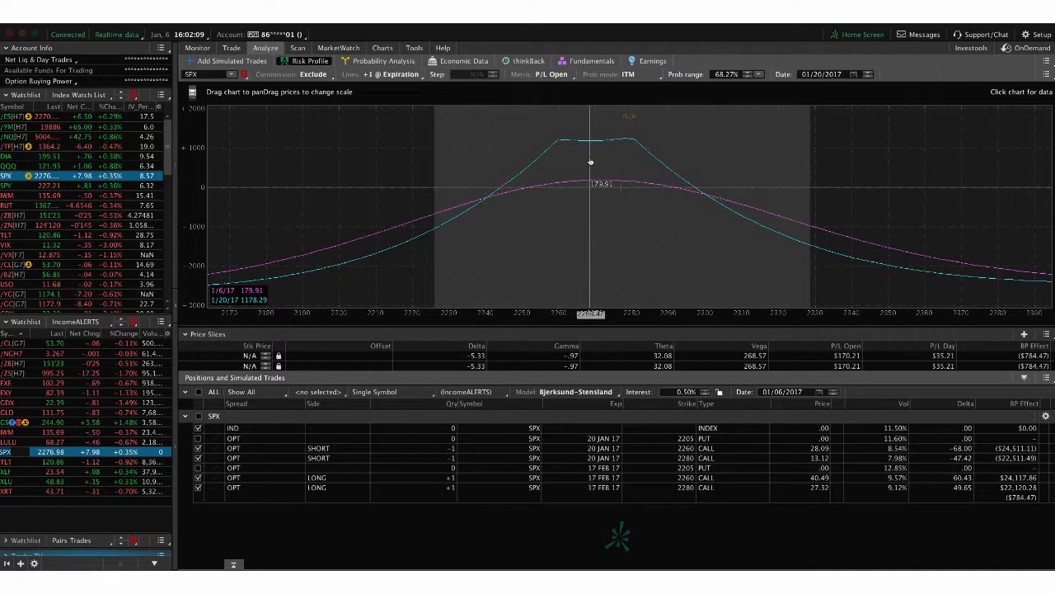
{"action": "mouse_move", "coordinate": [581, 198]}
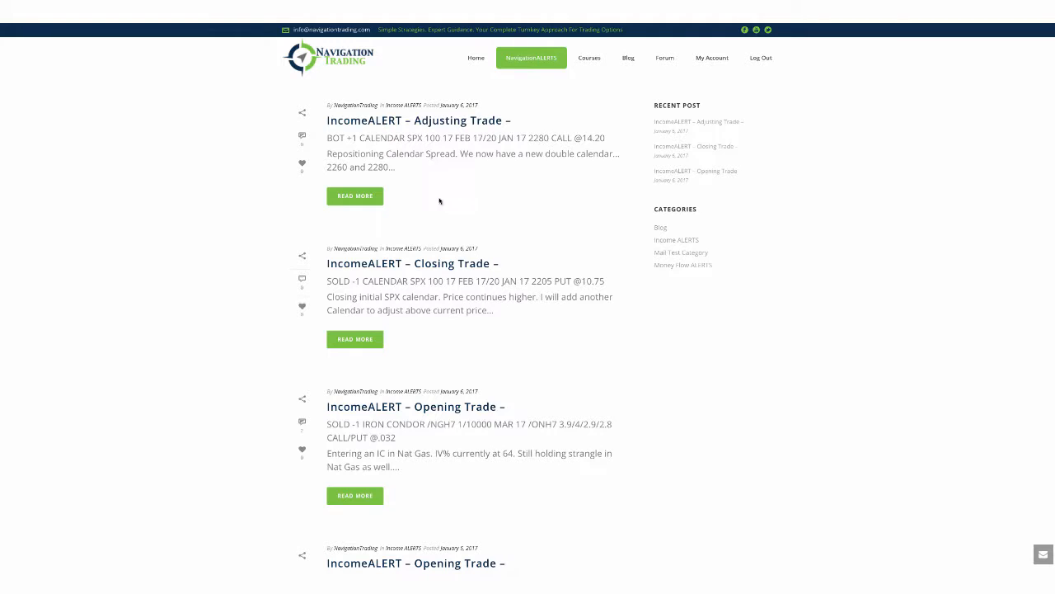
{"action": "scroll", "scroll_direction": "down", "scroll_amount": 3}
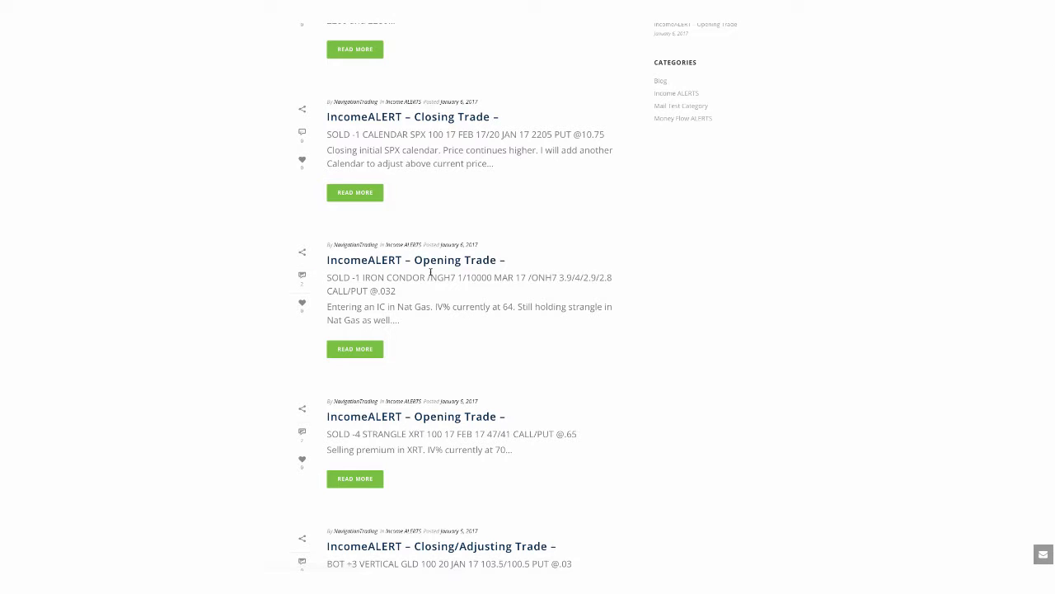
{"action": "scroll", "scroll_direction": "up", "scroll_amount": 3}
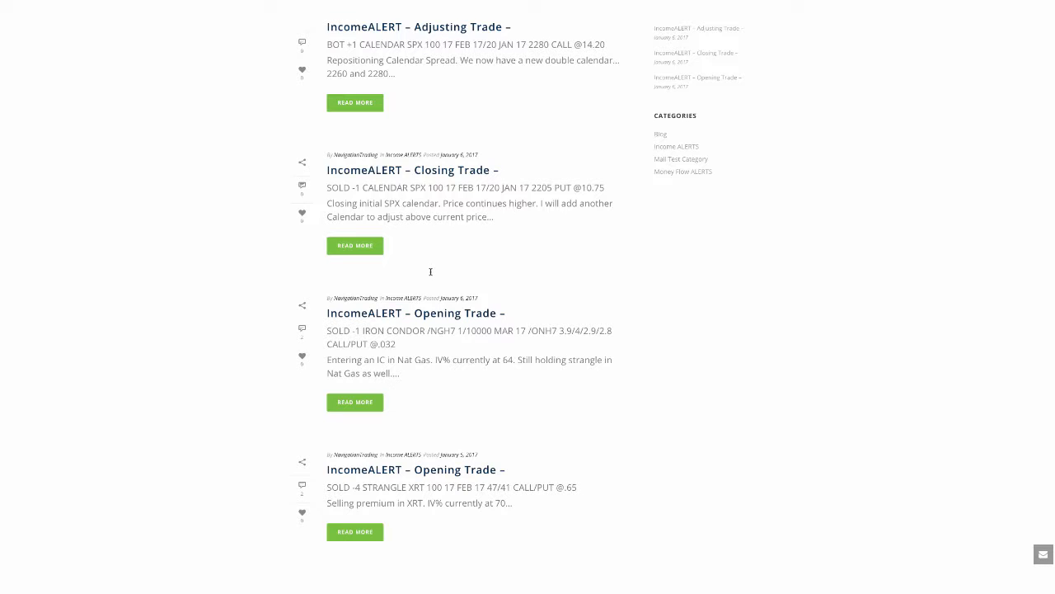
{"action": "mouse_move", "coordinate": [363, 332]}
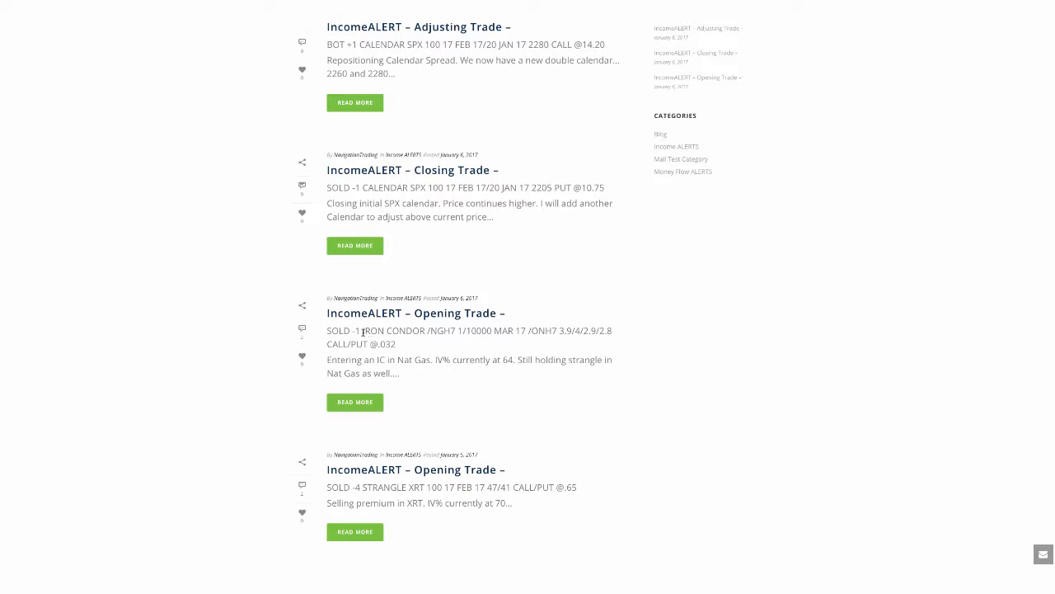
{"action": "mouse_move", "coordinate": [327, 346]}
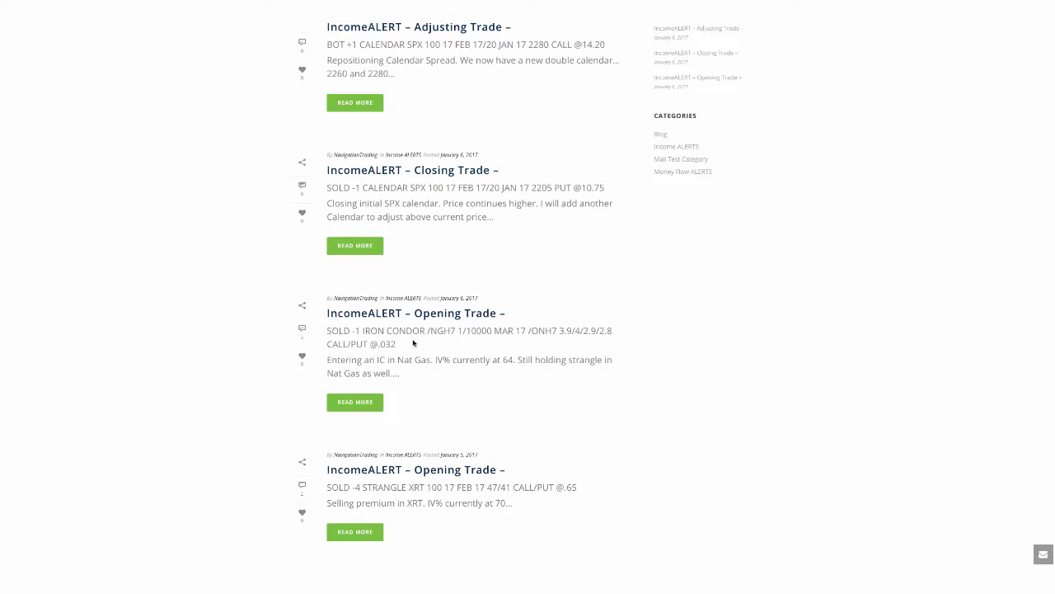
{"action": "mouse_move", "coordinate": [425, 331]}
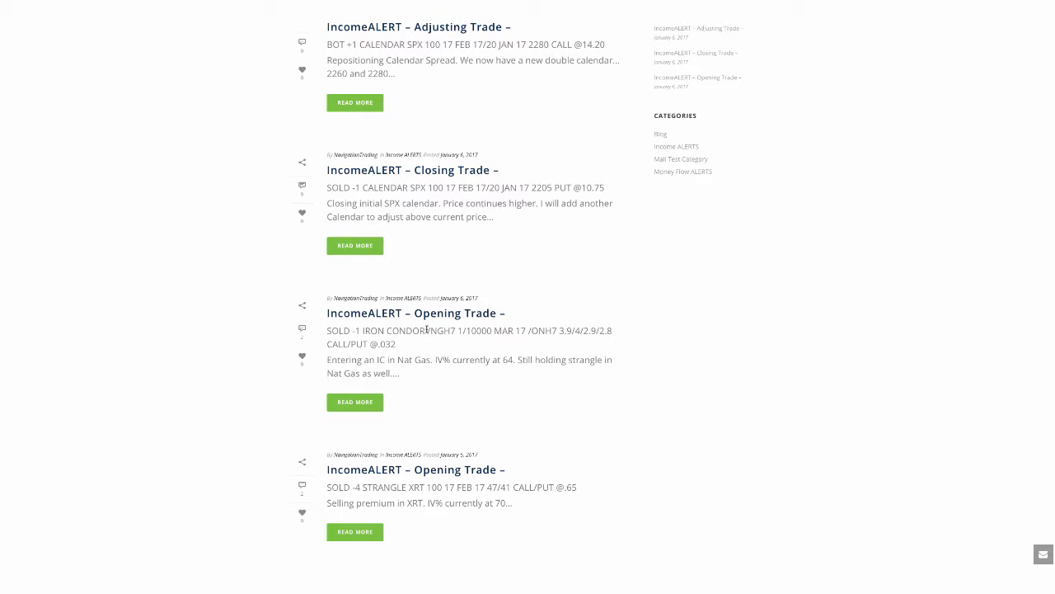
{"action": "mouse_move", "coordinate": [414, 313]}
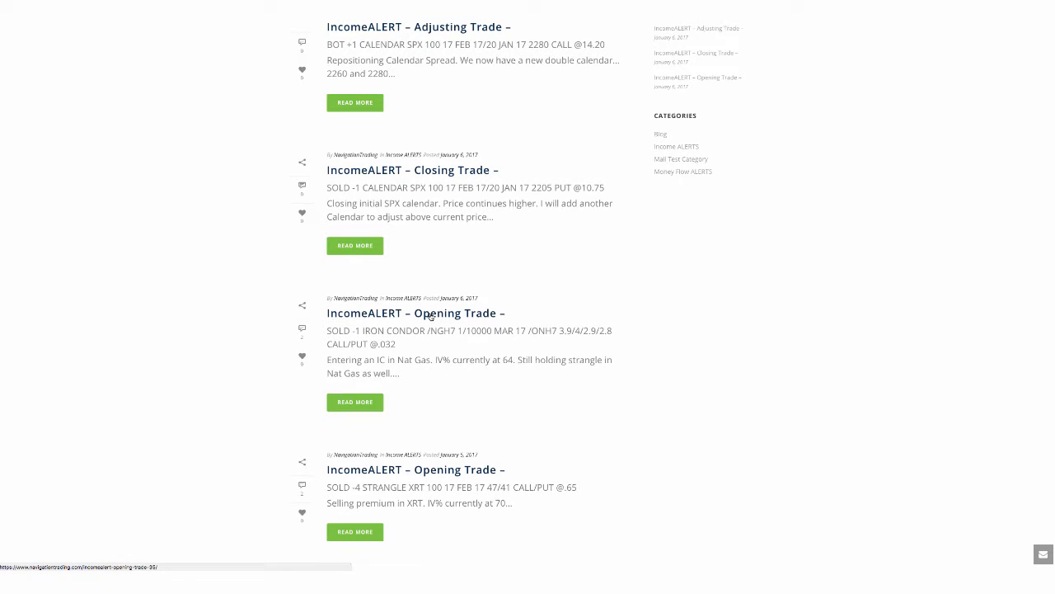